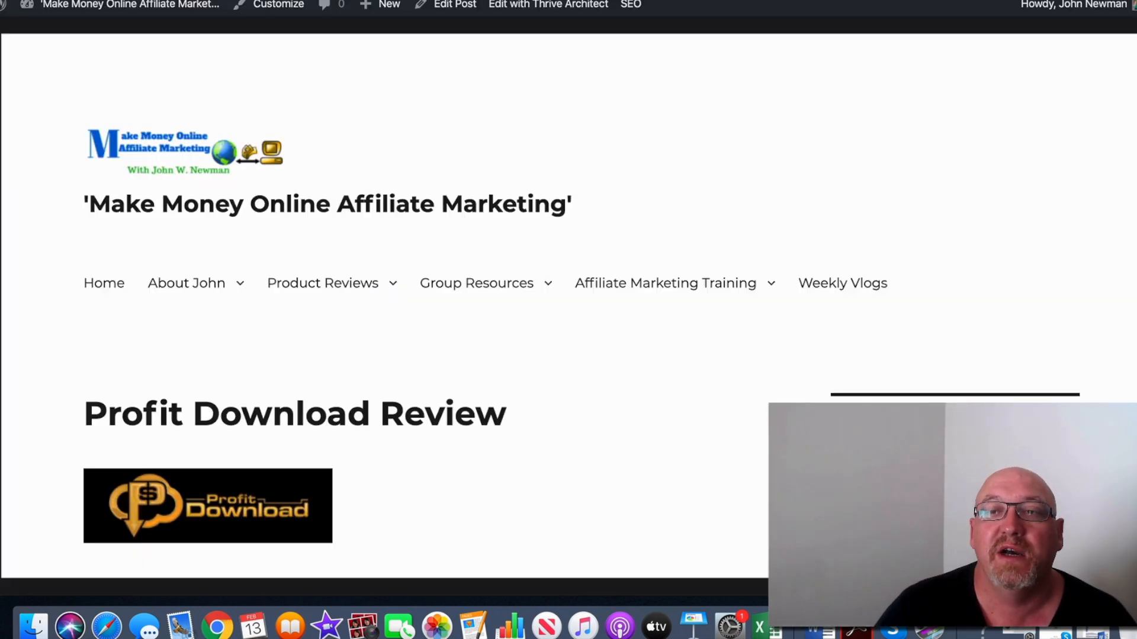
# Scroll the Profit Download Review post to its closing purchase link and signature, then back up to the bonus list
pyautogui.scroll(-3)
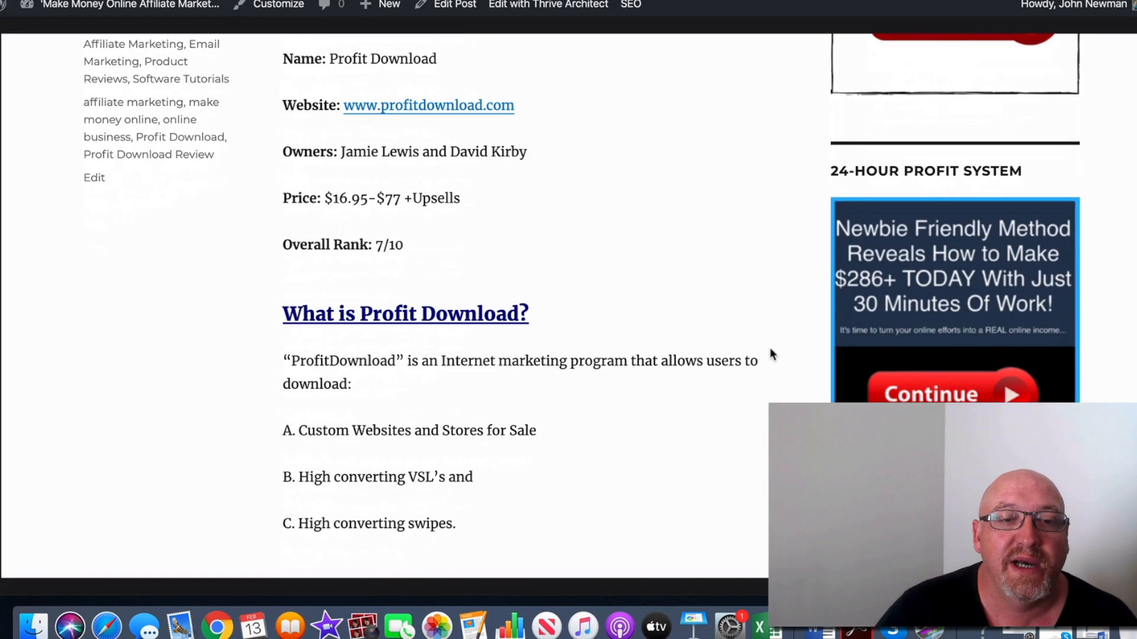
pyautogui.scroll(-3)
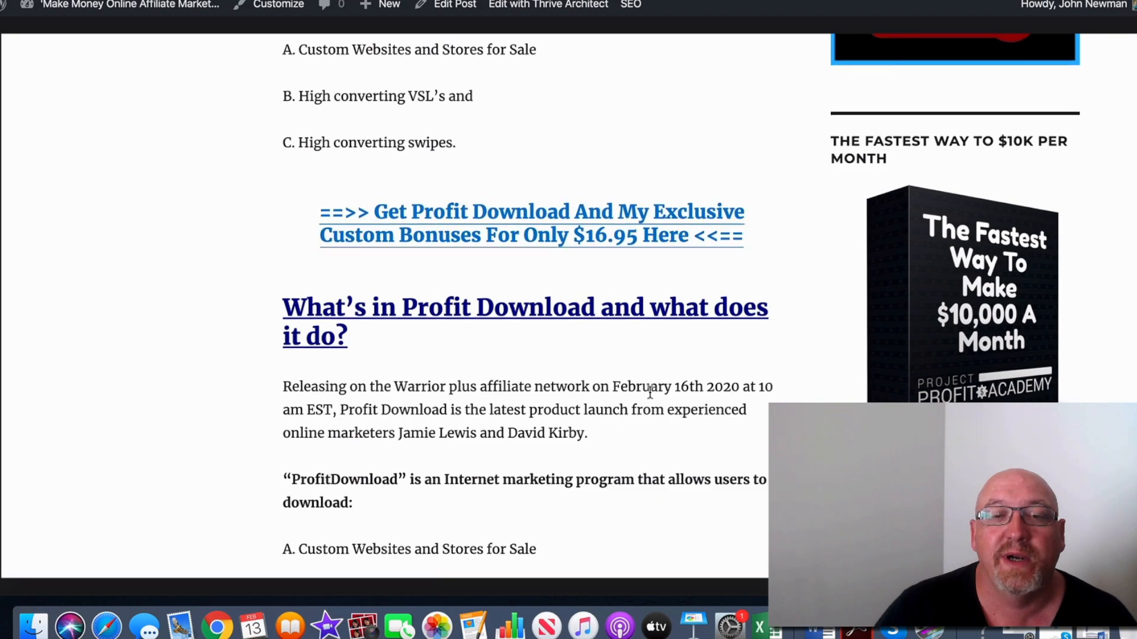
pyautogui.scroll(-3)
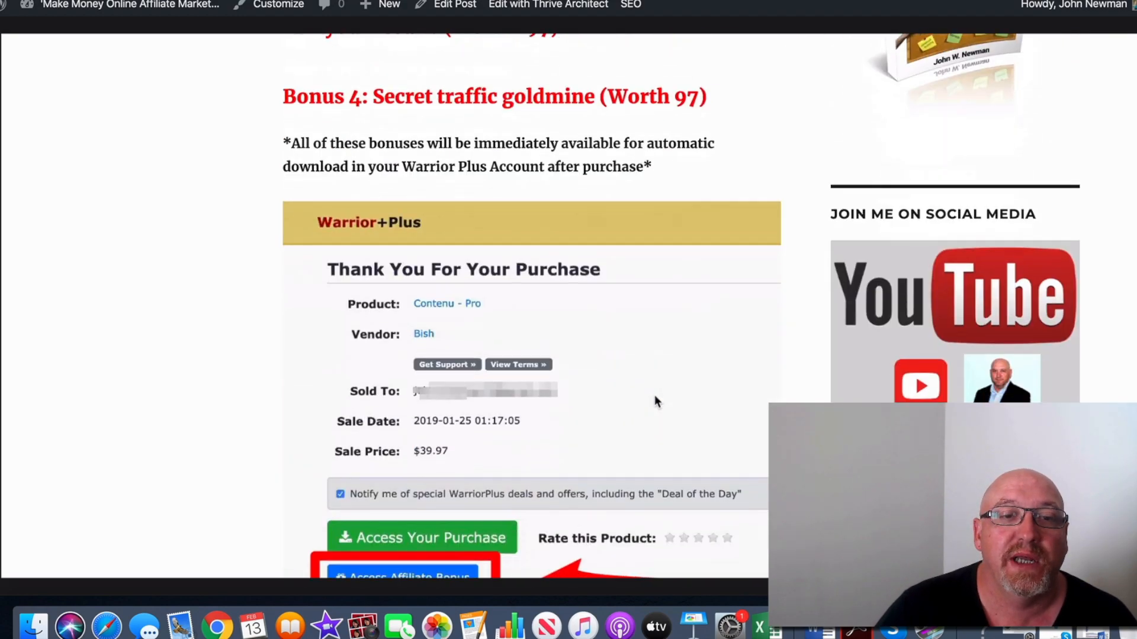
pyautogui.scroll(-3)
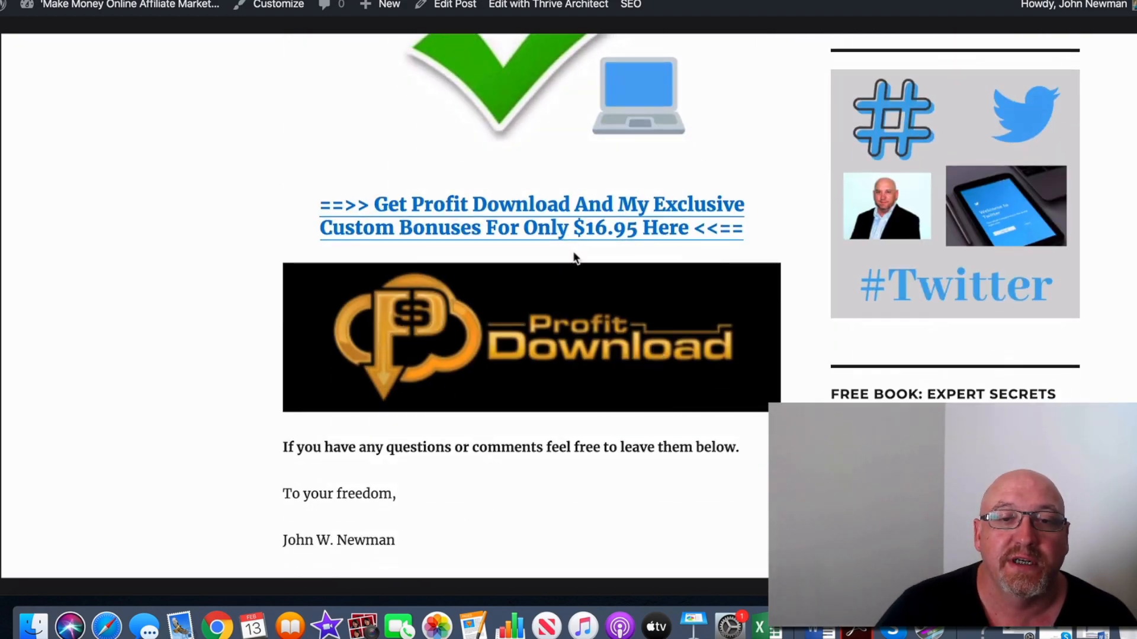
pyautogui.moveTo(694, 394)
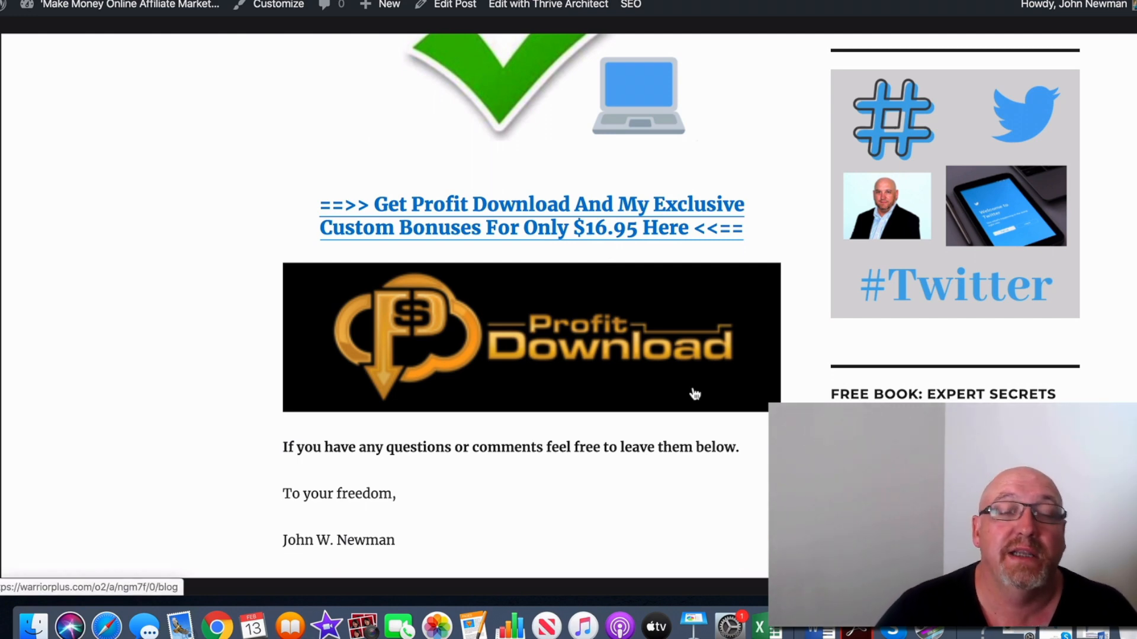
pyautogui.scroll(3)
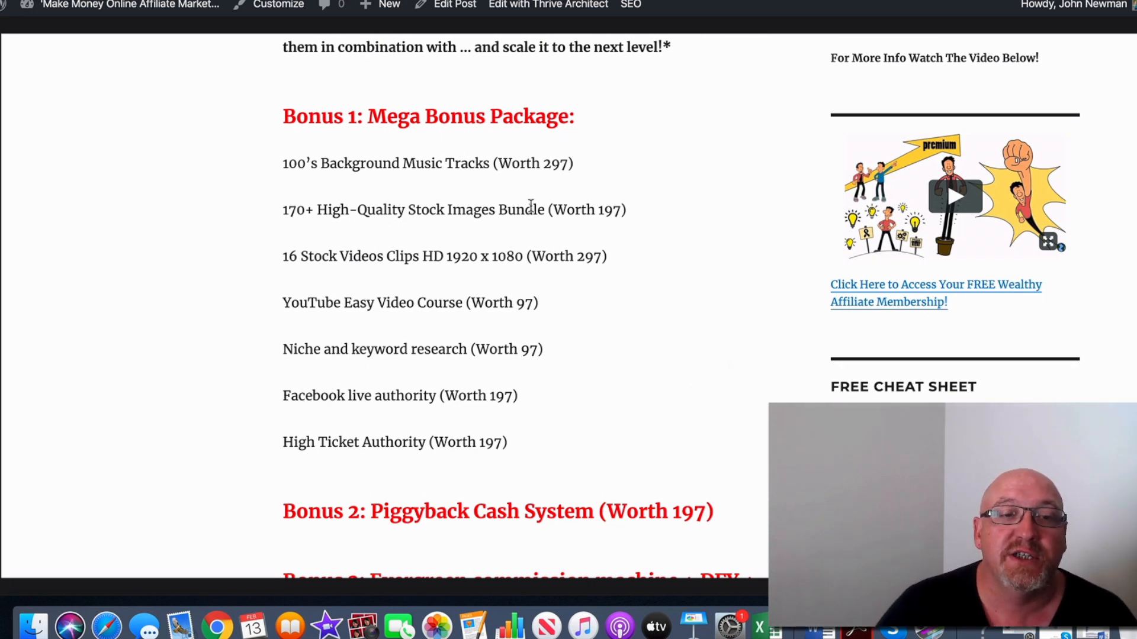
# Scroll past the four bonuses to the Warrior Plus 'Thank You For Your Purchase' receipt screenshot
pyautogui.scroll(-3)
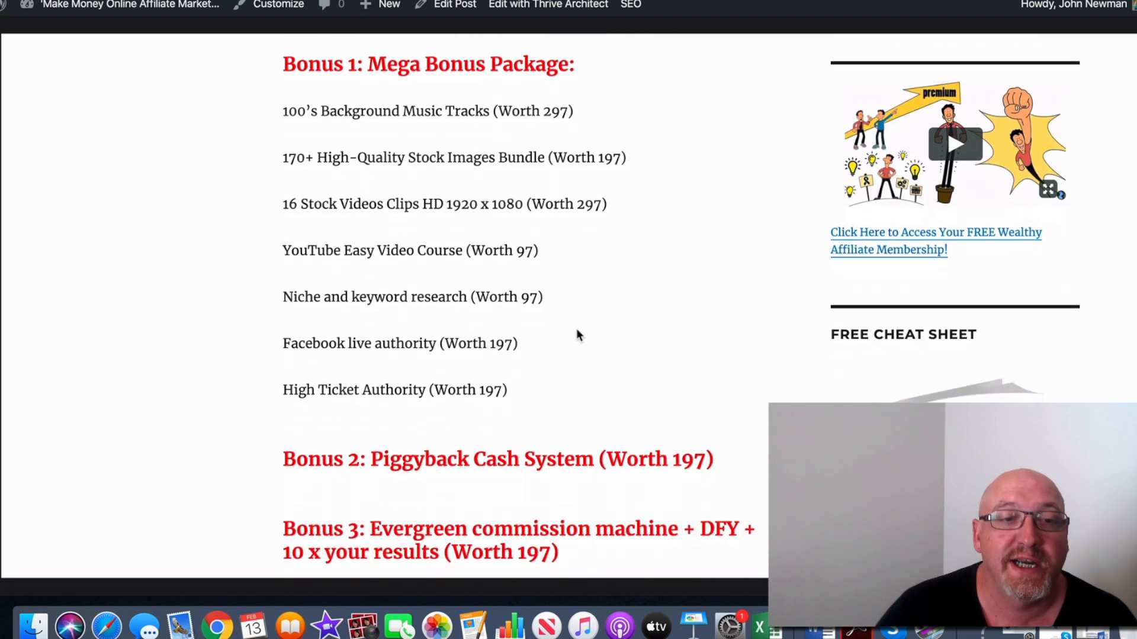
pyautogui.moveTo(232, 162)
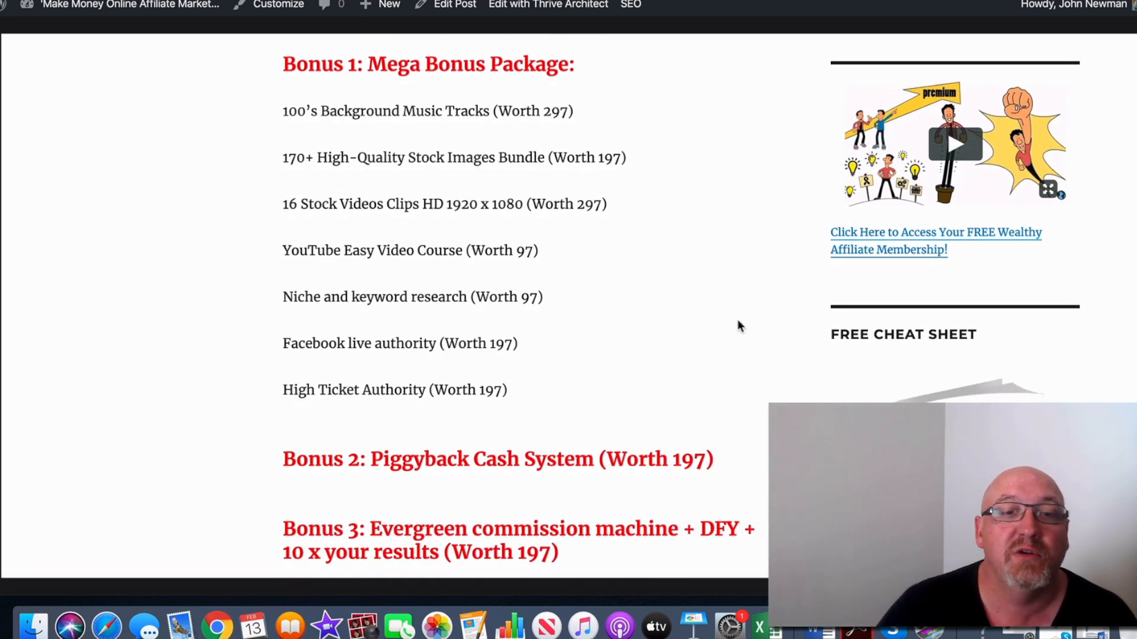
pyautogui.scroll(-3)
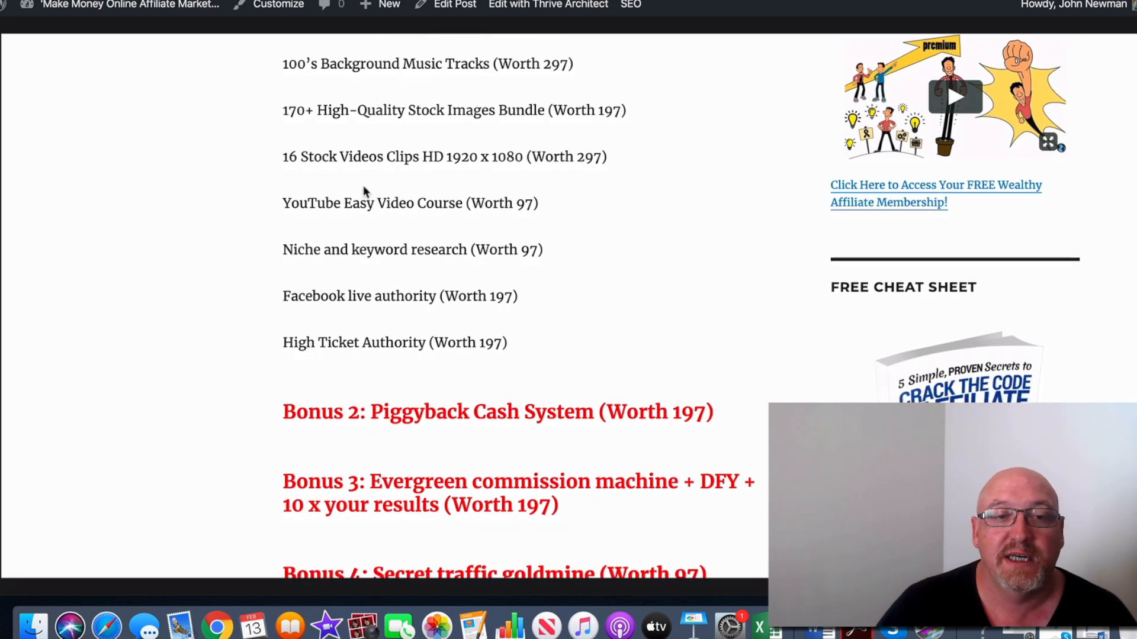
pyautogui.scroll(-3)
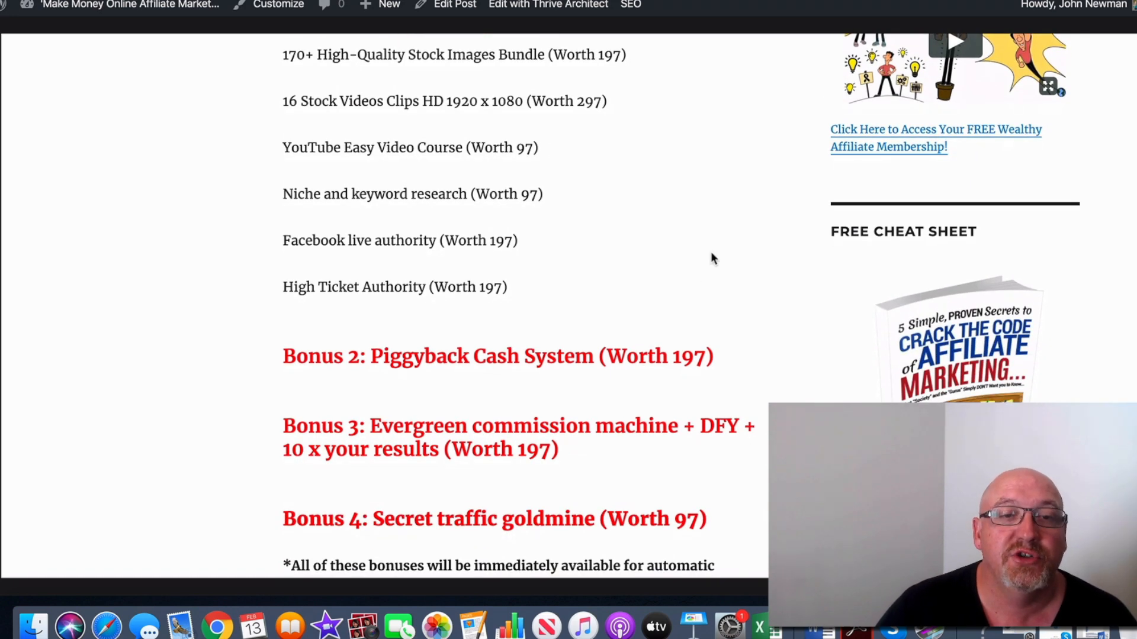
pyautogui.scroll(-3)
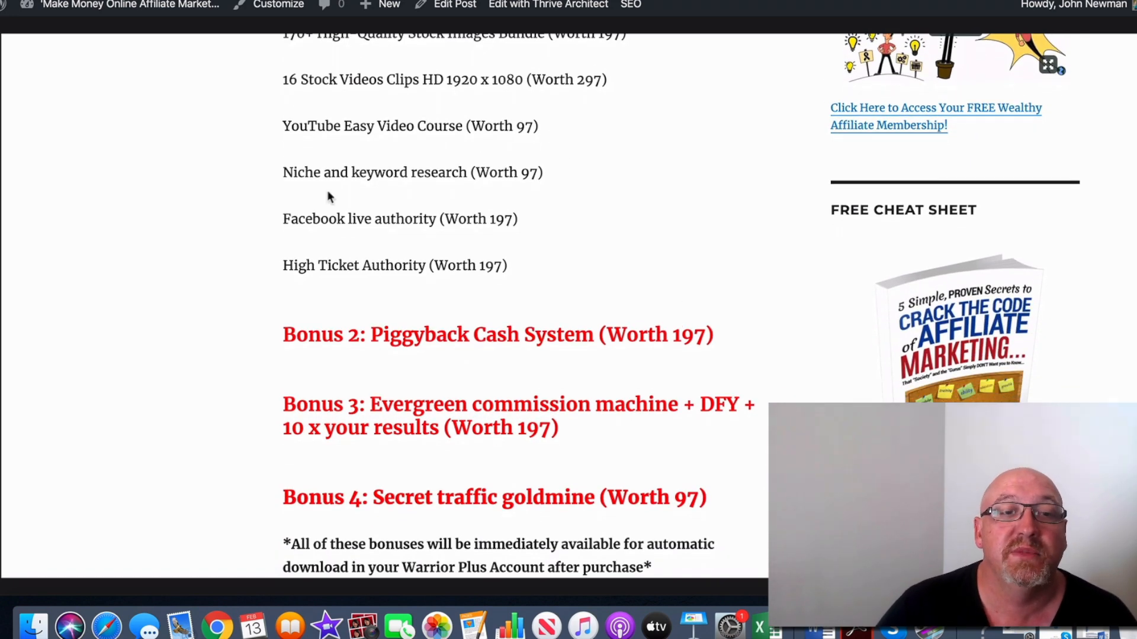
pyautogui.scroll(-3)
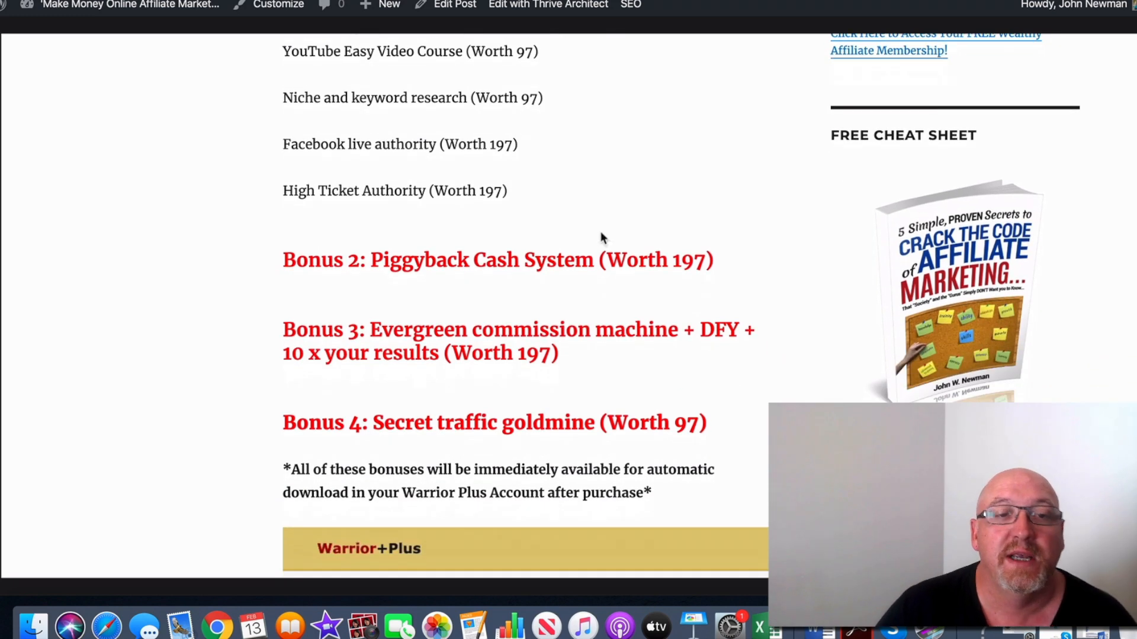
pyautogui.scroll(-3)
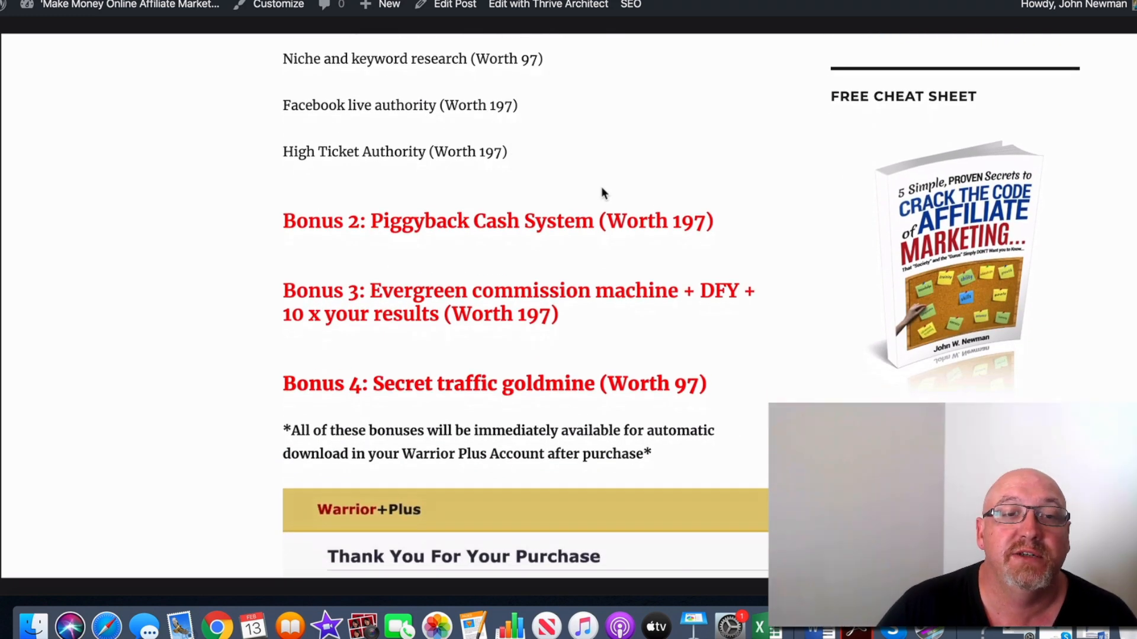
pyautogui.scroll(-3)
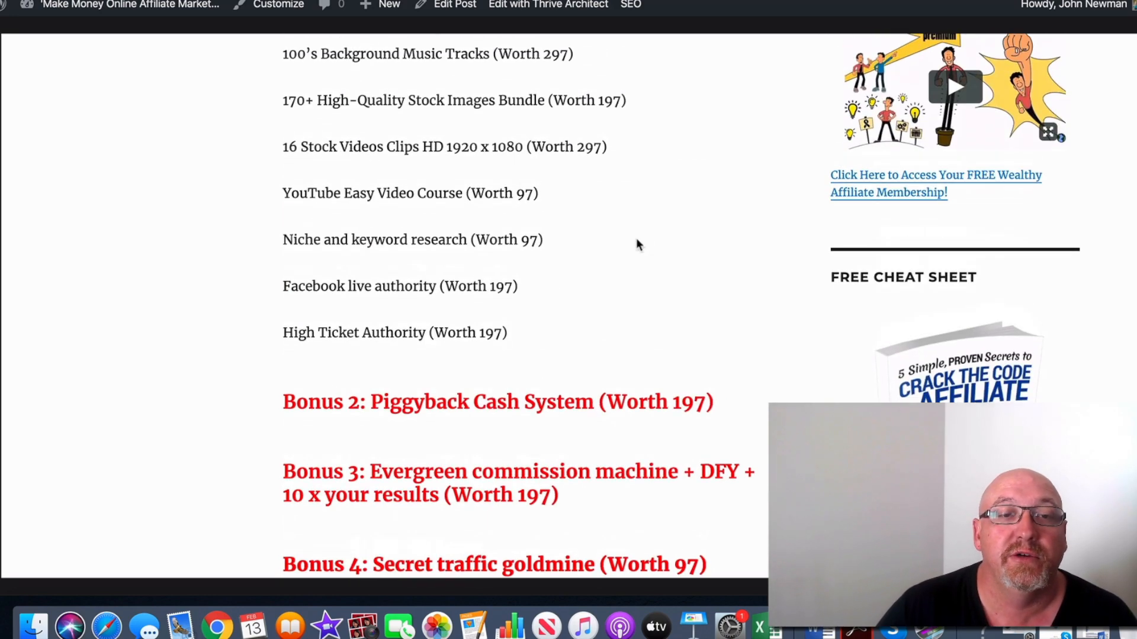
pyautogui.scroll(-3)
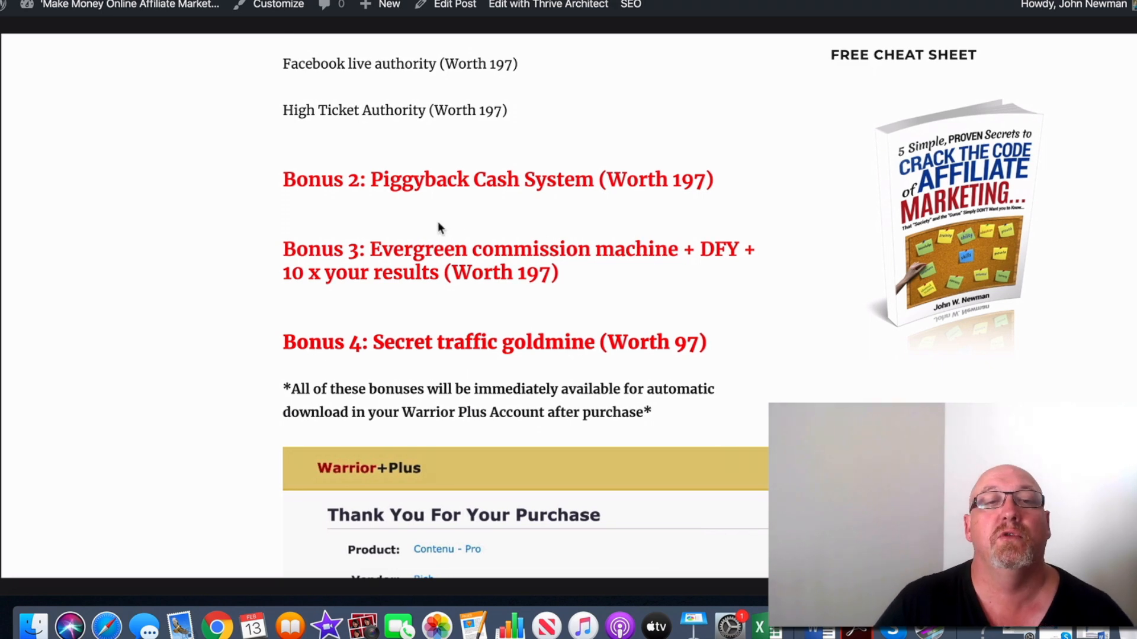
pyautogui.moveTo(717, 190)
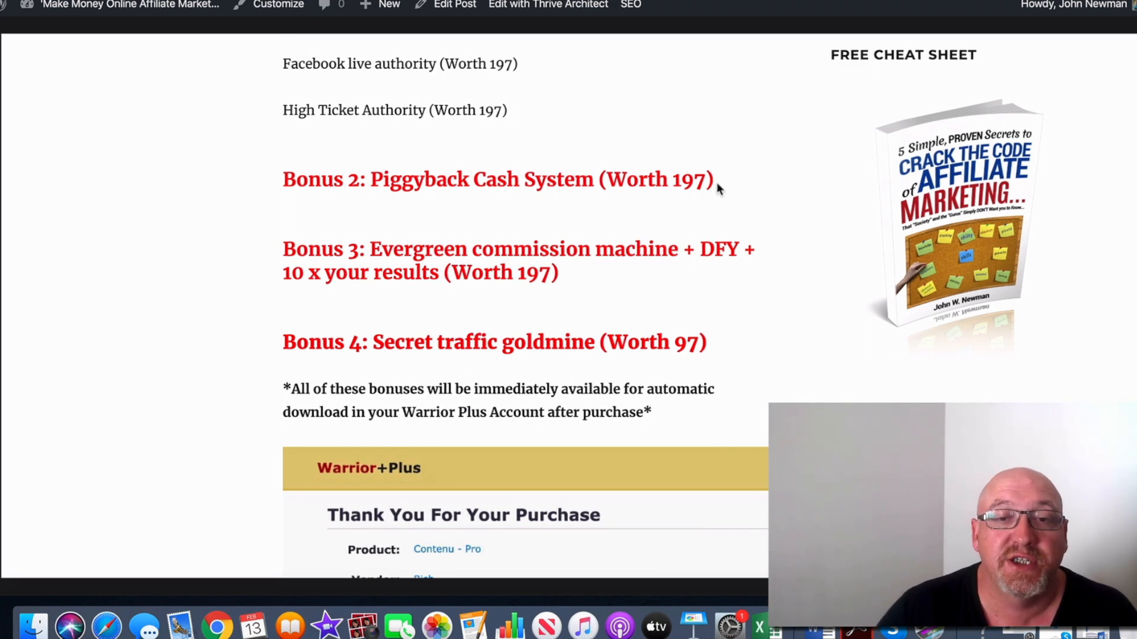
pyautogui.scroll(-3)
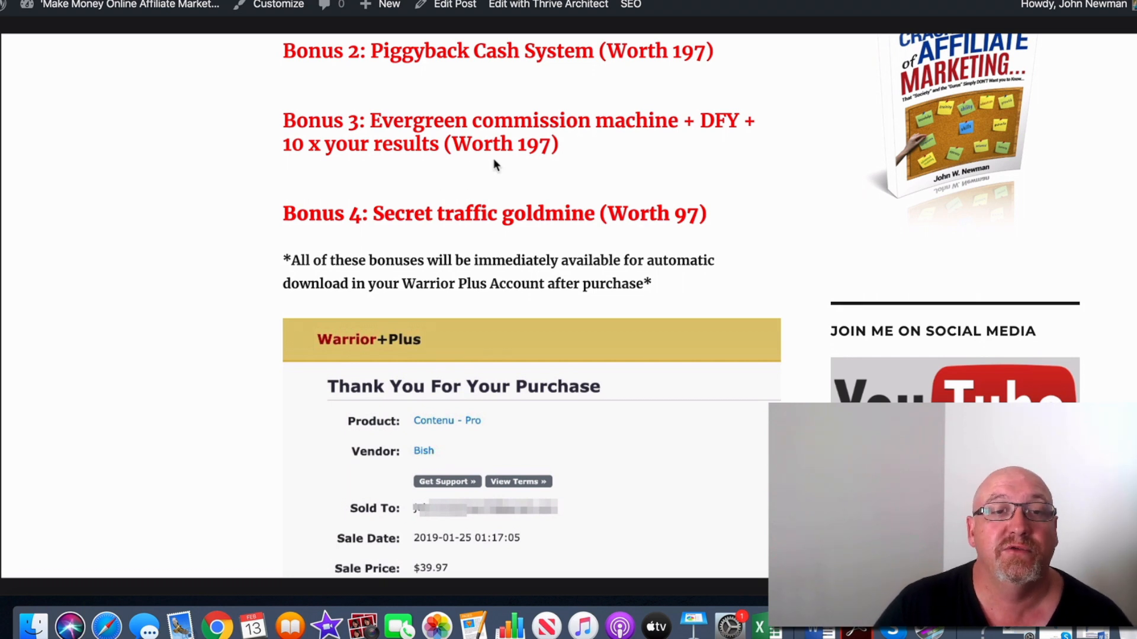
pyautogui.moveTo(647, 162)
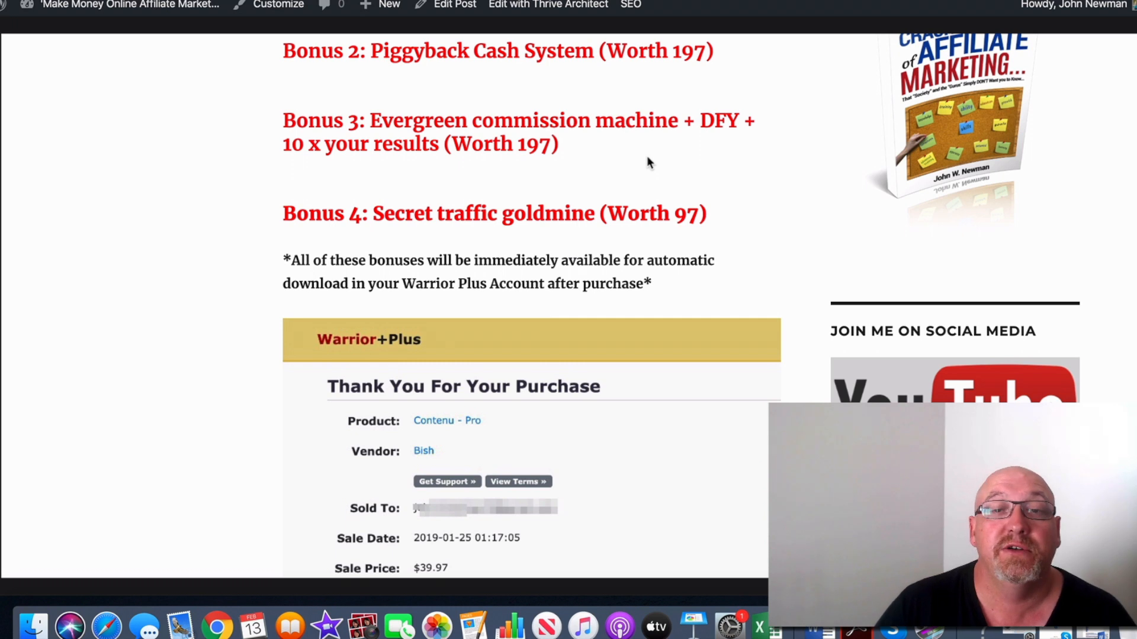
pyautogui.scroll(-3)
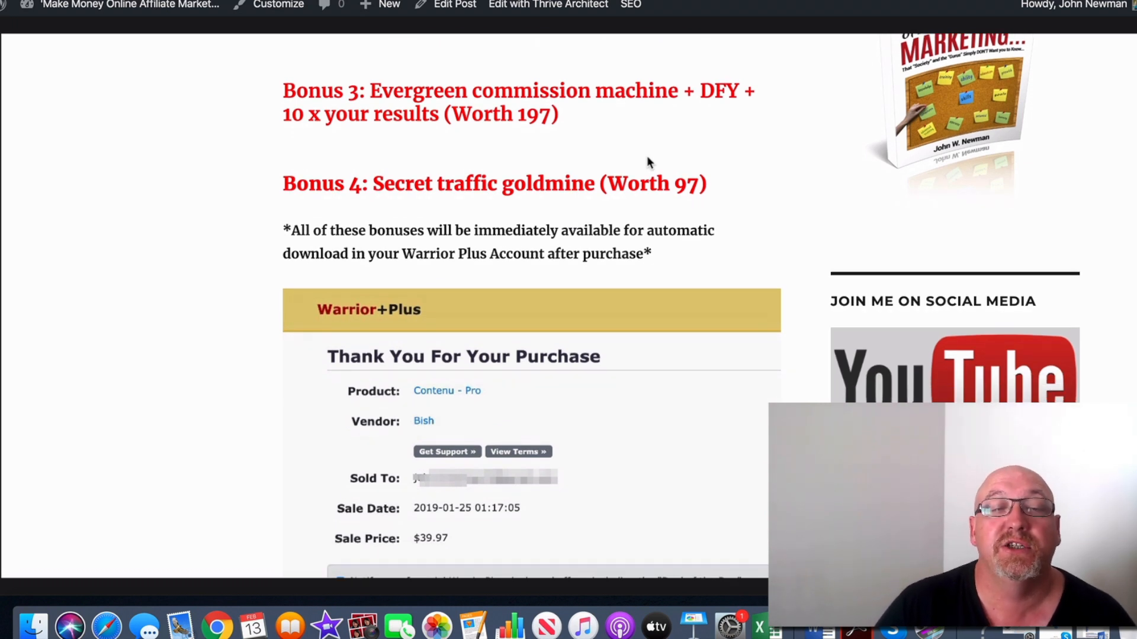
pyautogui.scroll(-3)
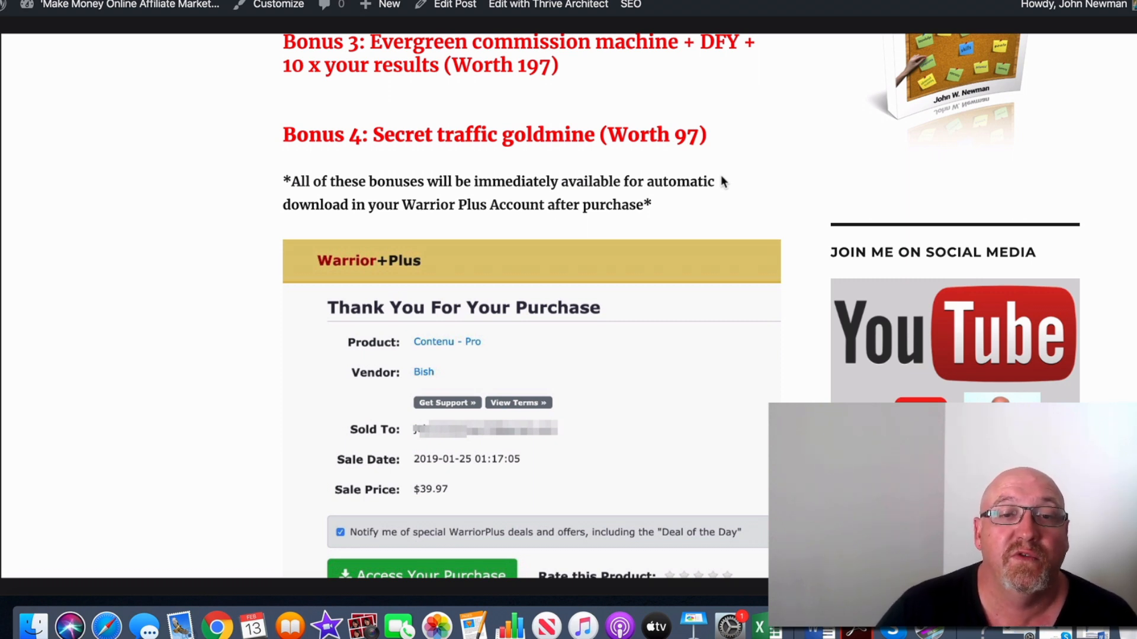
pyautogui.scroll(-3)
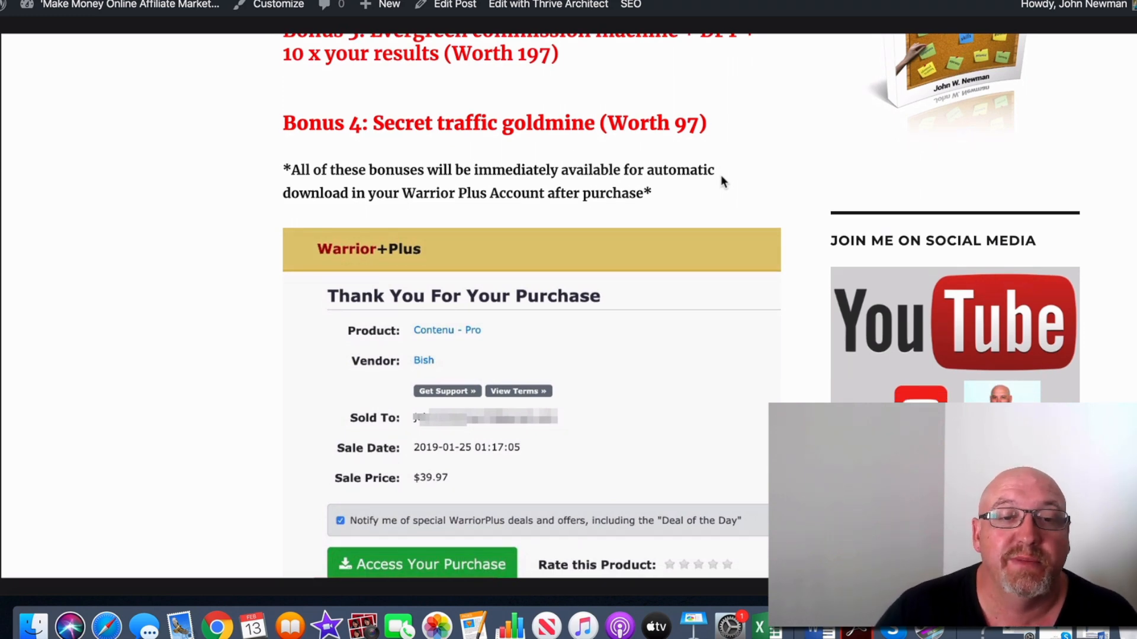
pyautogui.scroll(-3)
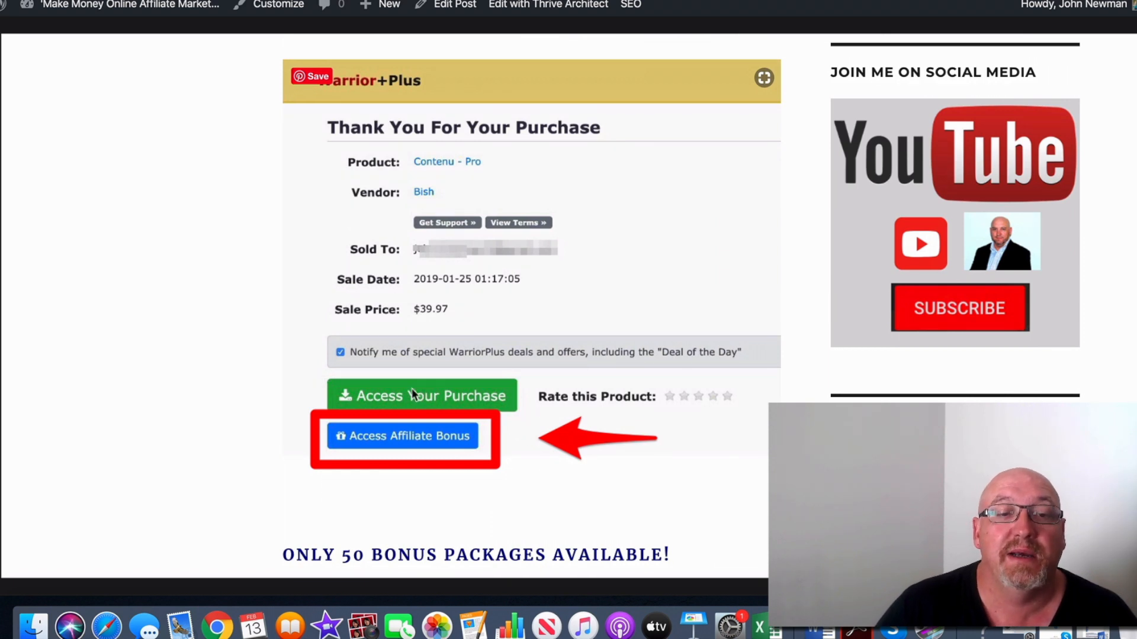
pyautogui.moveTo(510, 394)
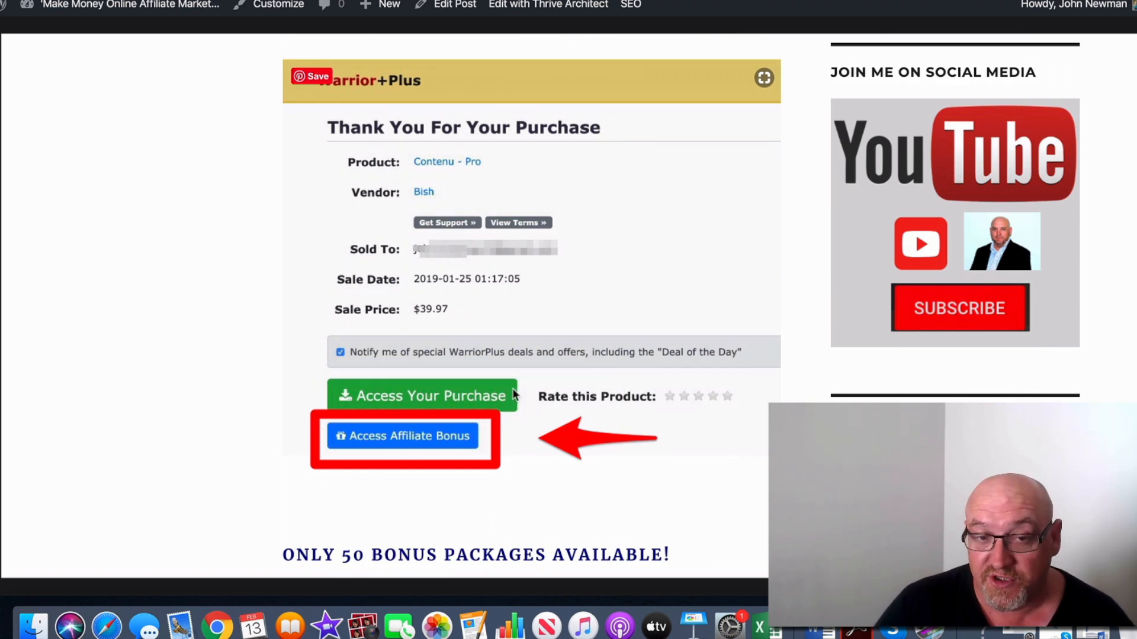
pyautogui.scroll(-3)
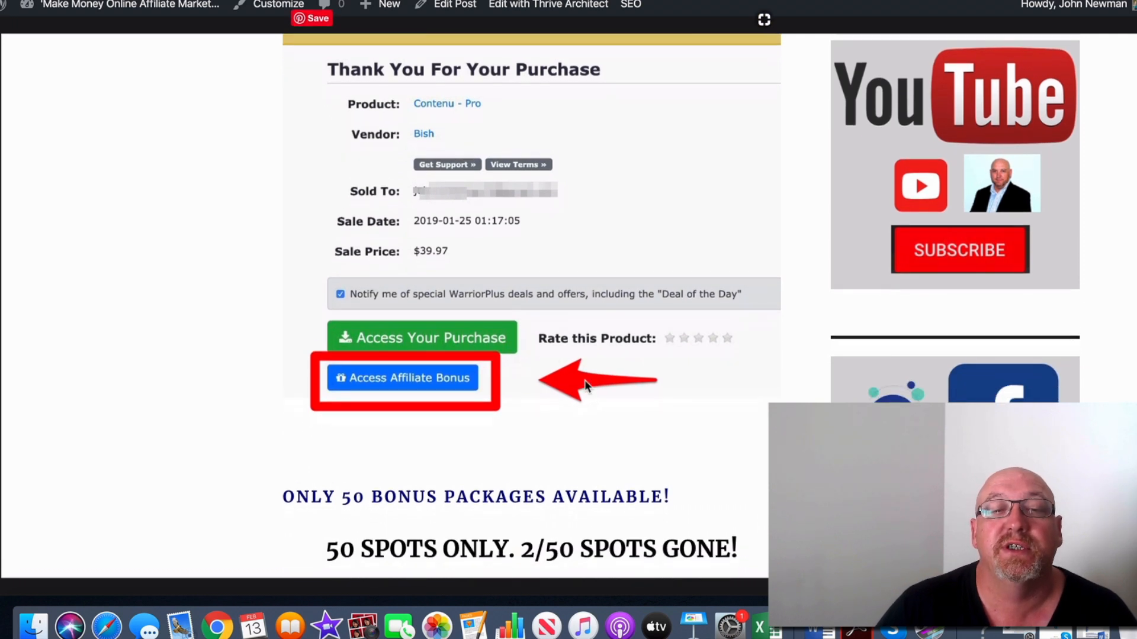
pyautogui.scroll(-3)
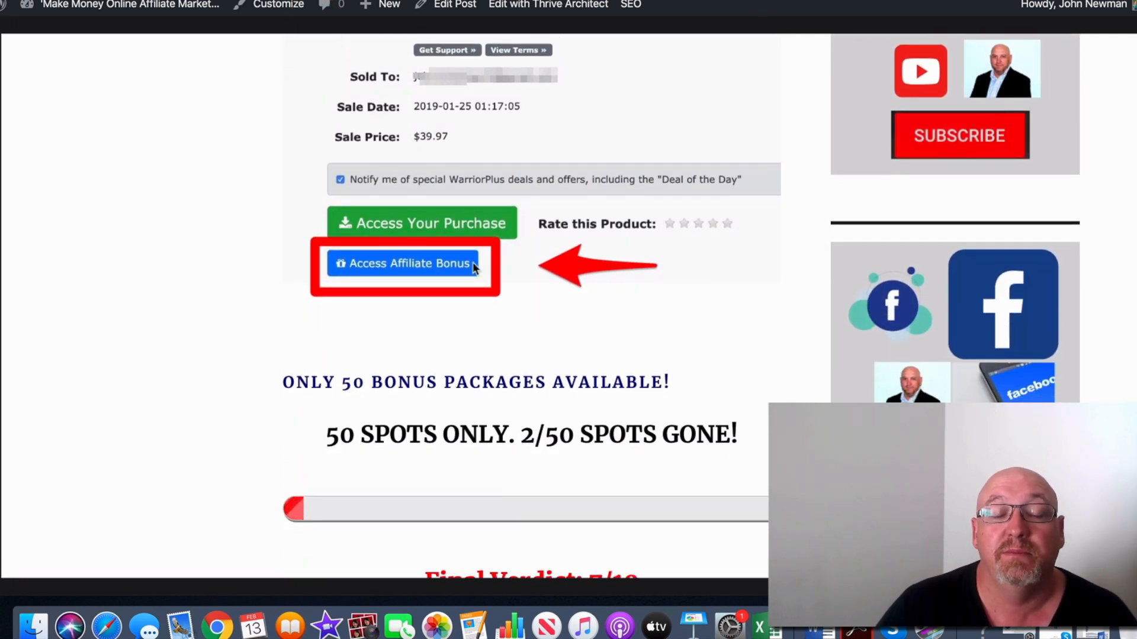
pyautogui.moveTo(634, 305)
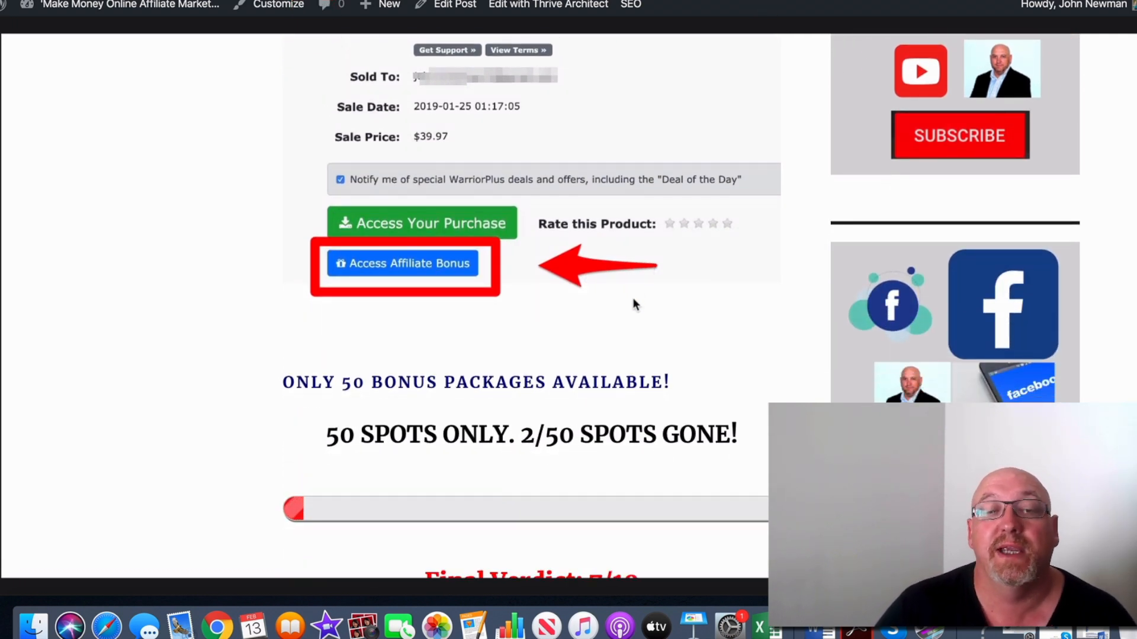
pyautogui.scroll(-3)
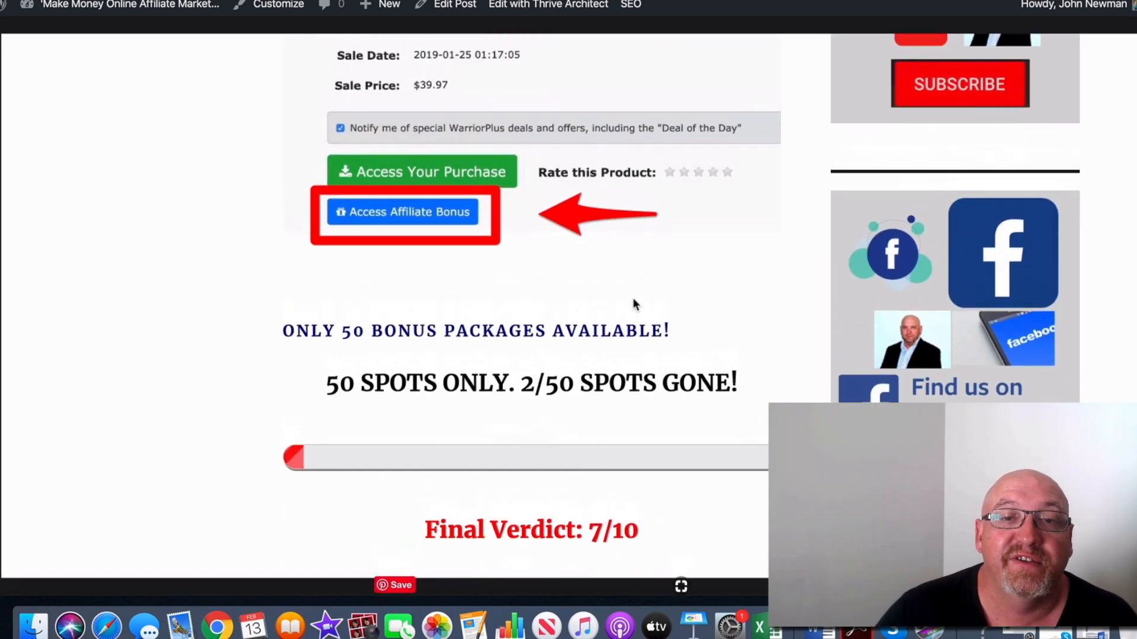
pyautogui.scroll(-3)
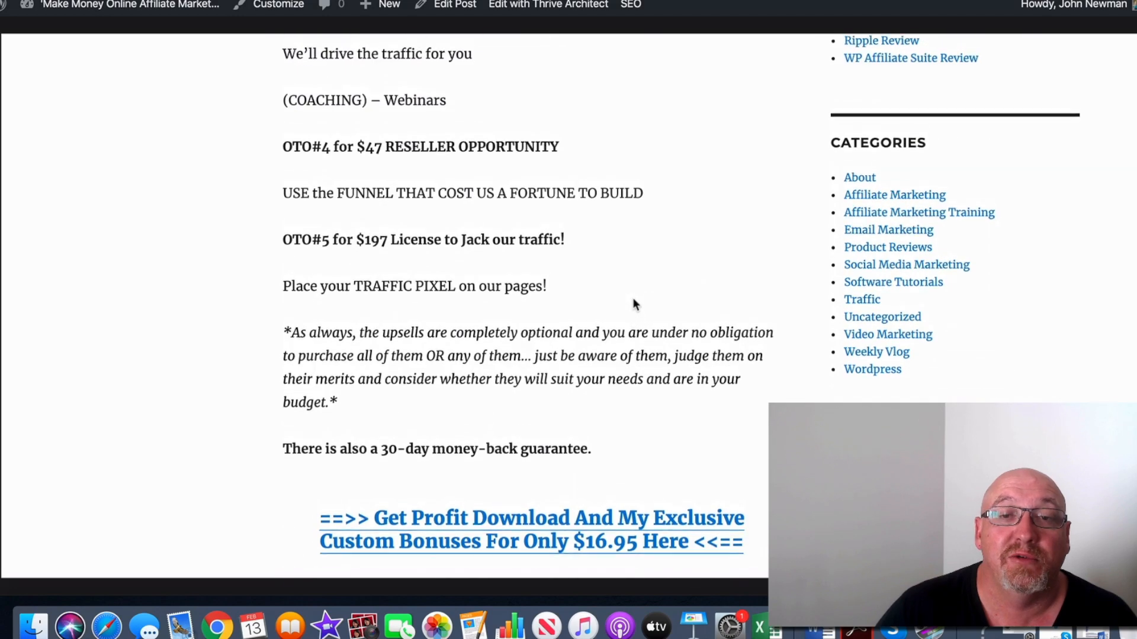
pyautogui.scroll(-3)
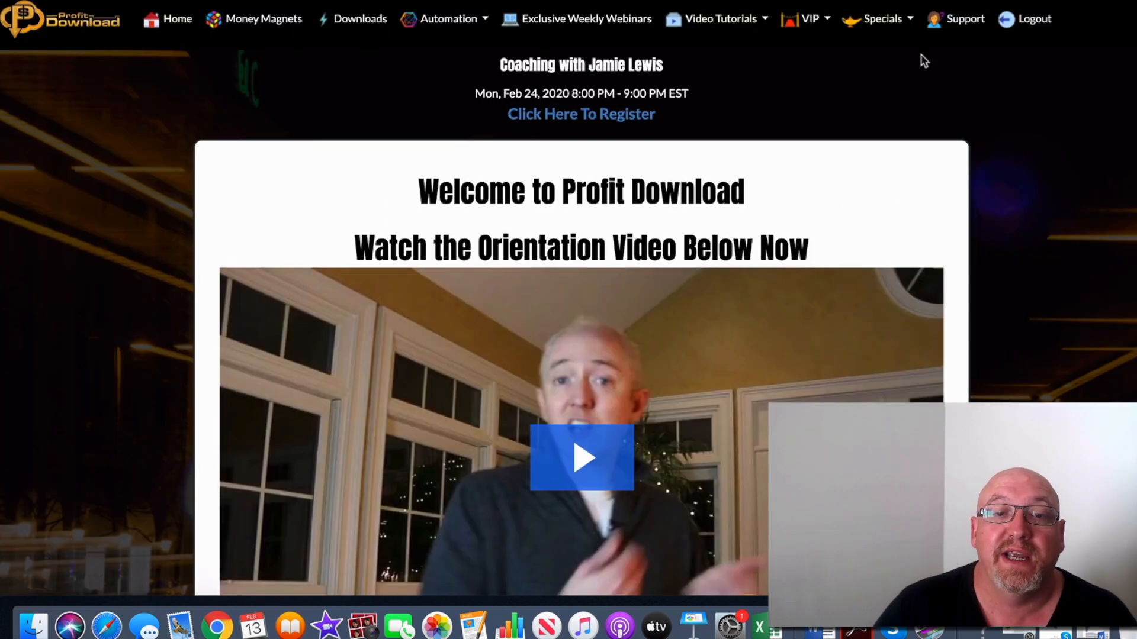
# Scroll past the members orientation video and open the Money Magnets Tutorial page from the top navigation
pyautogui.scroll(-3)
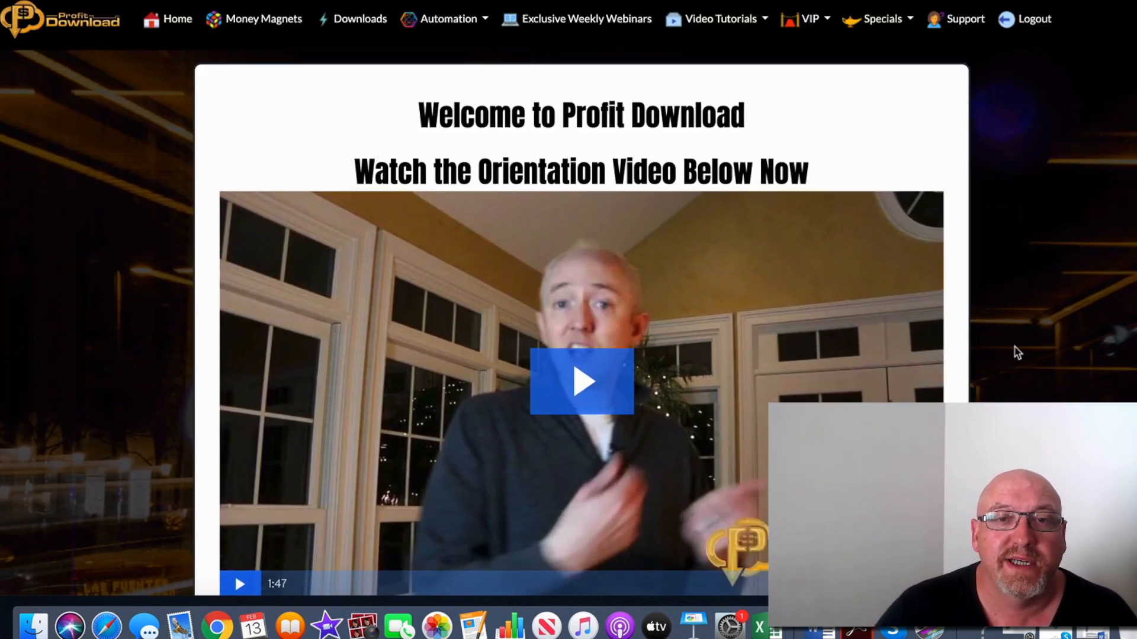
pyautogui.scroll(-3)
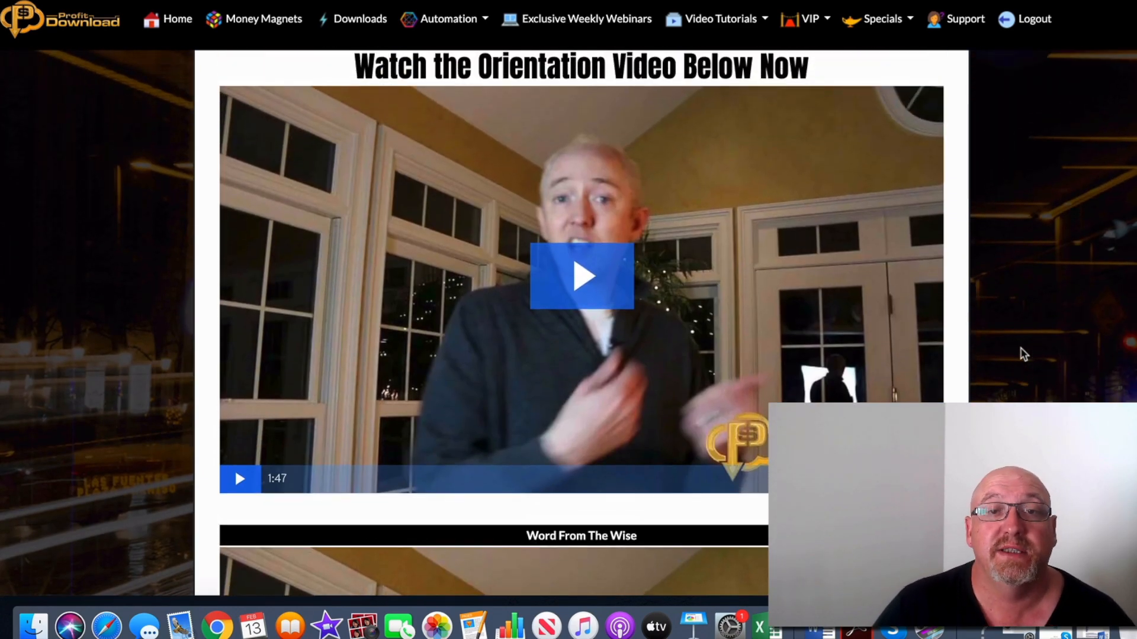
pyautogui.scroll(-3)
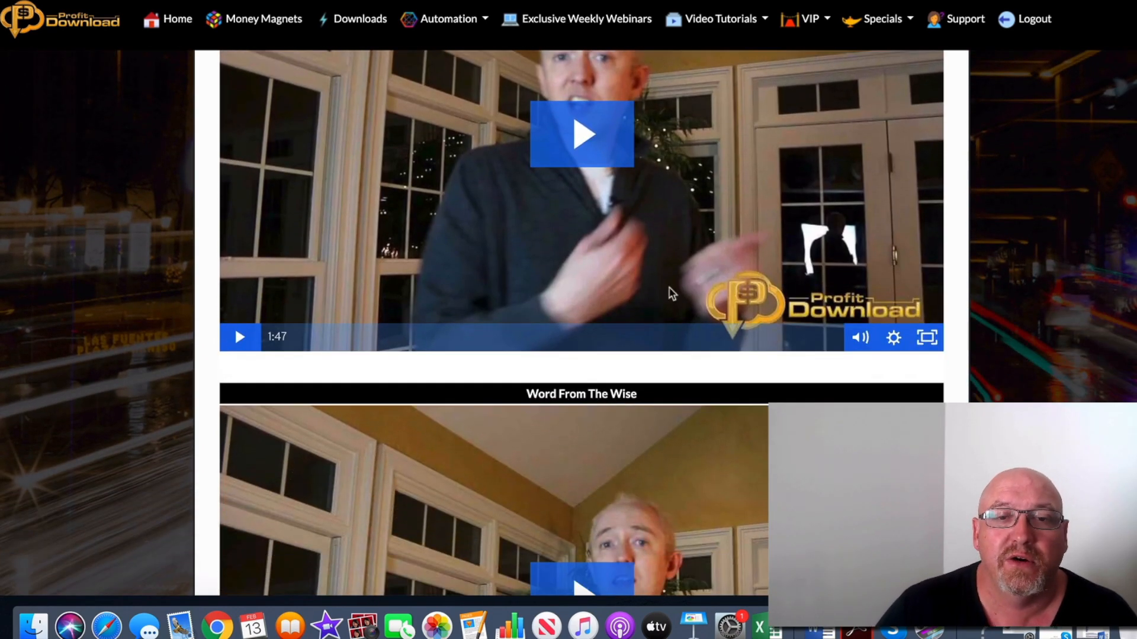
pyautogui.scroll(-3)
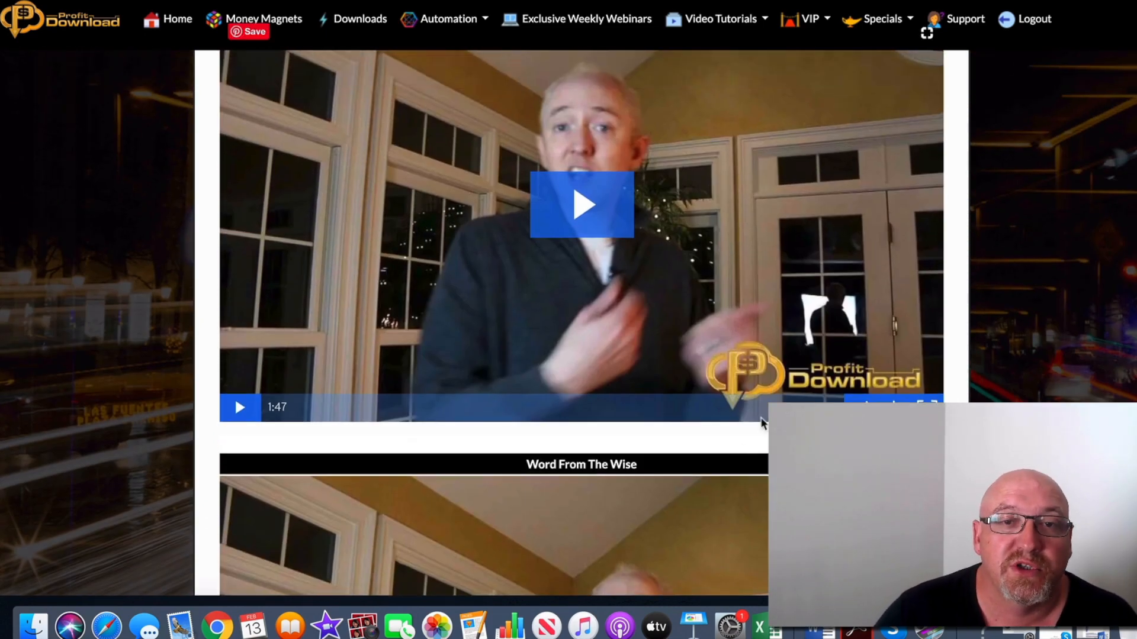
pyautogui.click(720, 19)
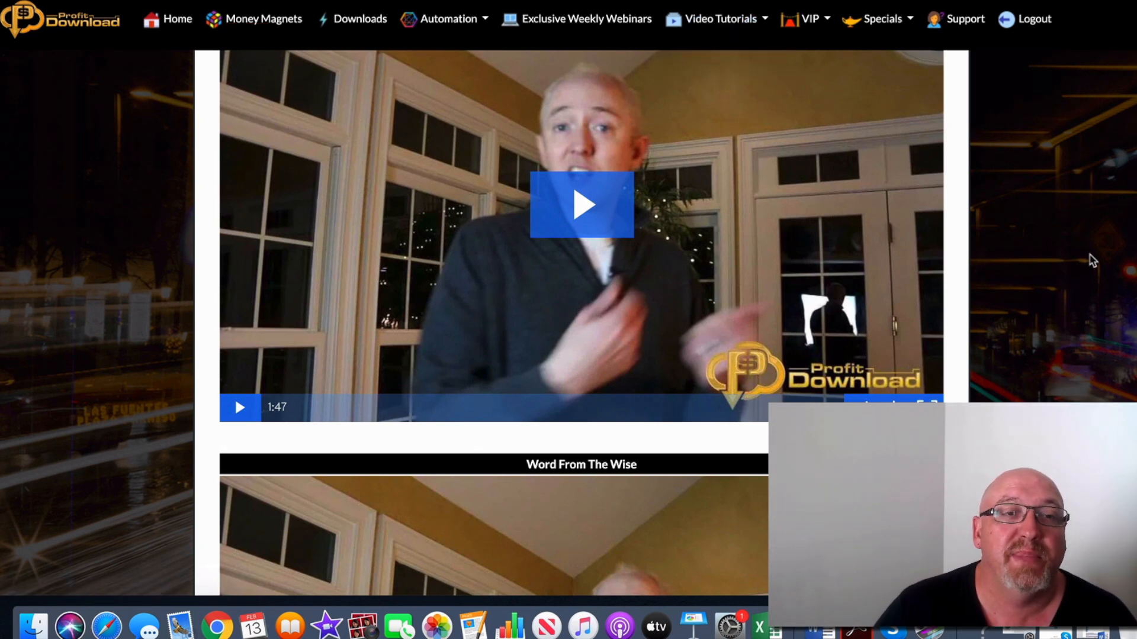
pyautogui.moveTo(263, 19)
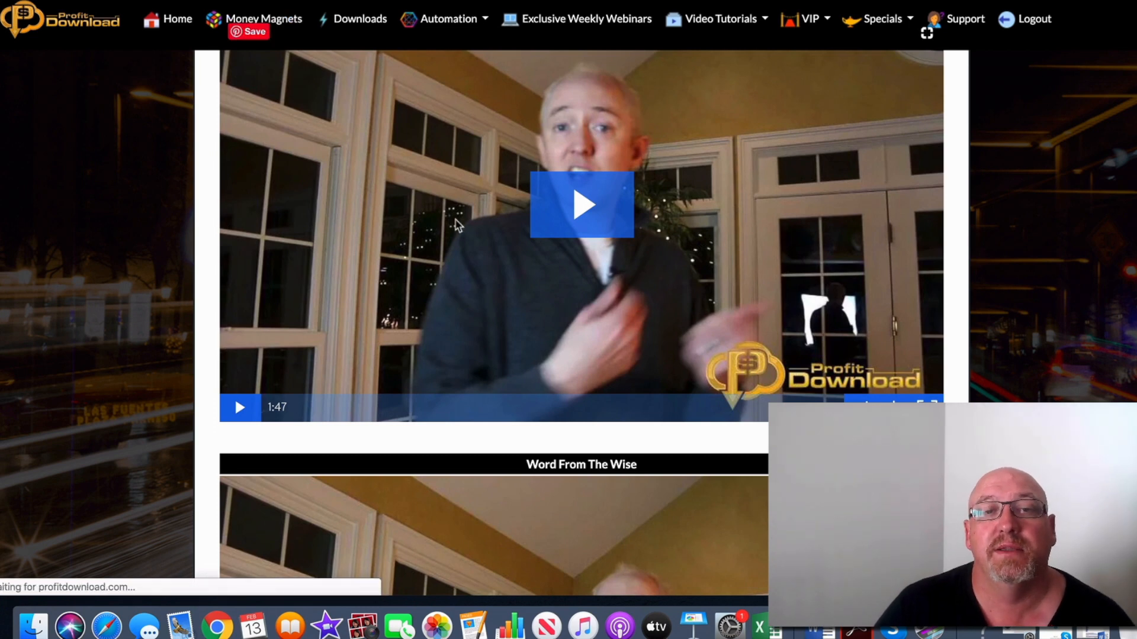
pyautogui.click(1033, 18)
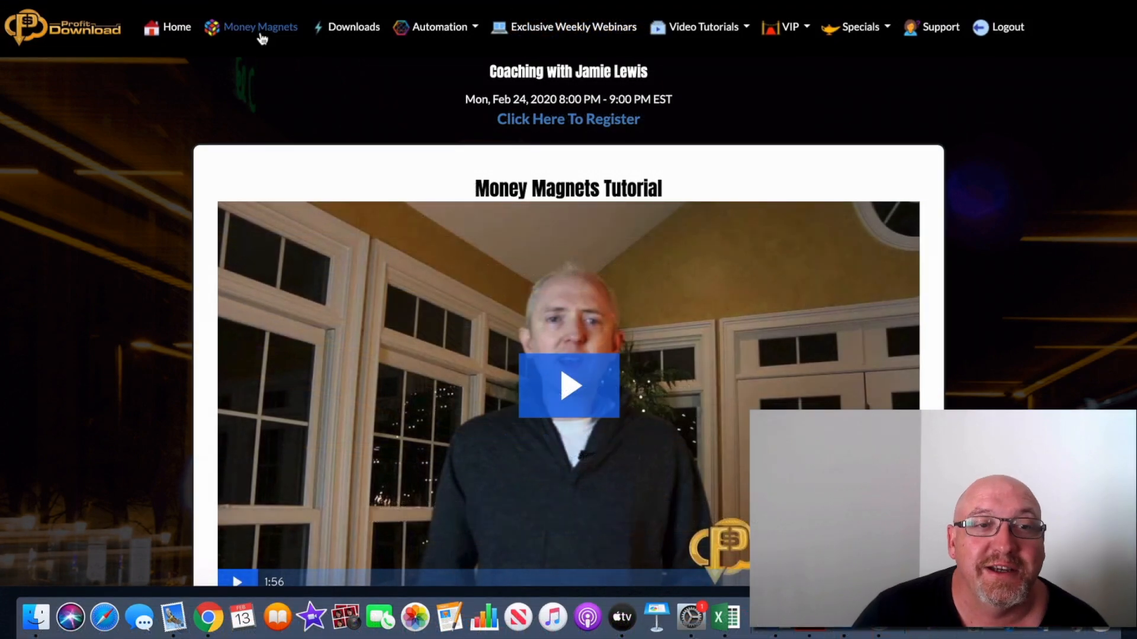
# Scroll through the Money Magnets site downloads and open the swipe email and resource-box downloads page
pyautogui.scroll(-3)
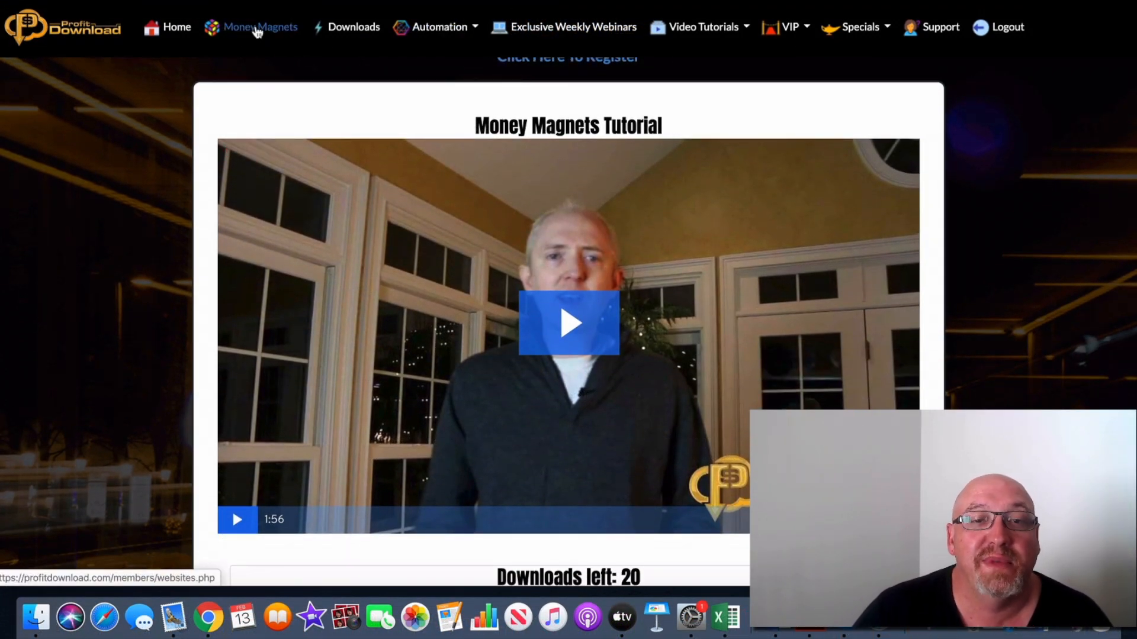
pyautogui.scroll(-3)
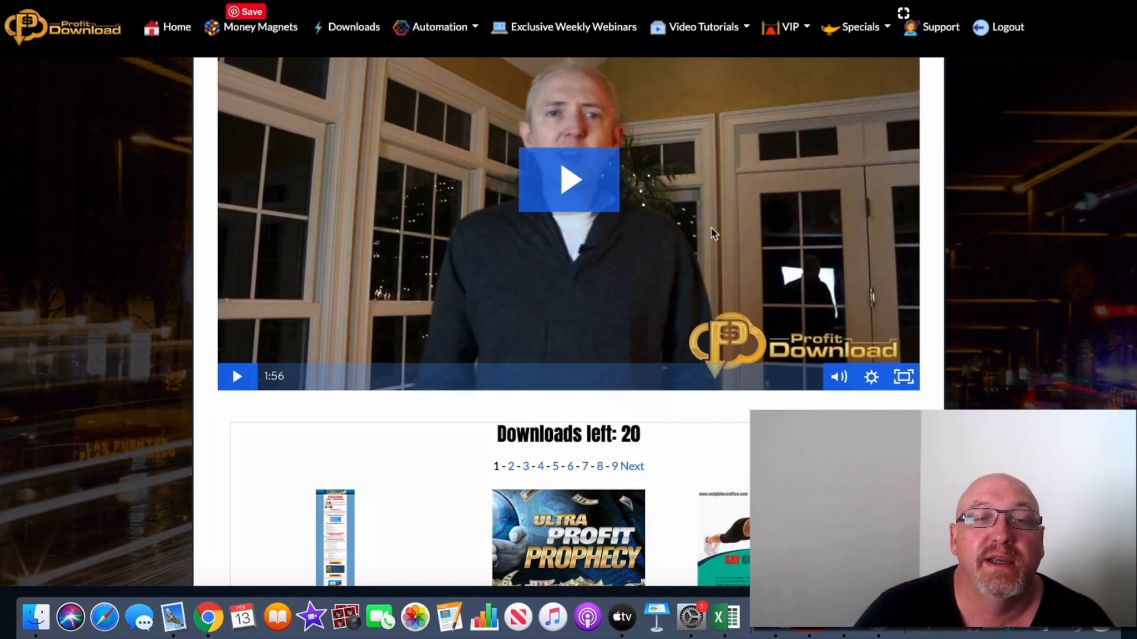
pyautogui.scroll(-3)
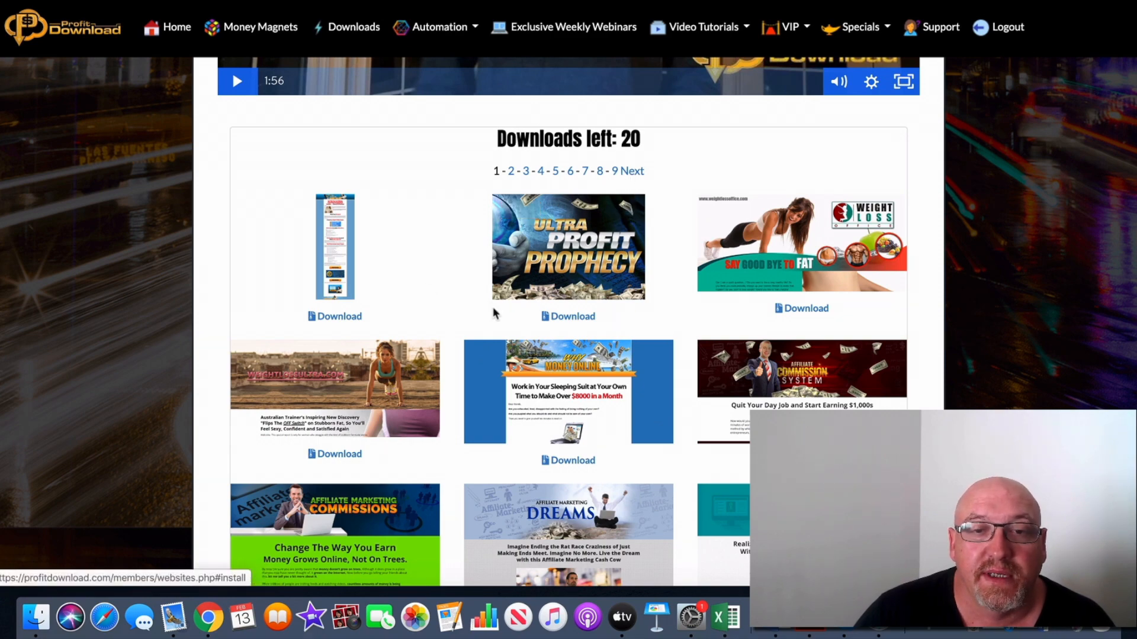
pyautogui.scroll(-3)
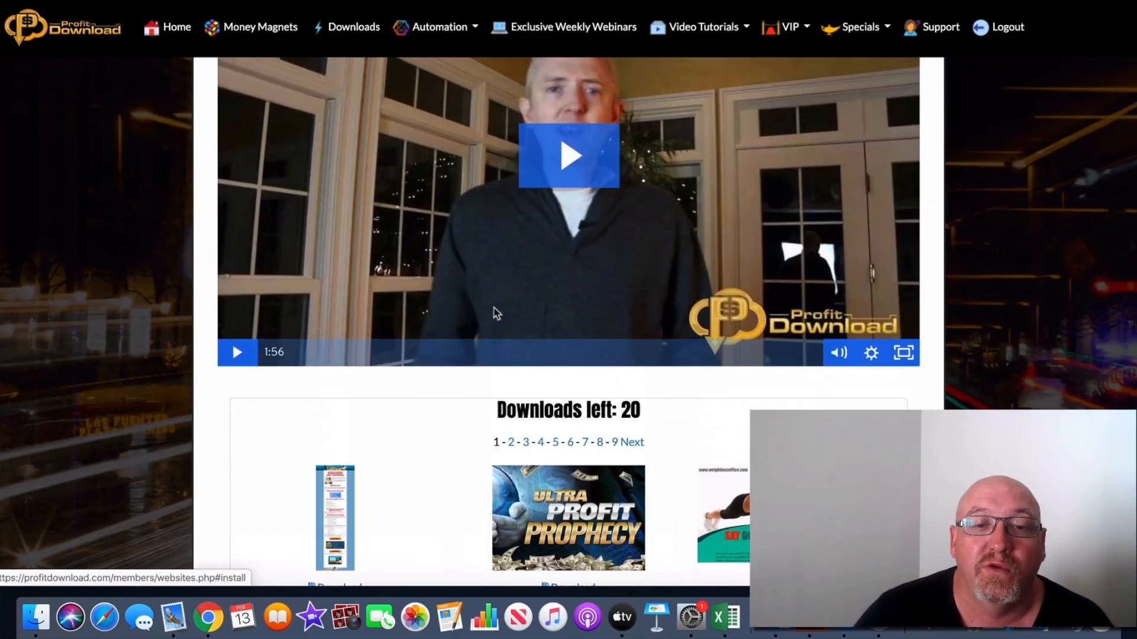
pyautogui.scroll(-3)
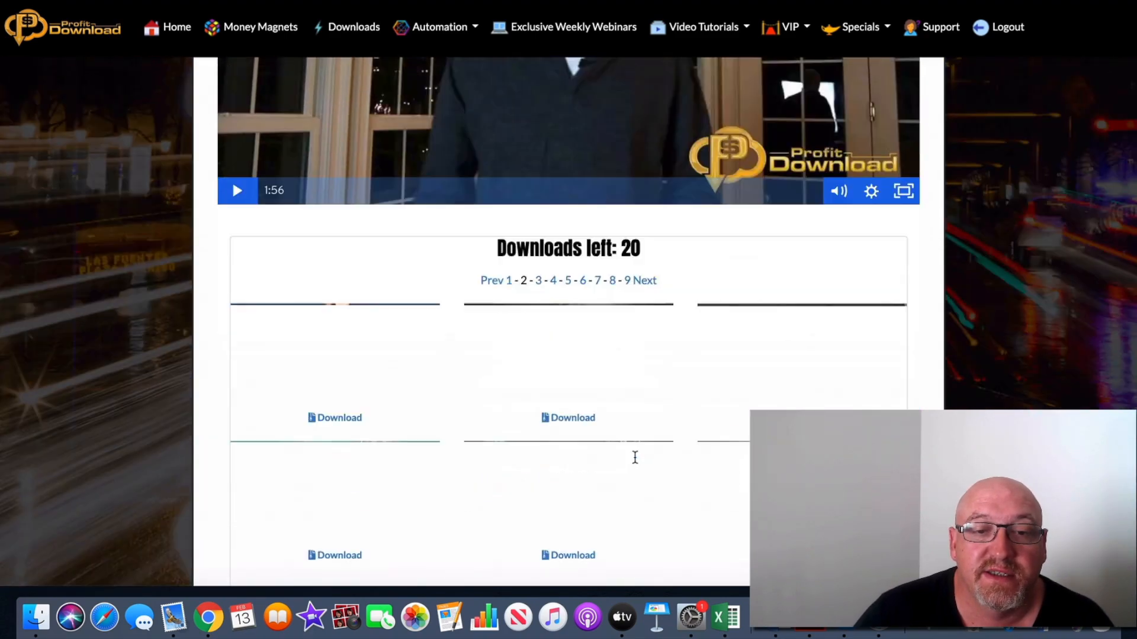
pyautogui.scroll(-3)
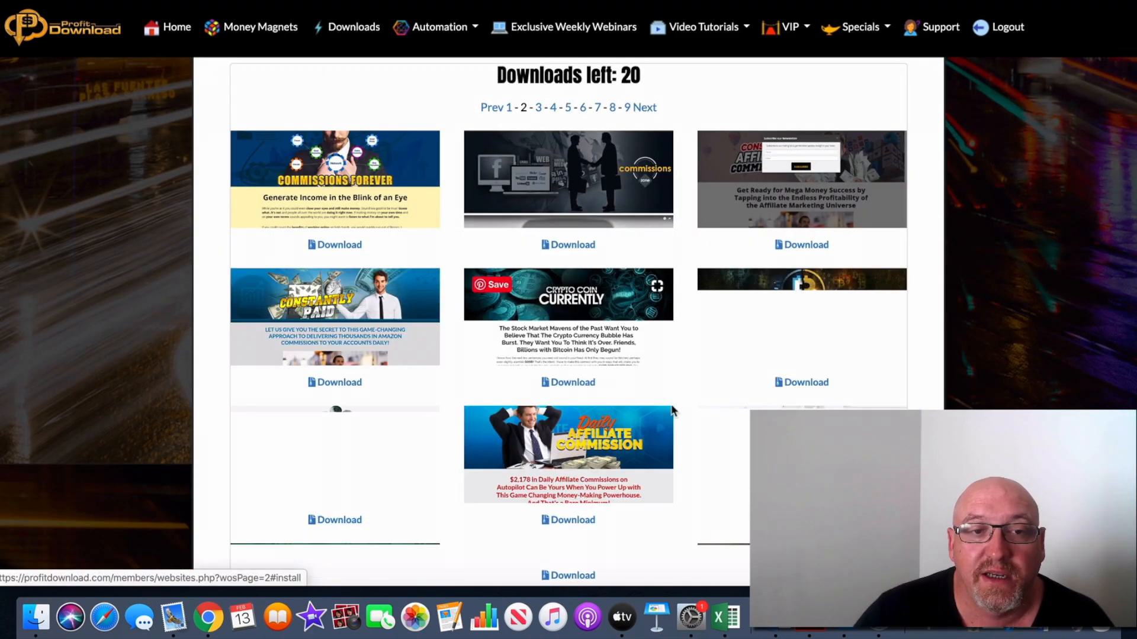
pyautogui.scroll(-3)
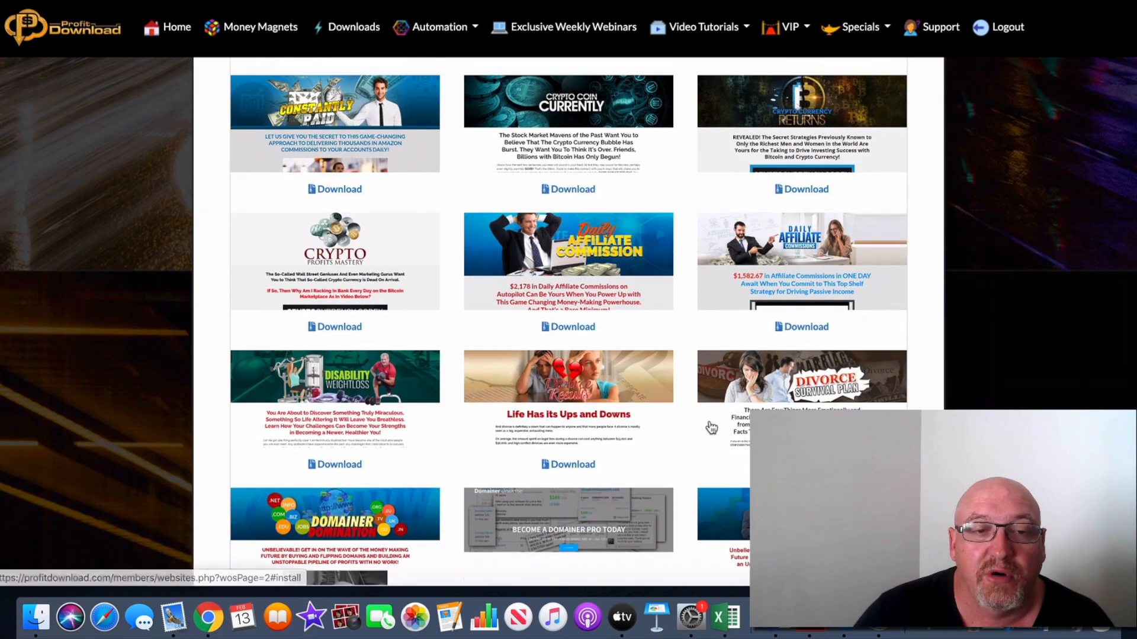
pyautogui.scroll(-3)
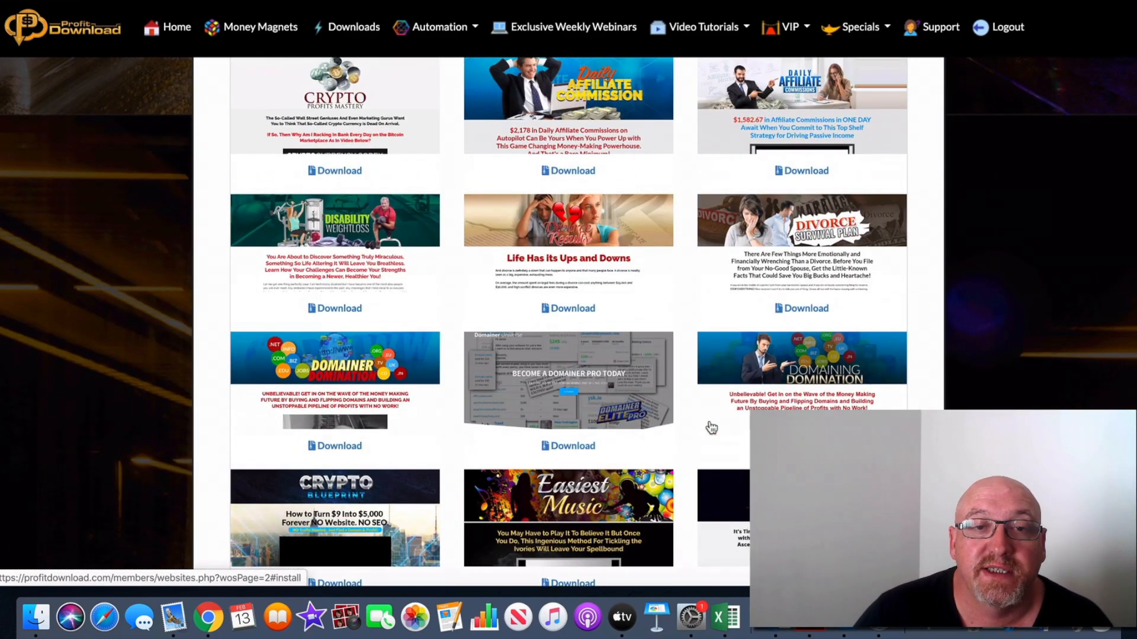
pyautogui.click(259, 26)
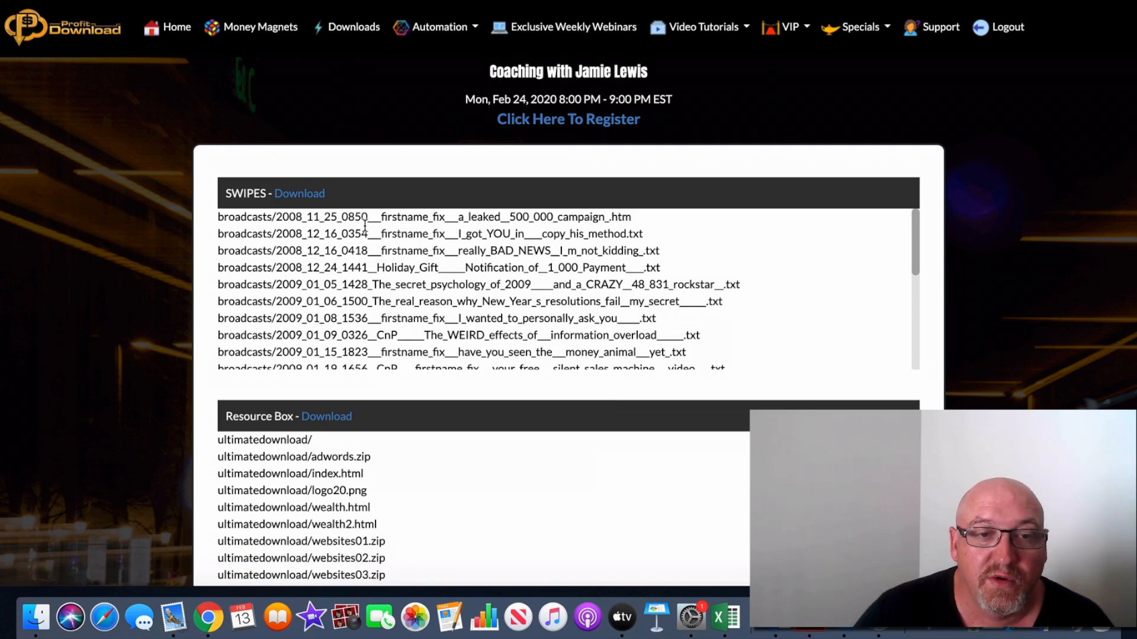
pyautogui.scroll(-3)
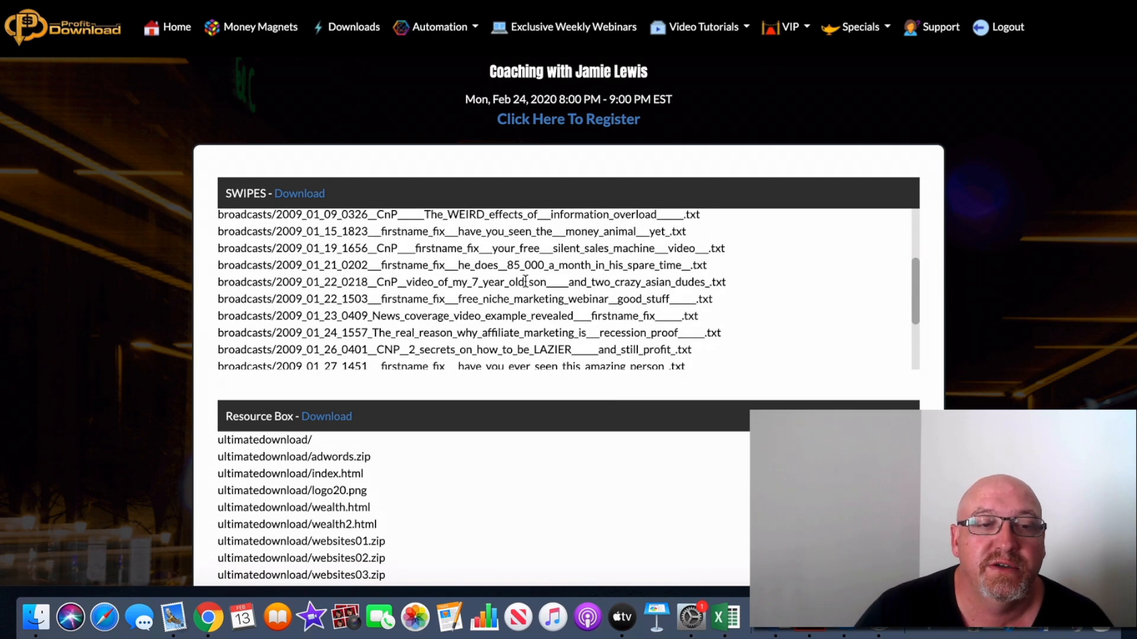
pyautogui.scroll(-3)
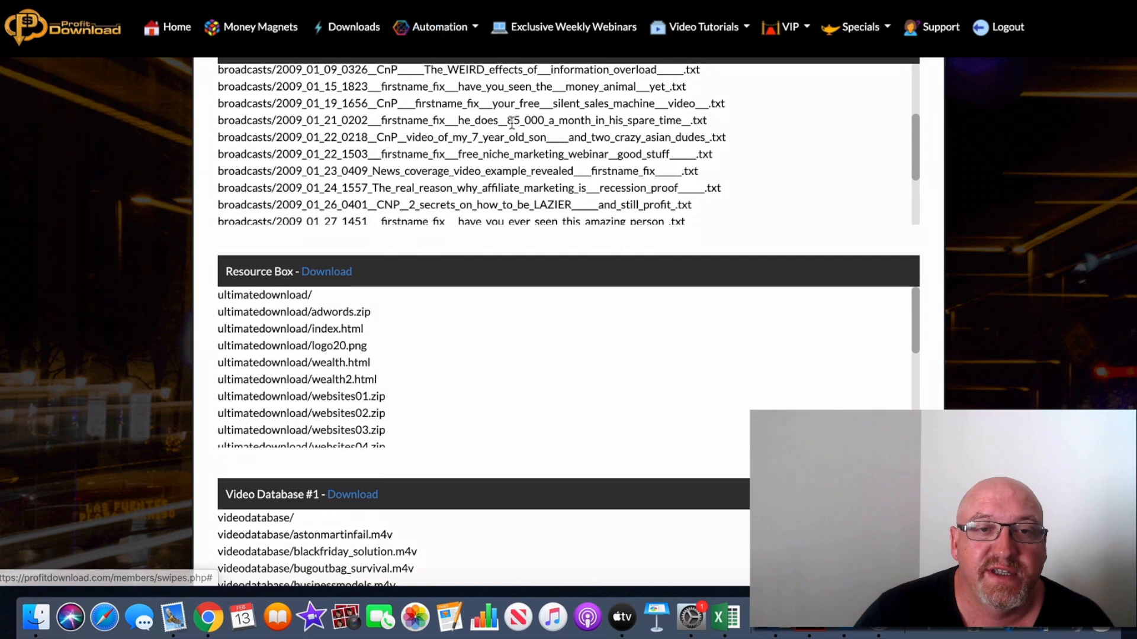
pyautogui.scroll(-3)
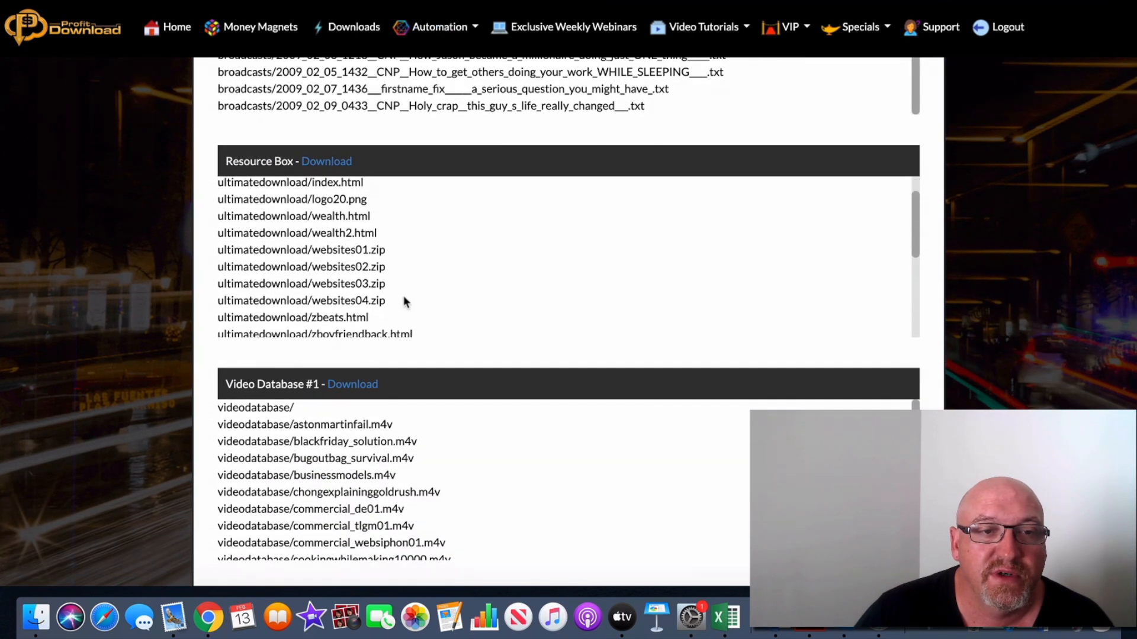
pyautogui.scroll(-3)
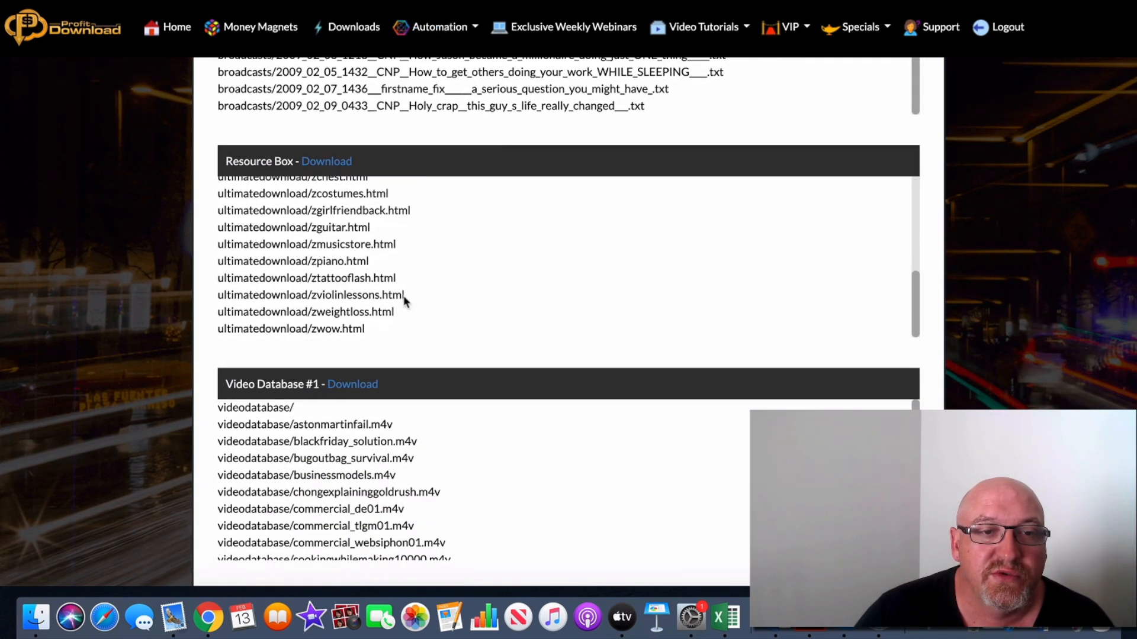
pyautogui.scroll(-3)
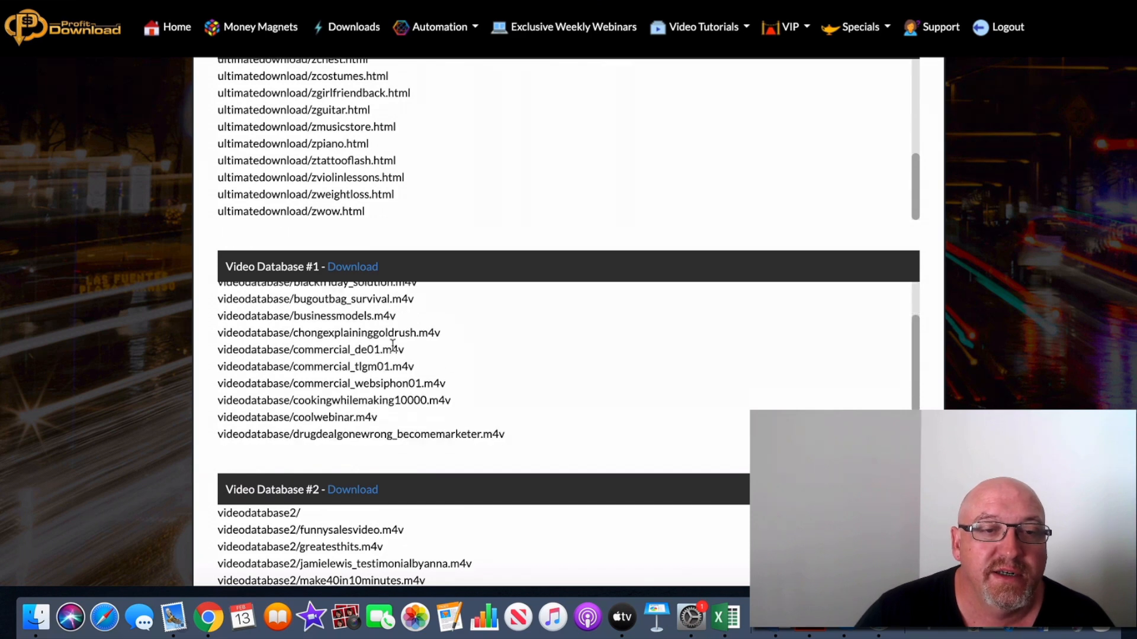
pyautogui.scroll(-3)
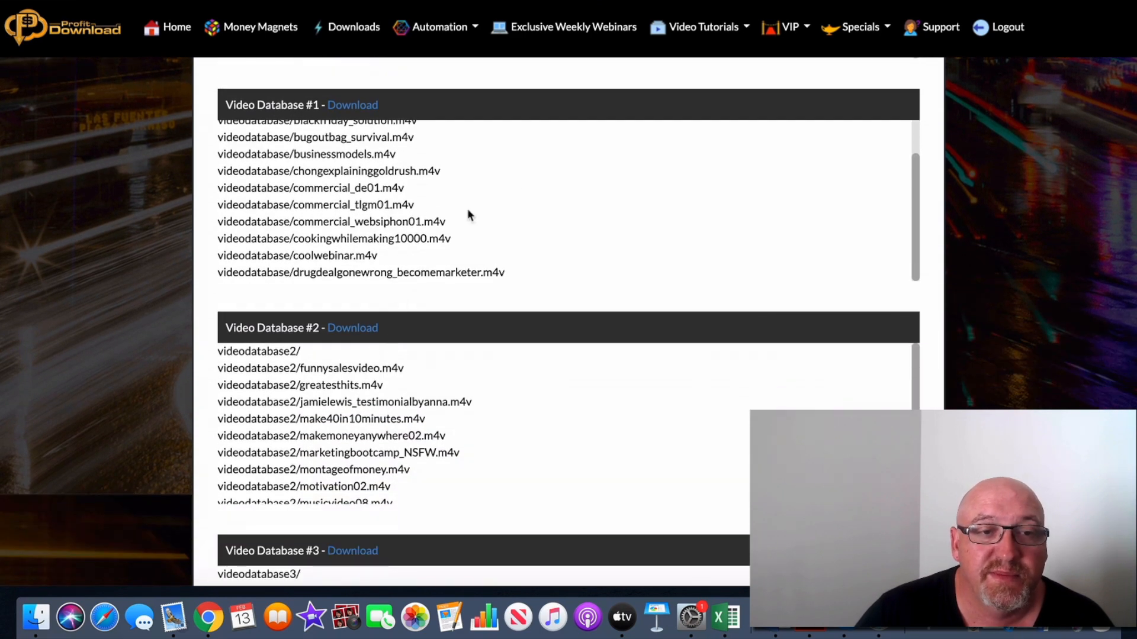
pyautogui.moveTo(526, 239)
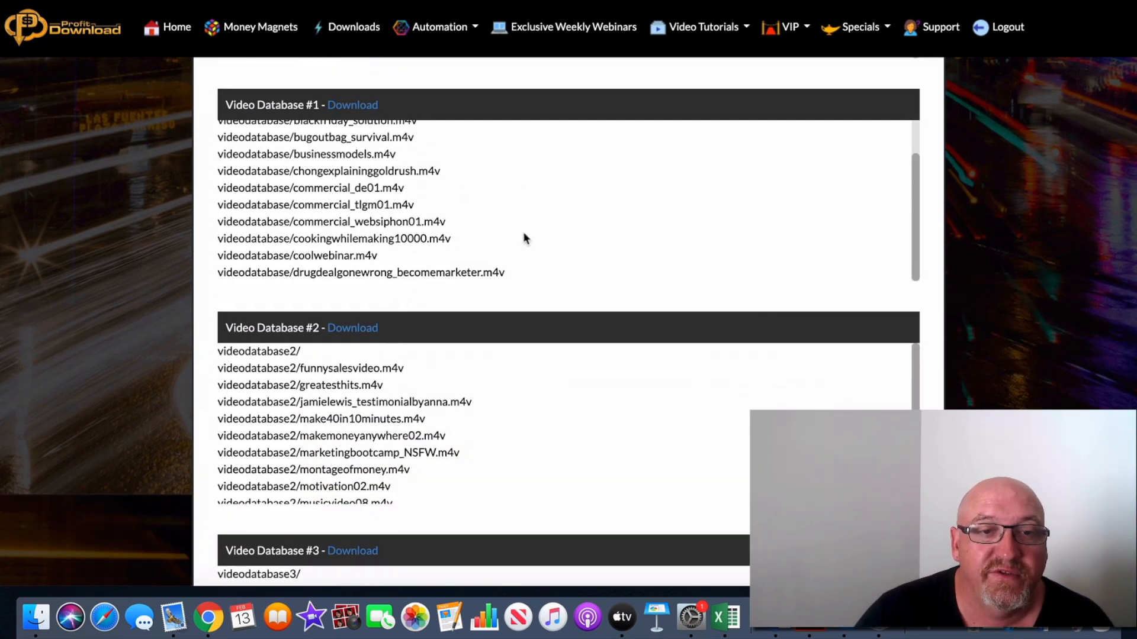
pyautogui.scroll(-3)
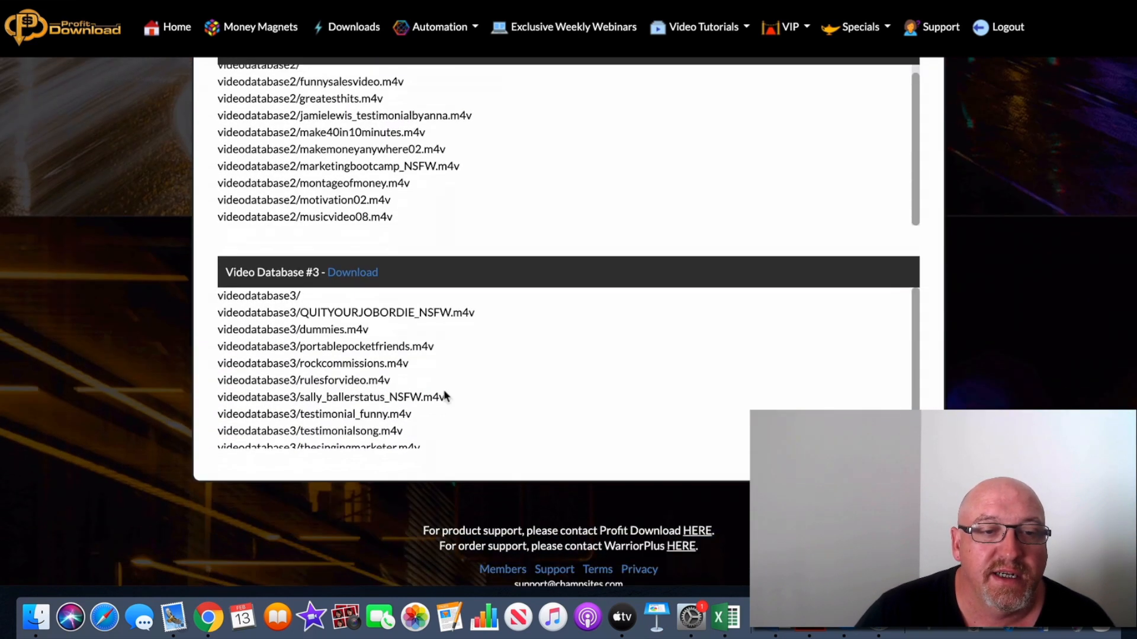
pyautogui.scroll(-3)
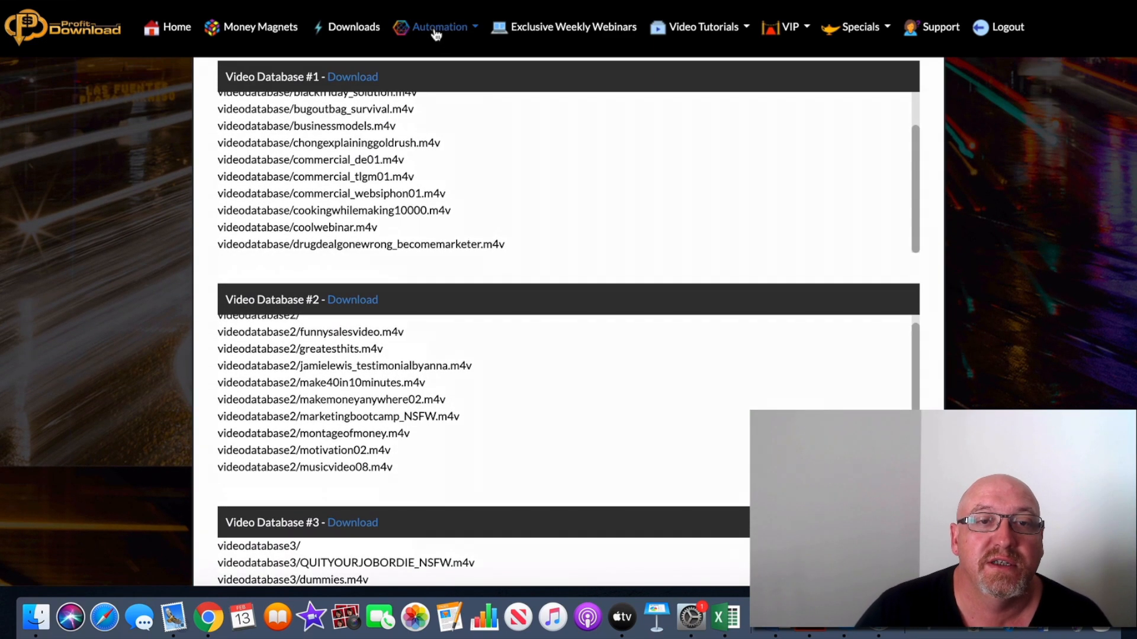
pyautogui.click(438, 26)
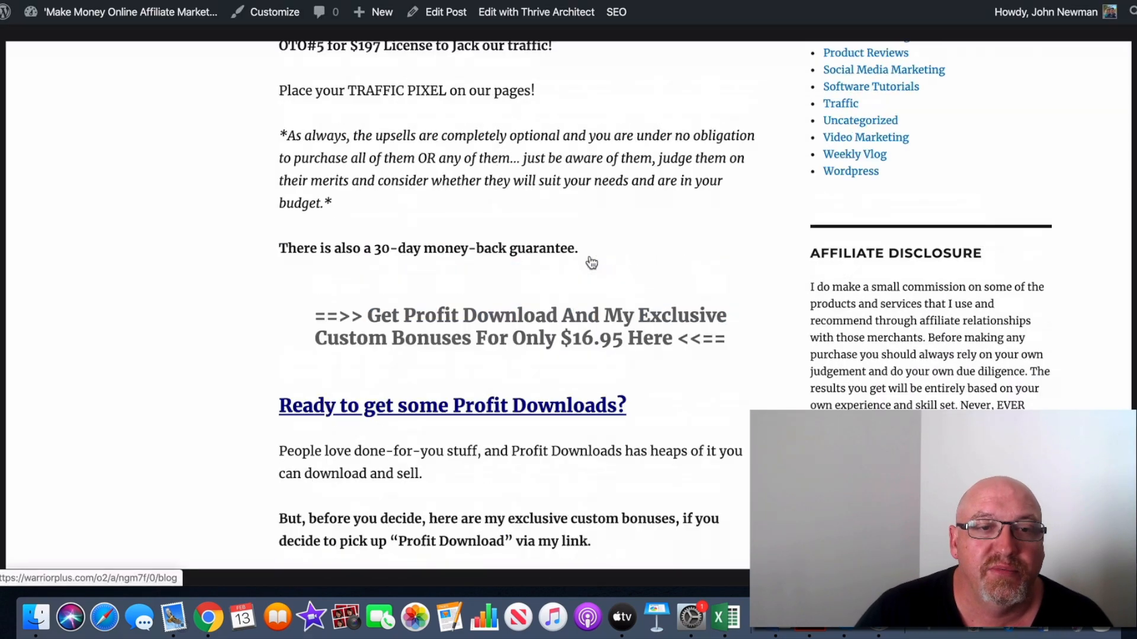
pyautogui.scroll(-3)
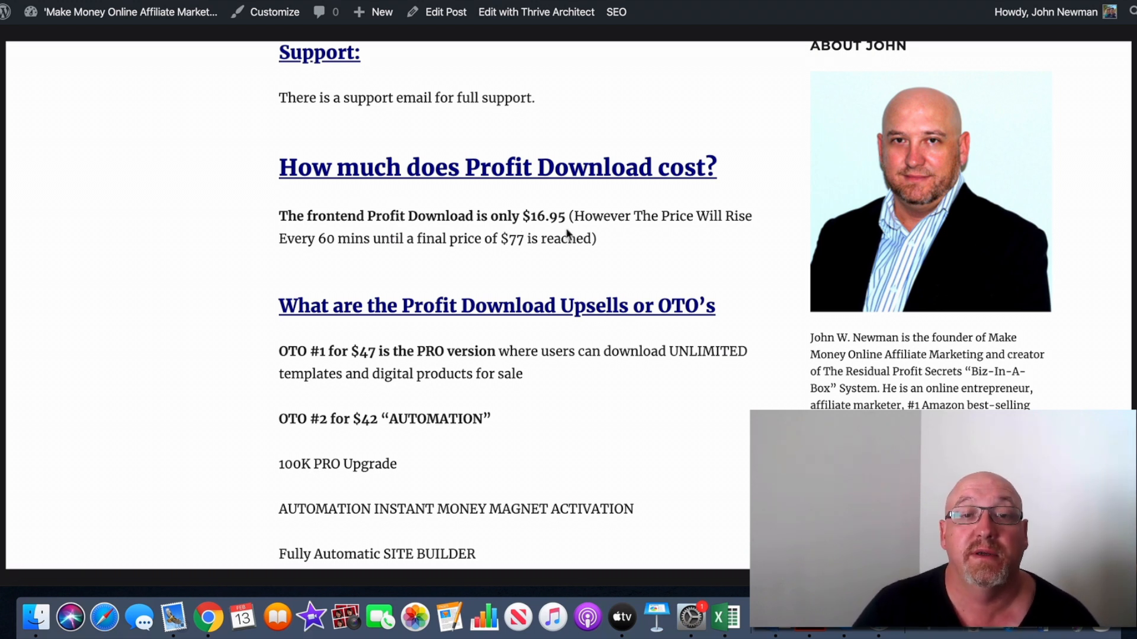
pyautogui.moveTo(350, 230)
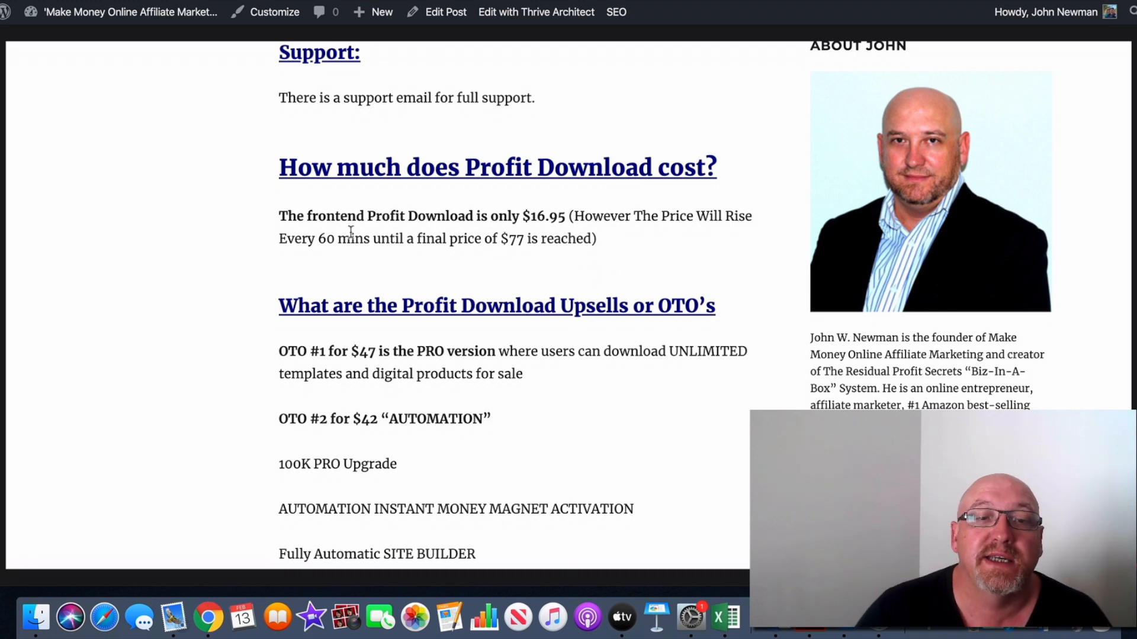
pyautogui.scroll(-3)
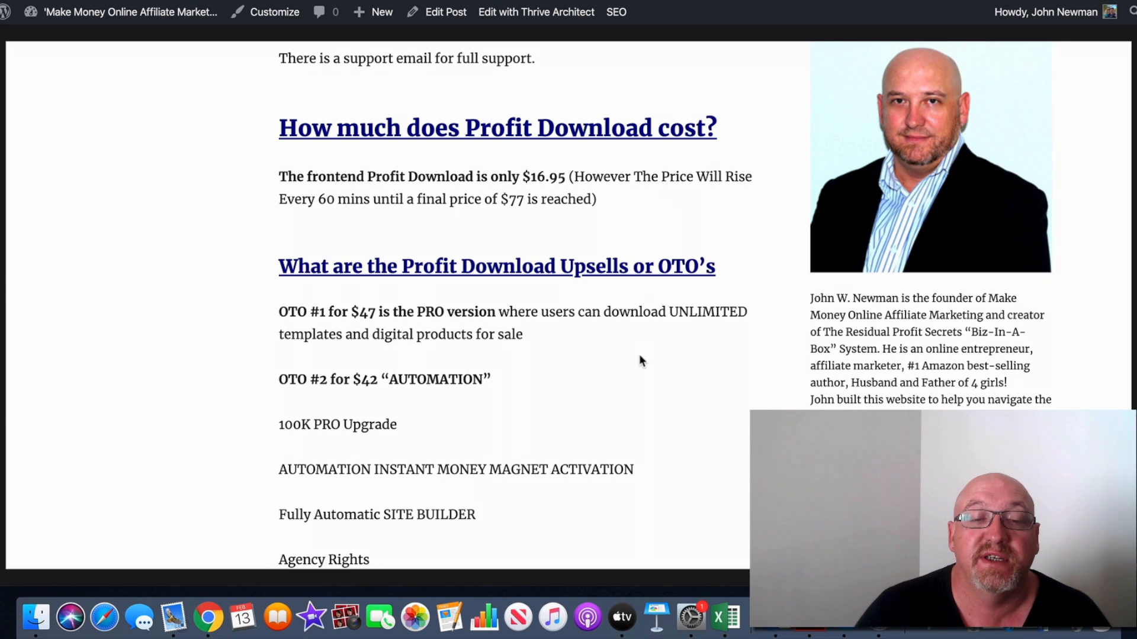
pyautogui.scroll(-3)
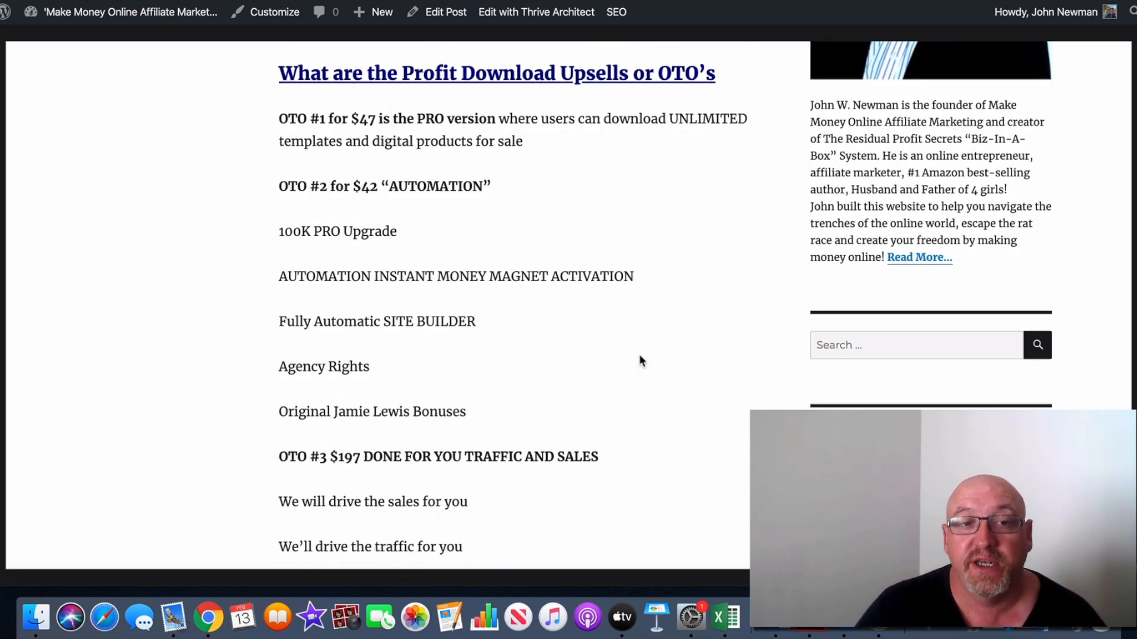
pyautogui.moveTo(511, 162)
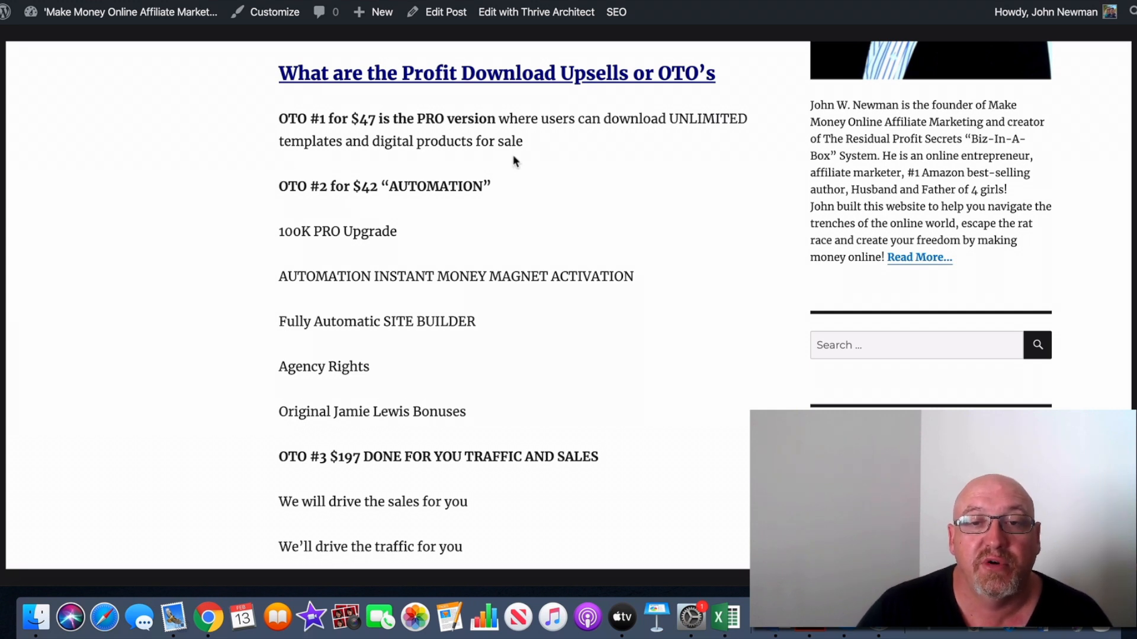
pyautogui.moveTo(632, 193)
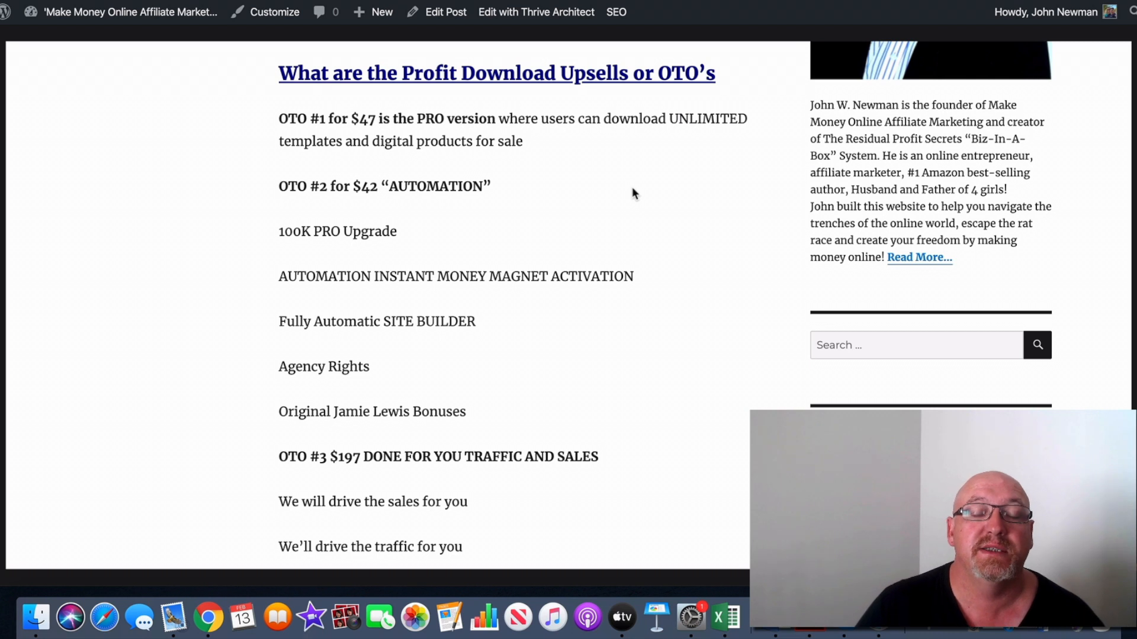
pyautogui.moveTo(620, 247)
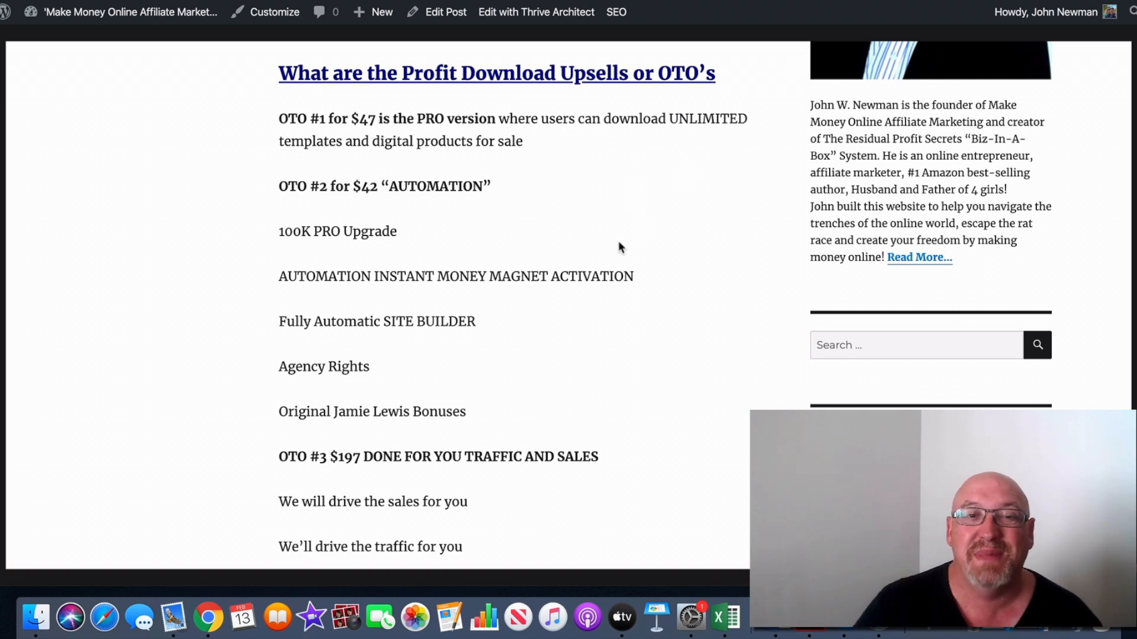
pyautogui.moveTo(614, 321)
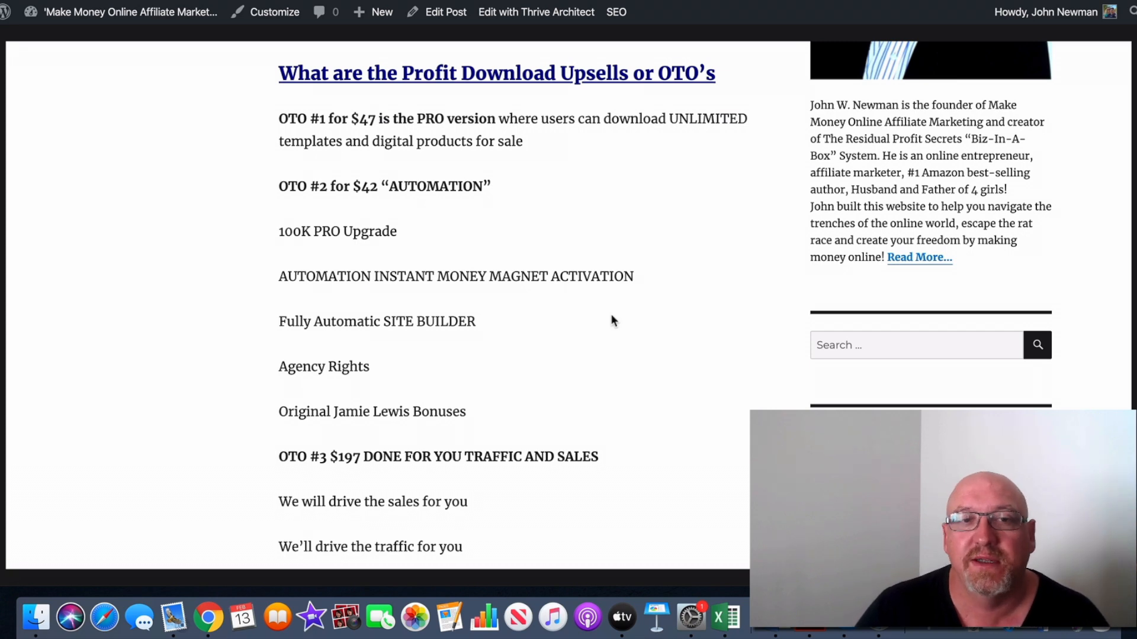
pyautogui.scroll(-3)
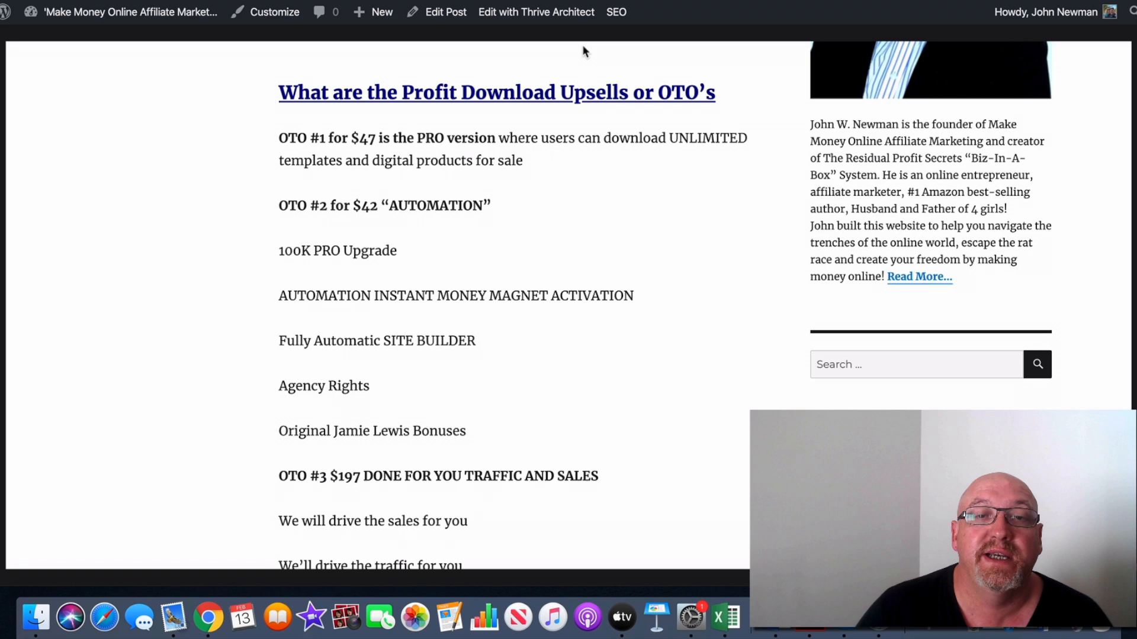
pyautogui.moveTo(689, 303)
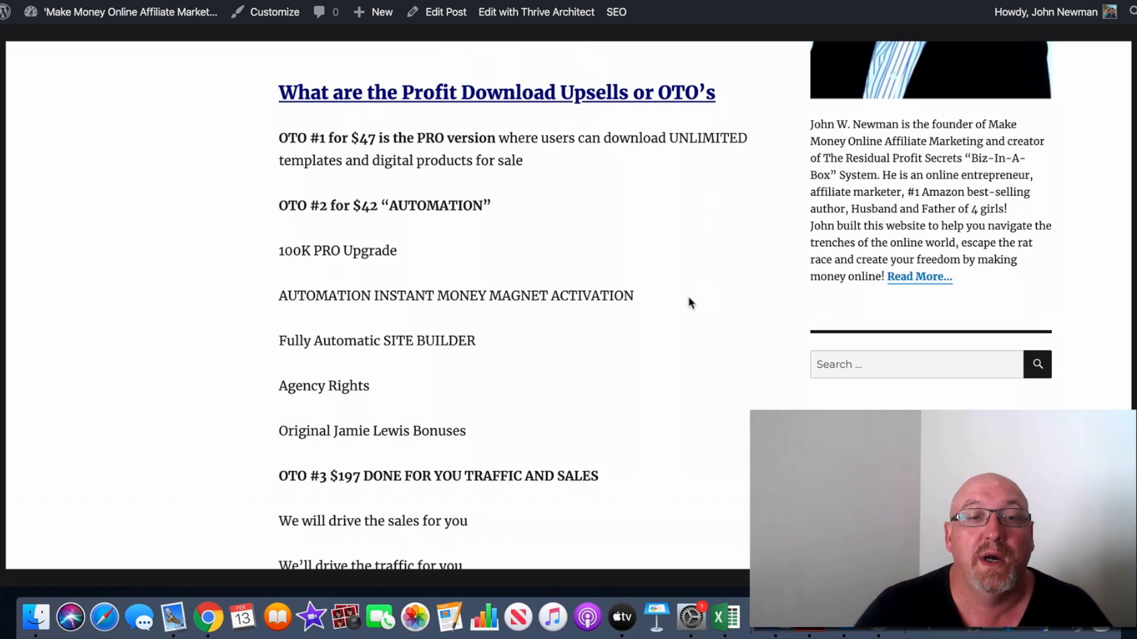
pyautogui.scroll(-3)
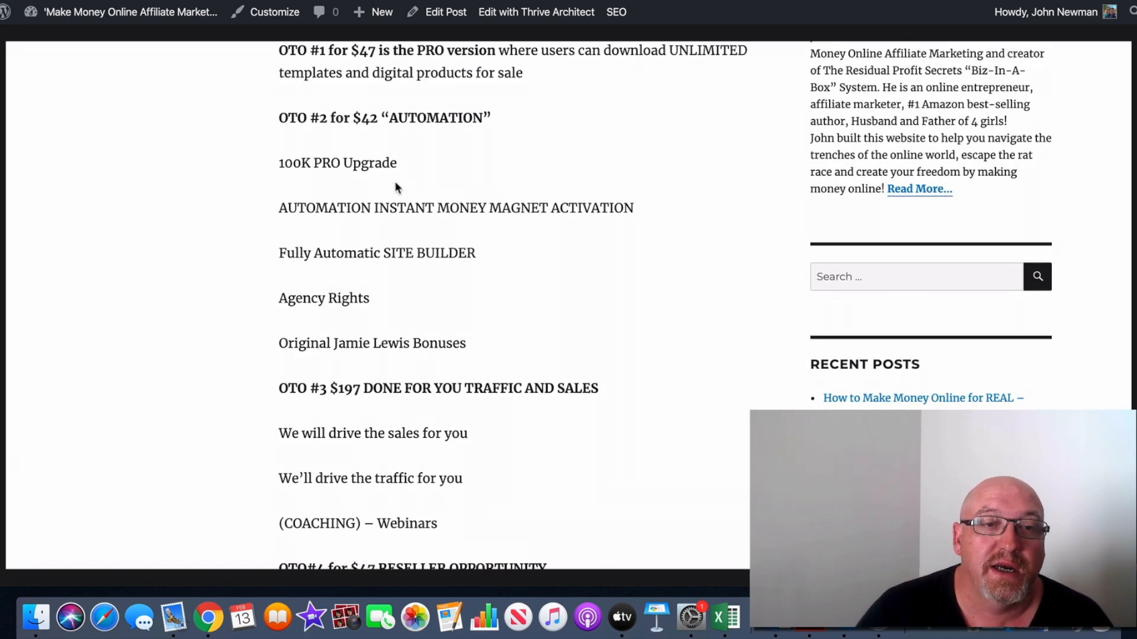
pyautogui.moveTo(440, 138)
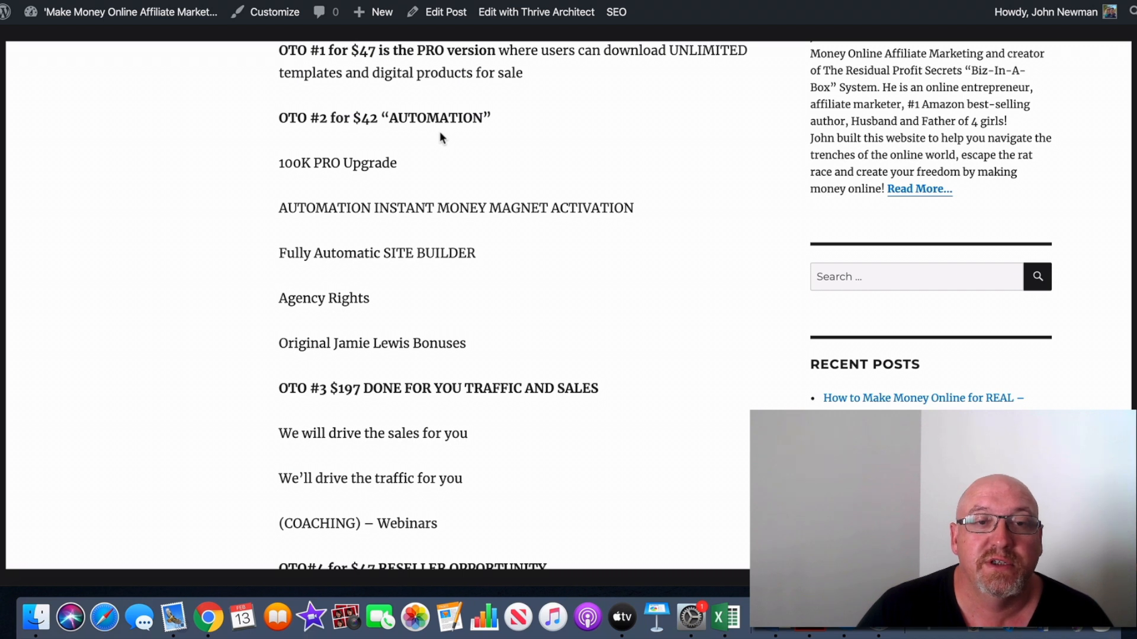
pyautogui.scroll(-3)
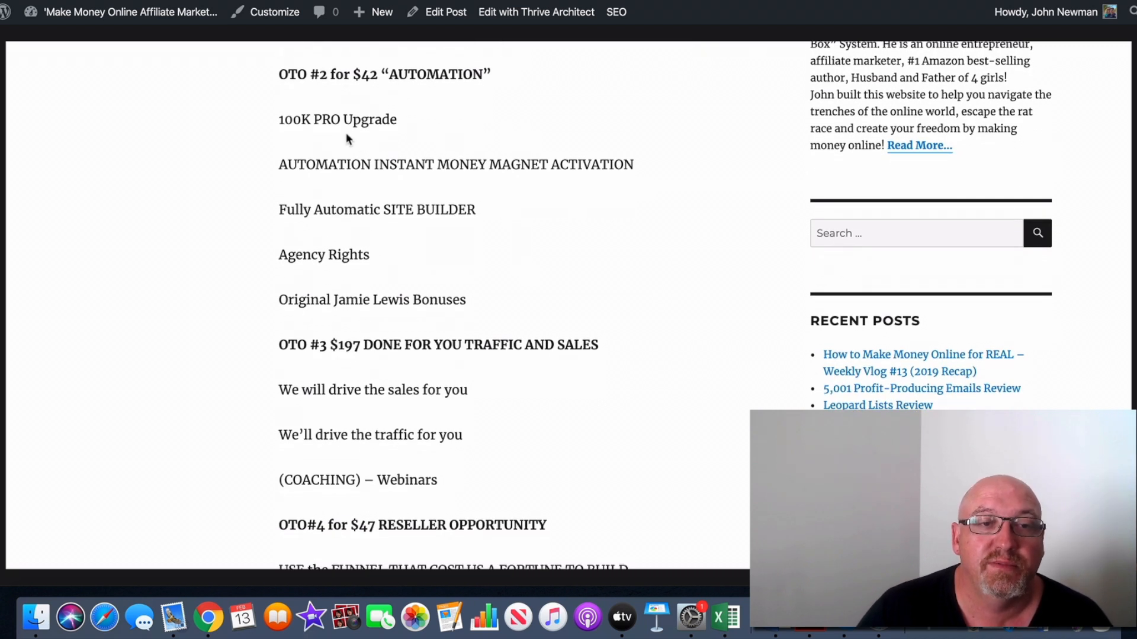
pyautogui.moveTo(346, 194)
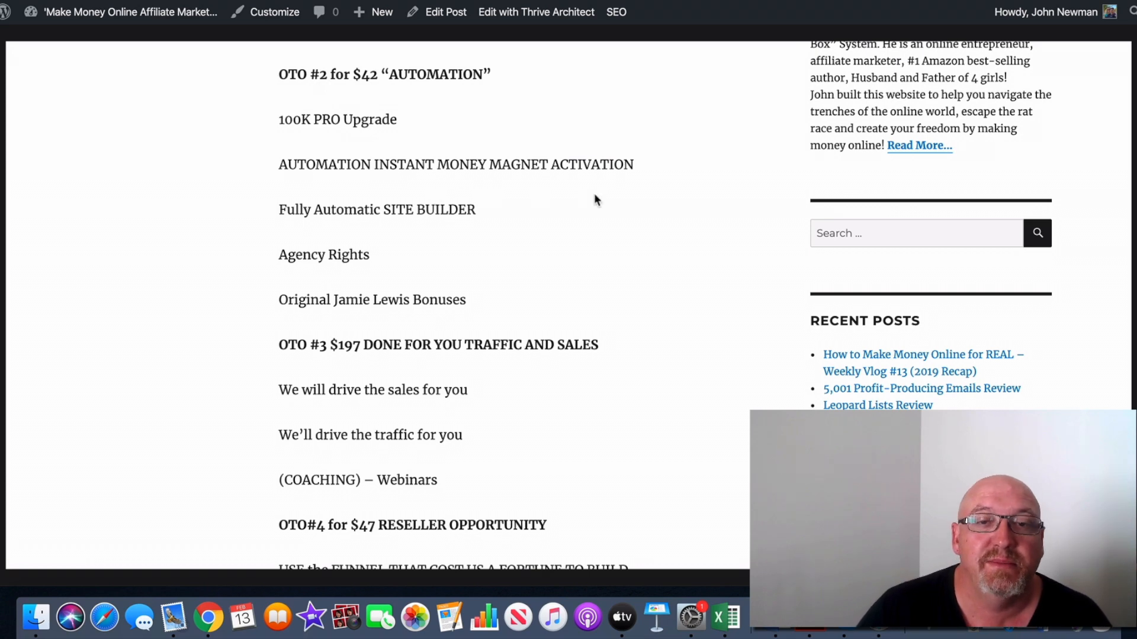
pyautogui.scroll(-3)
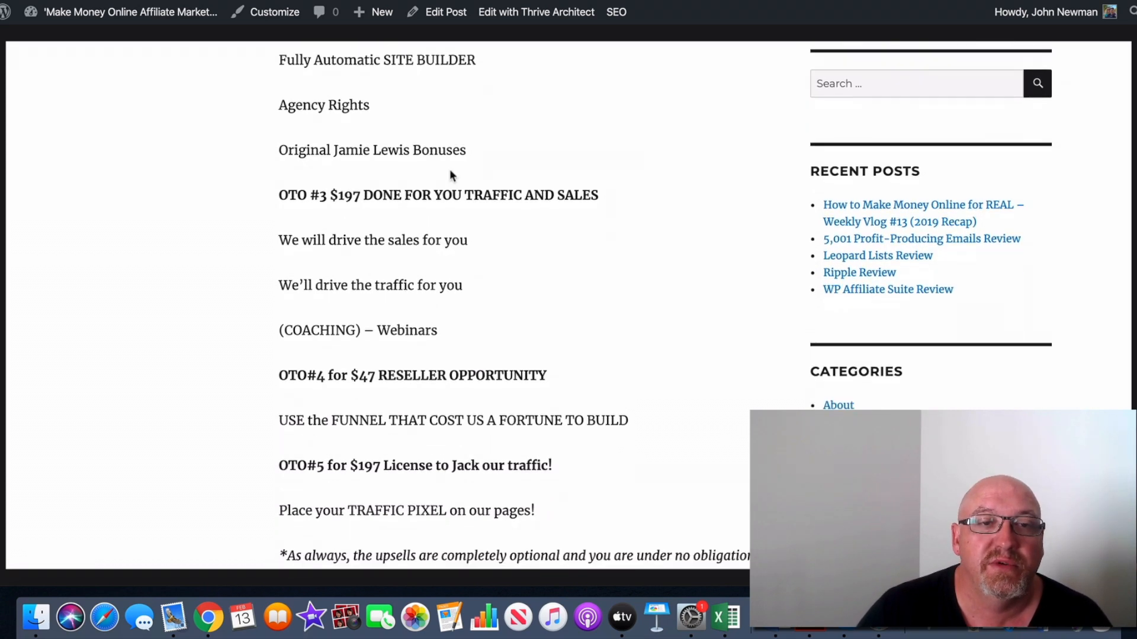
pyautogui.scroll(-3)
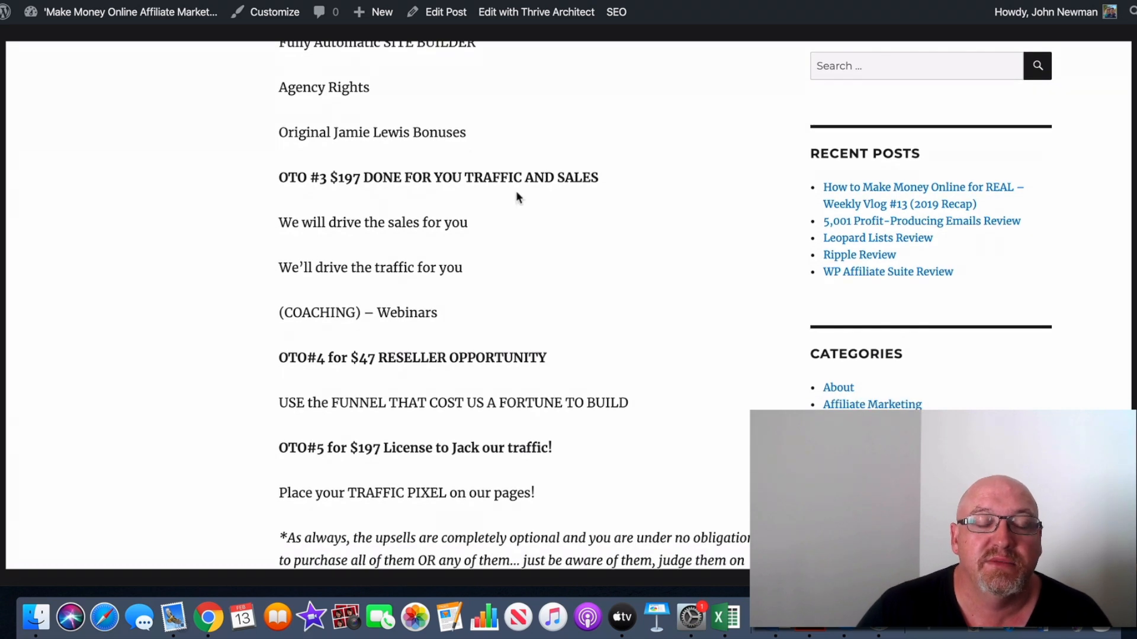
pyautogui.scroll(-3)
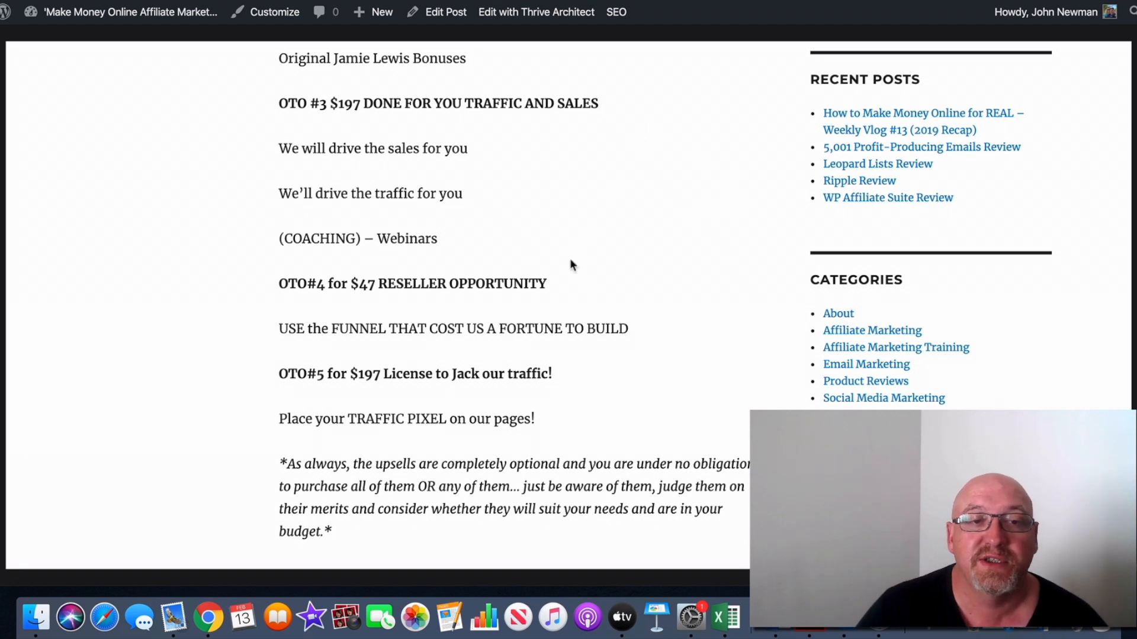
pyautogui.scroll(-3)
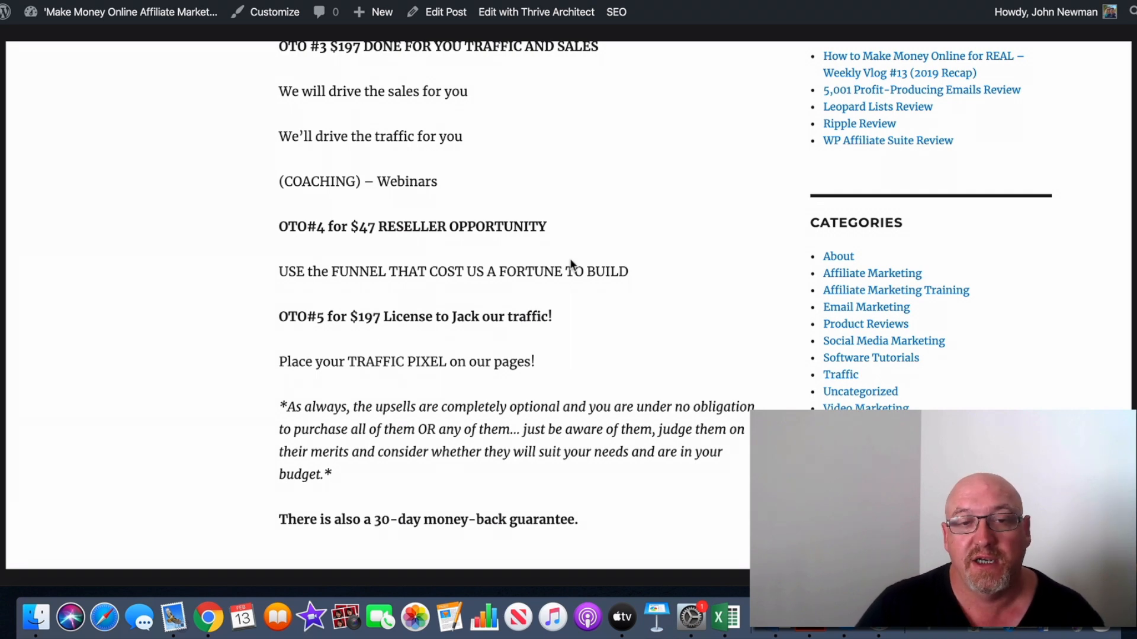
pyautogui.scroll(-3)
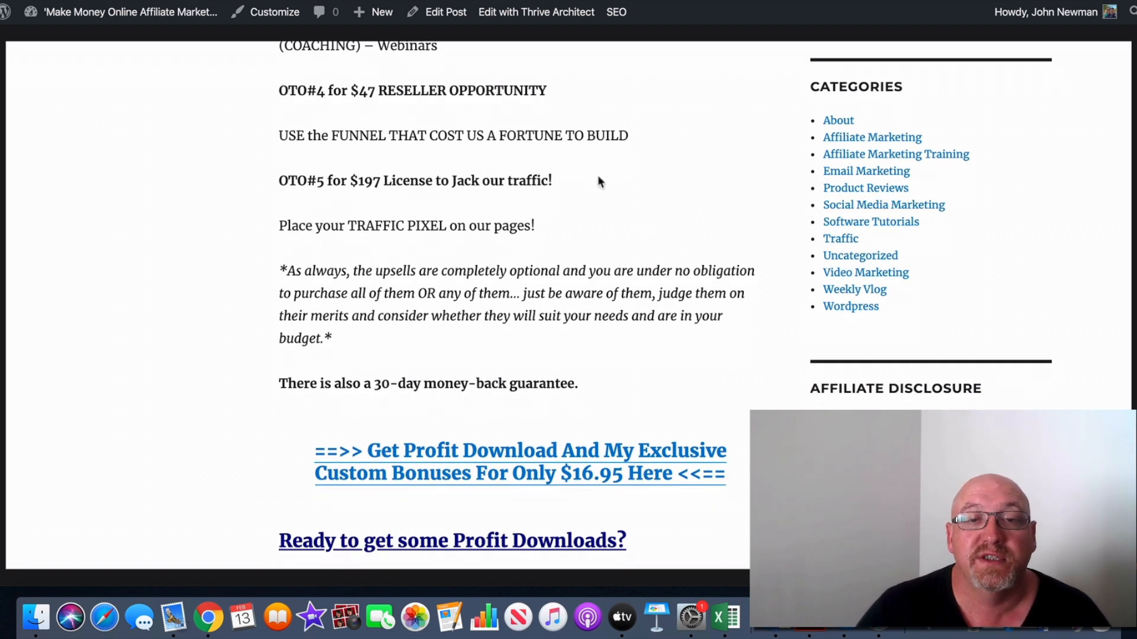
# Scroll past the upsell notes and 'Ready to get some Profit Downloads?' pitch to the exclusive custom bonuses heading
pyautogui.scroll(-3)
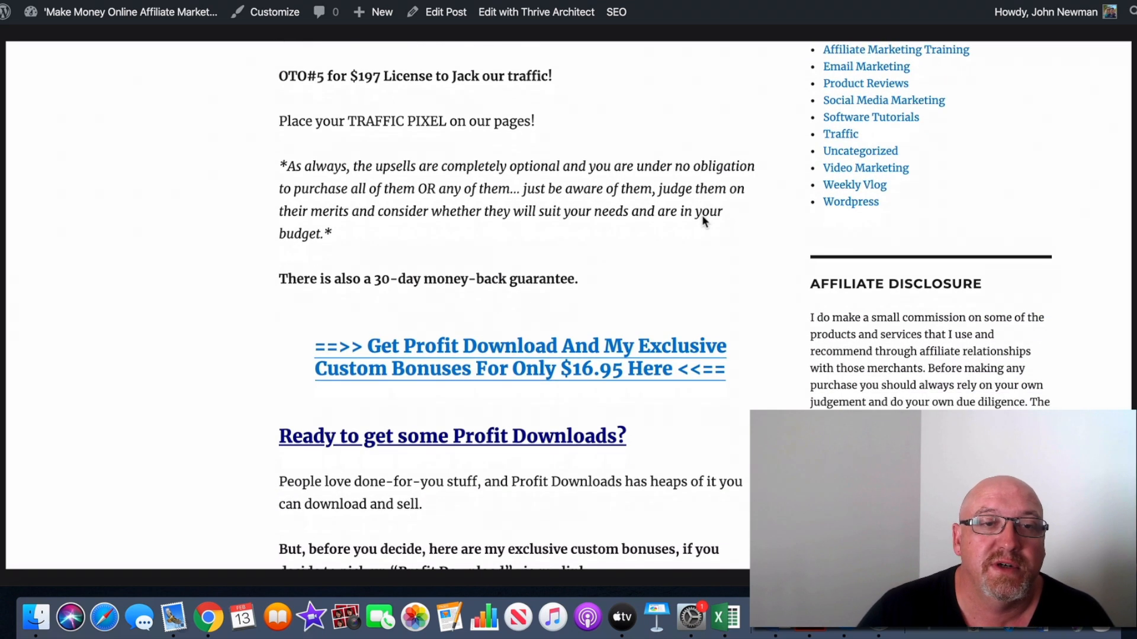
pyautogui.moveTo(377, 107)
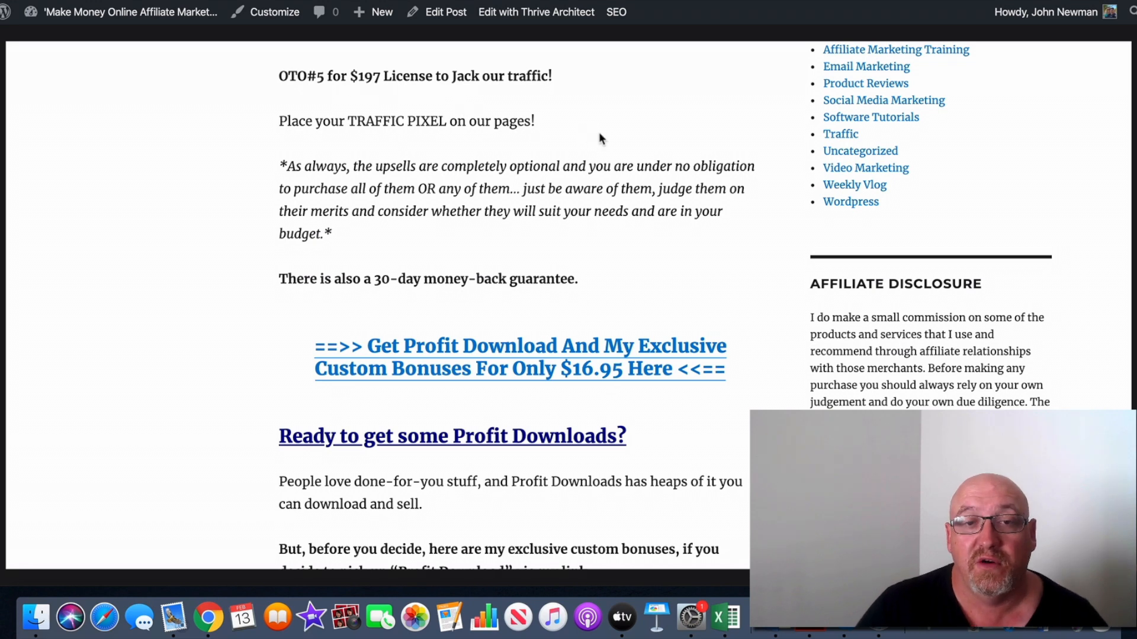
pyautogui.scroll(-3)
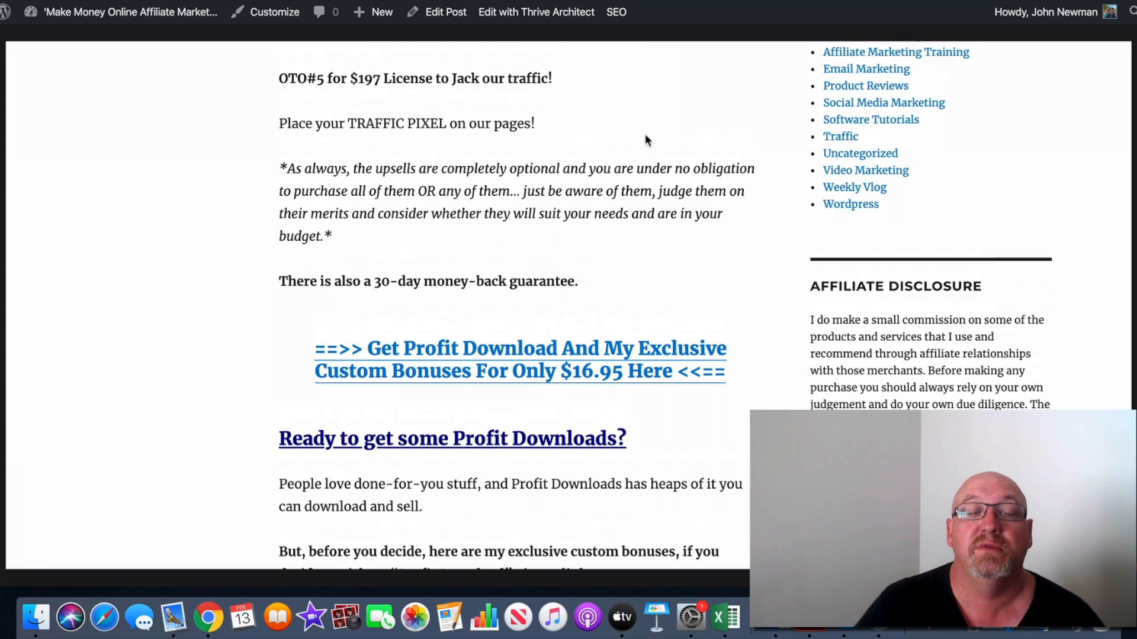
pyautogui.moveTo(643, 151)
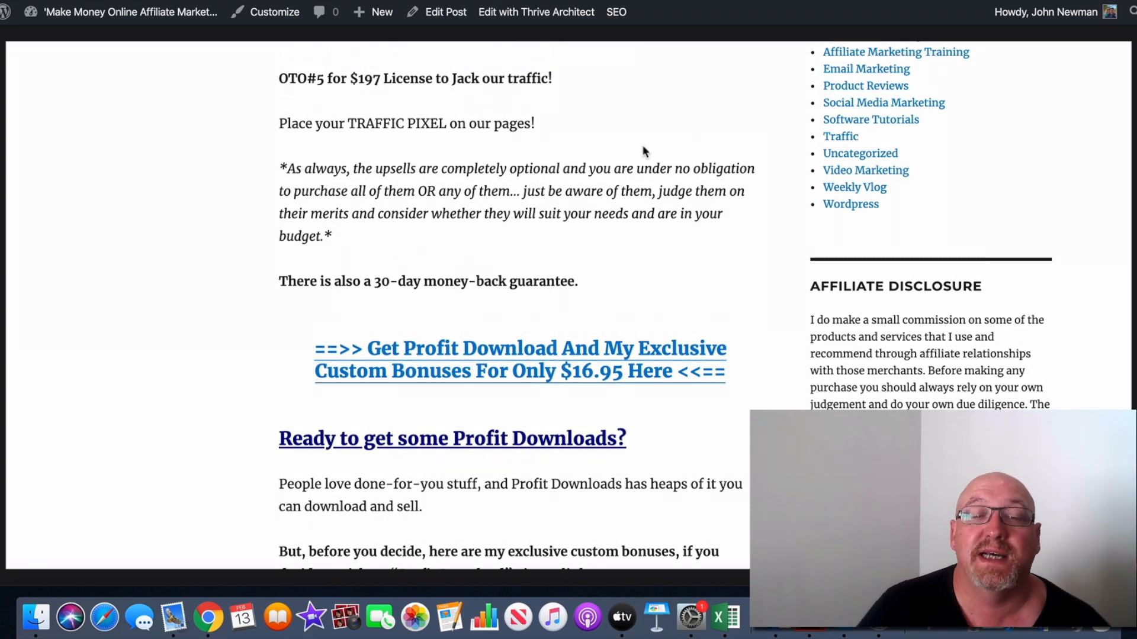
pyautogui.scroll(-3)
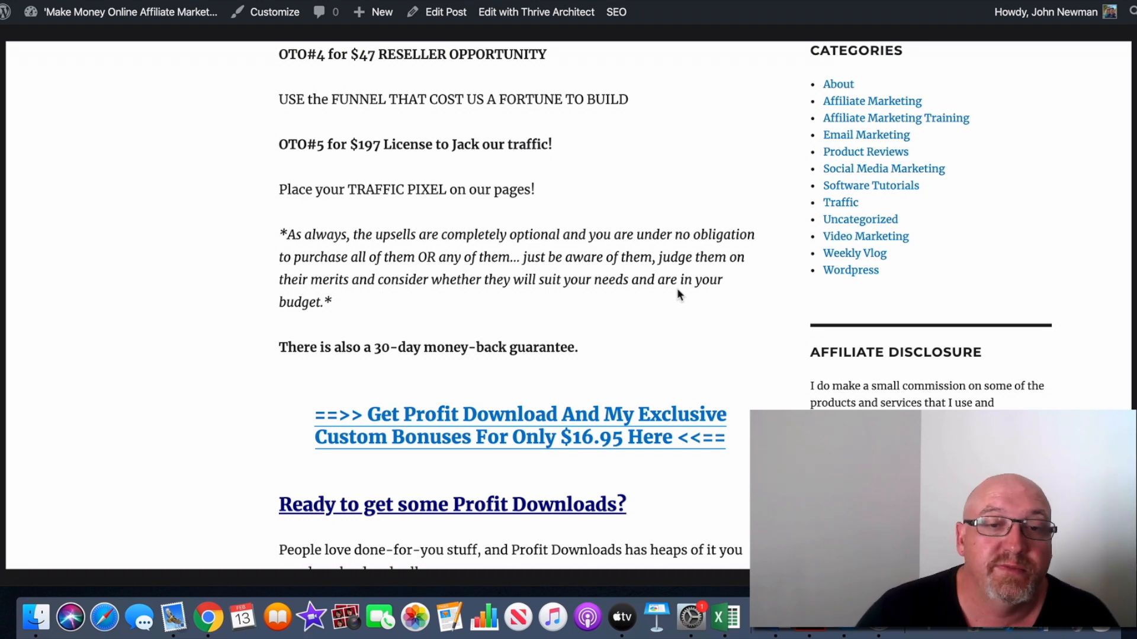
pyautogui.scroll(-3)
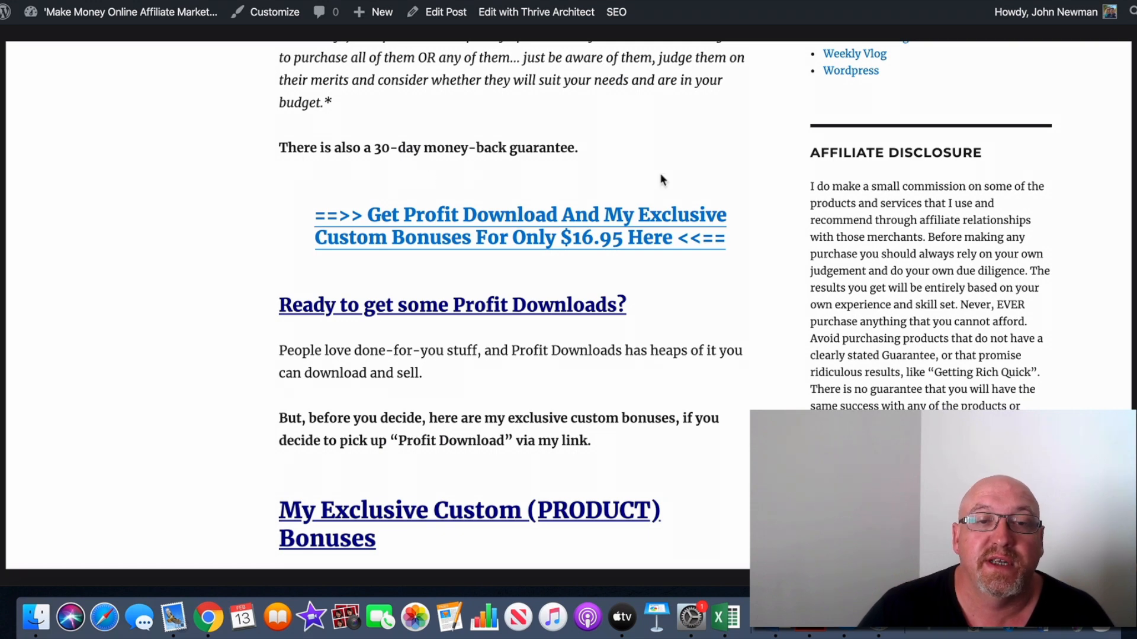
pyautogui.scroll(-3)
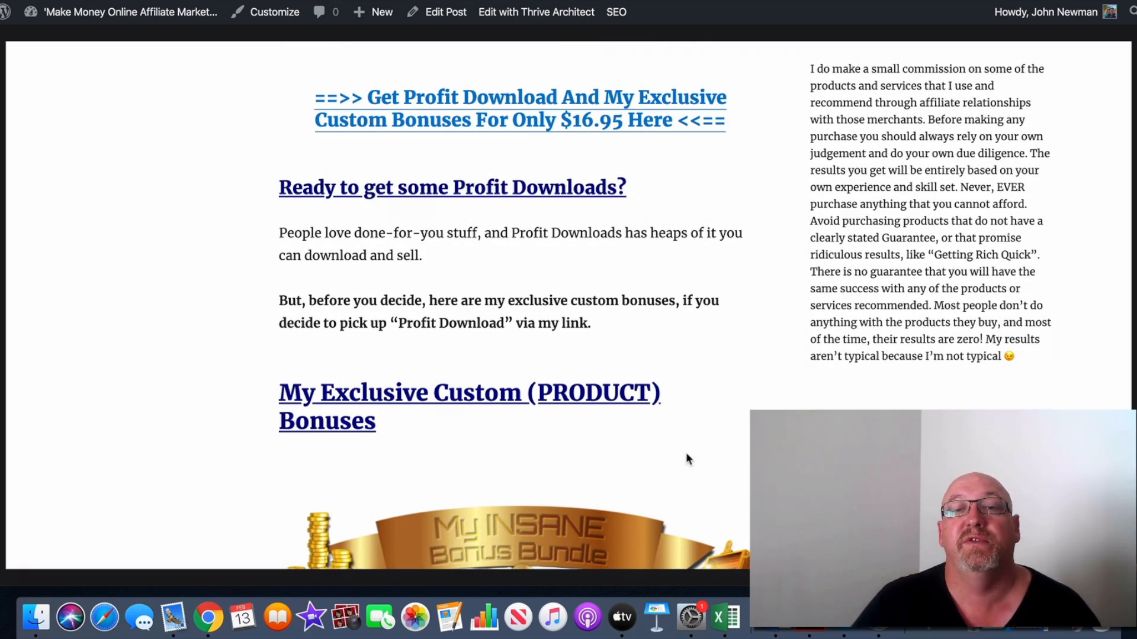
# Scroll through Bonus 1 to Bonus 4 and the Warrior Plus auto-download note to the purchase receipt
pyautogui.scroll(-3)
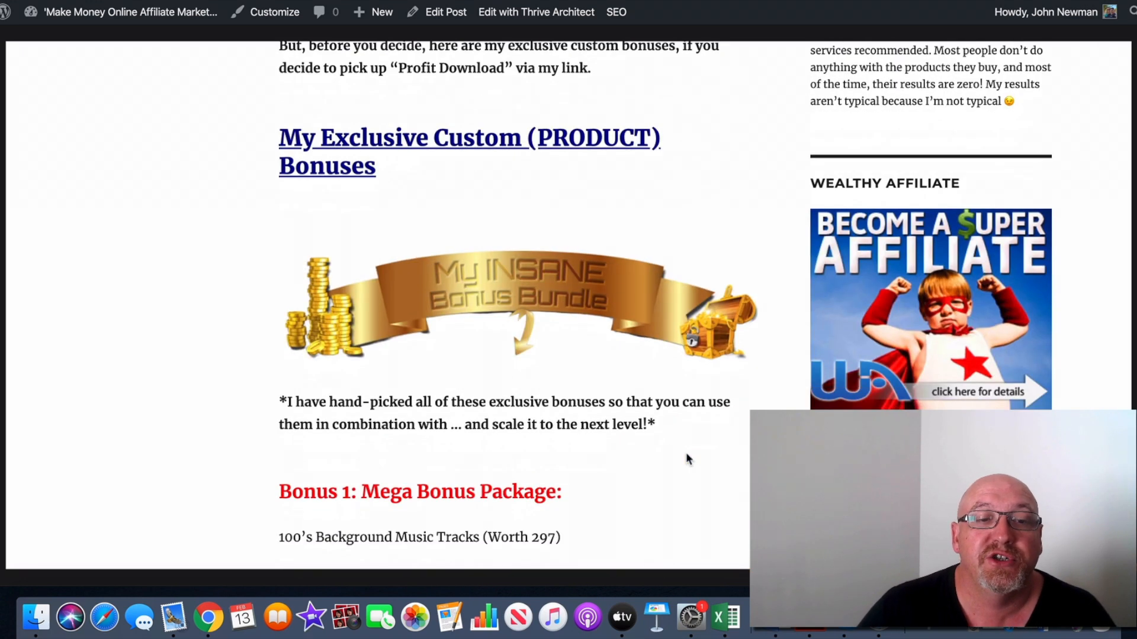
pyautogui.scroll(-3)
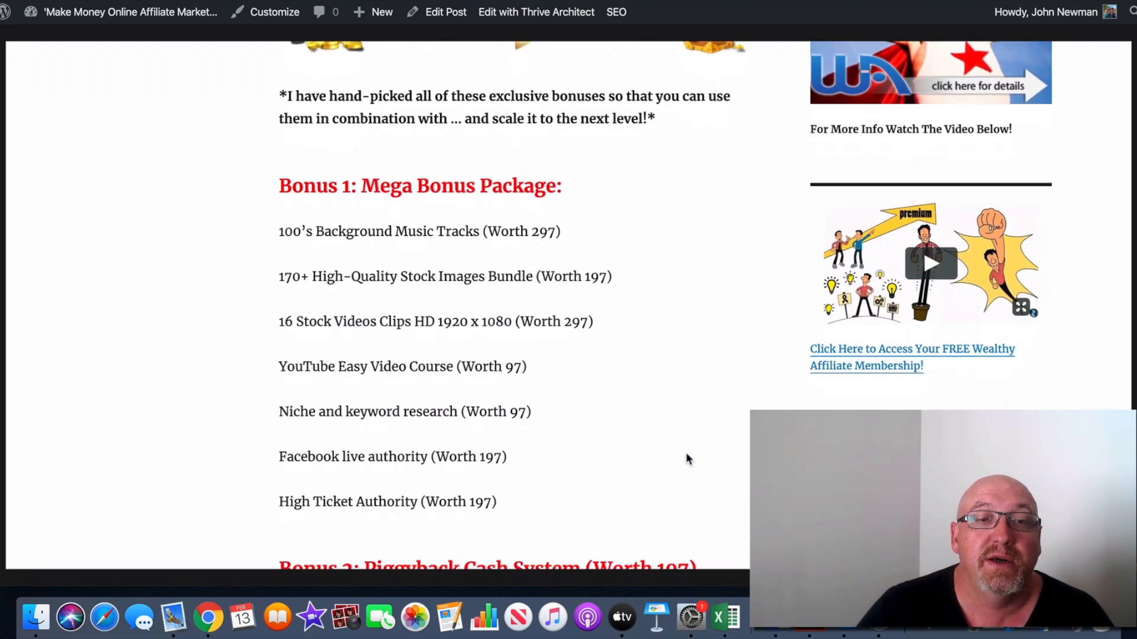
pyautogui.scroll(-3)
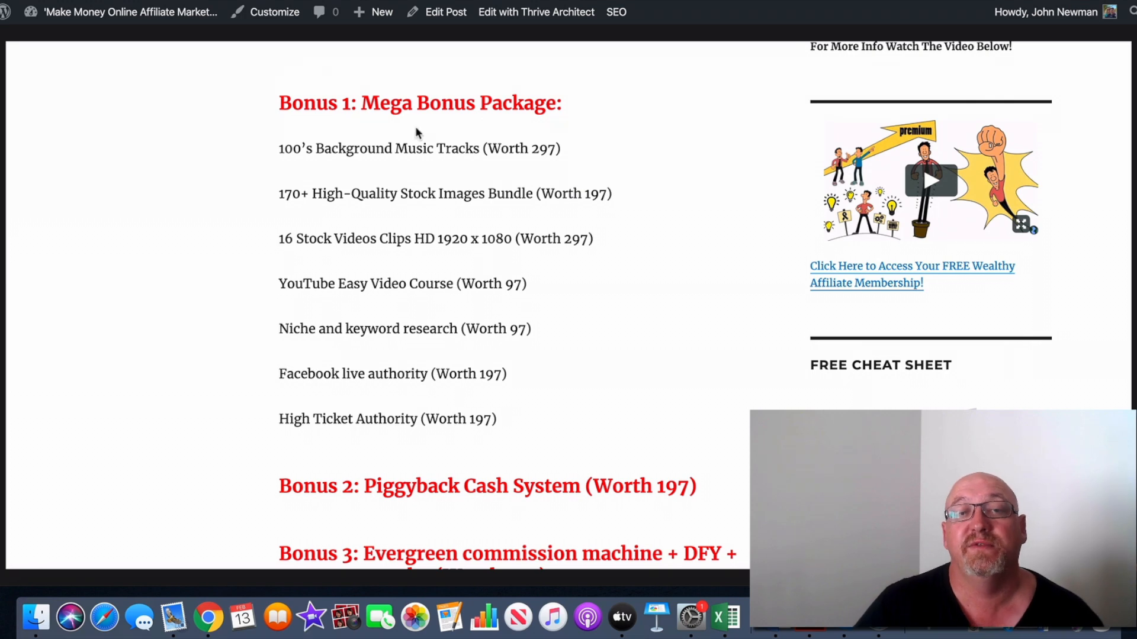
pyautogui.scroll(-3)
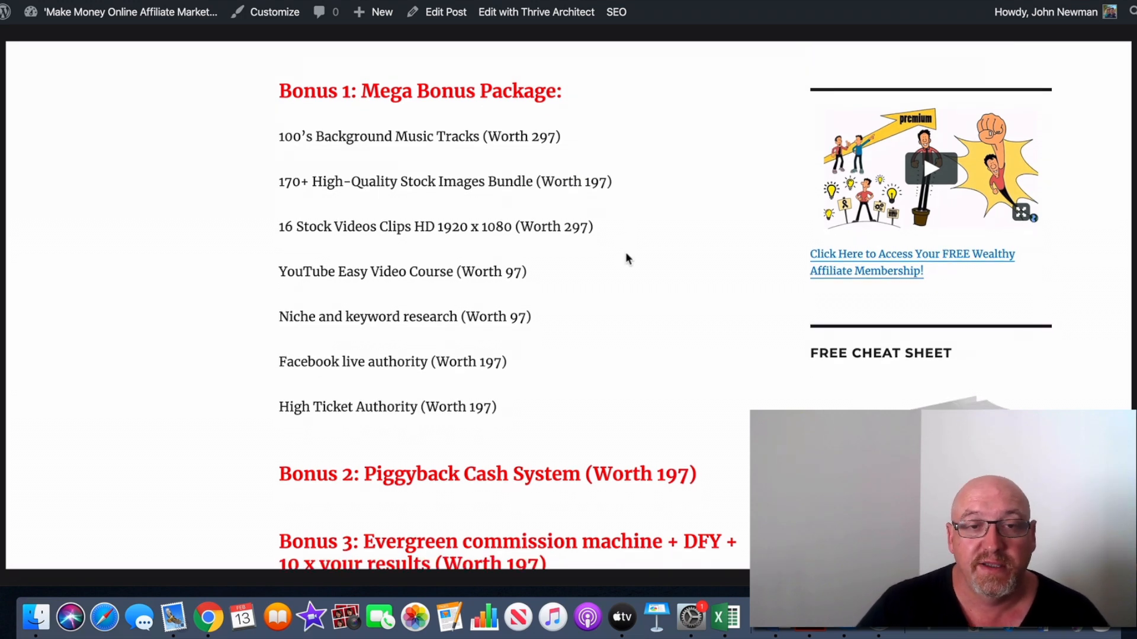
pyautogui.scroll(-3)
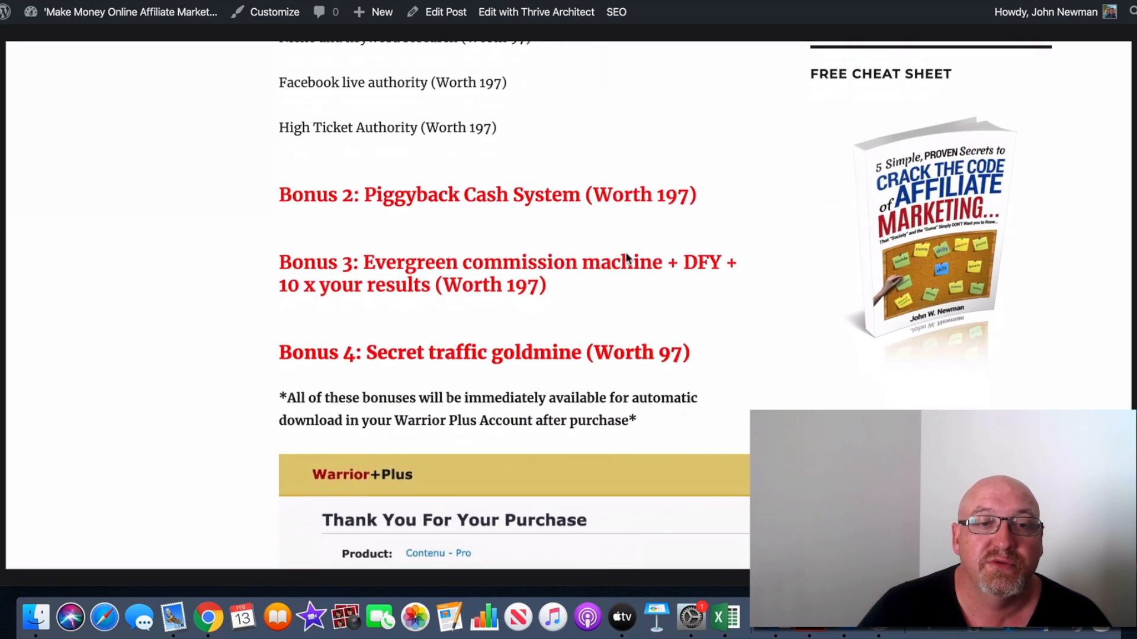
pyautogui.scroll(-3)
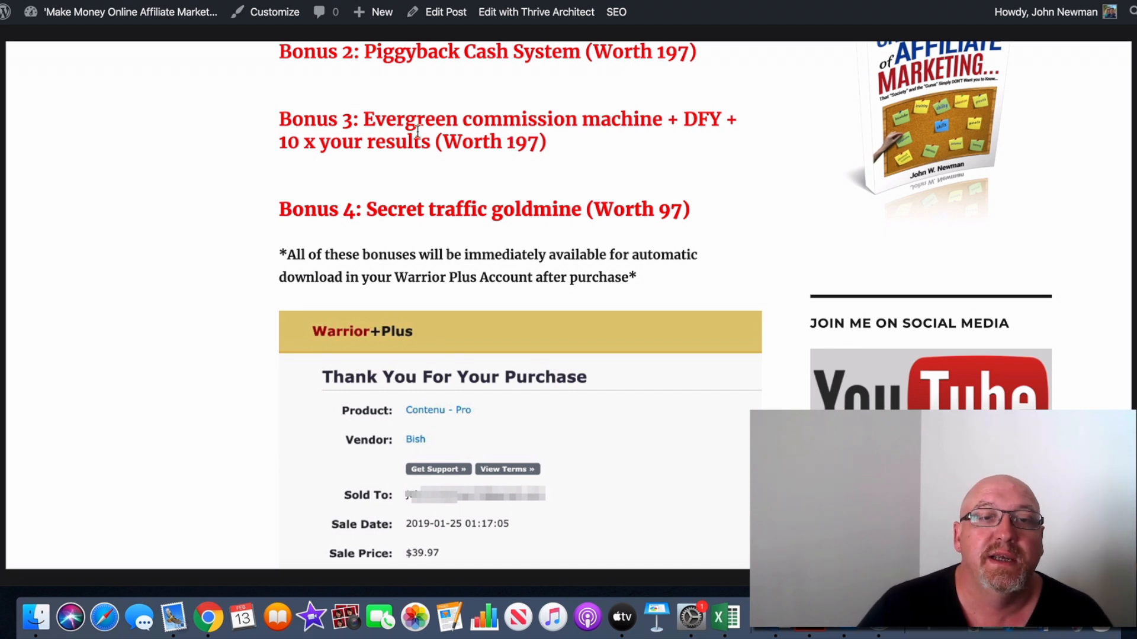
pyautogui.moveTo(668, 176)
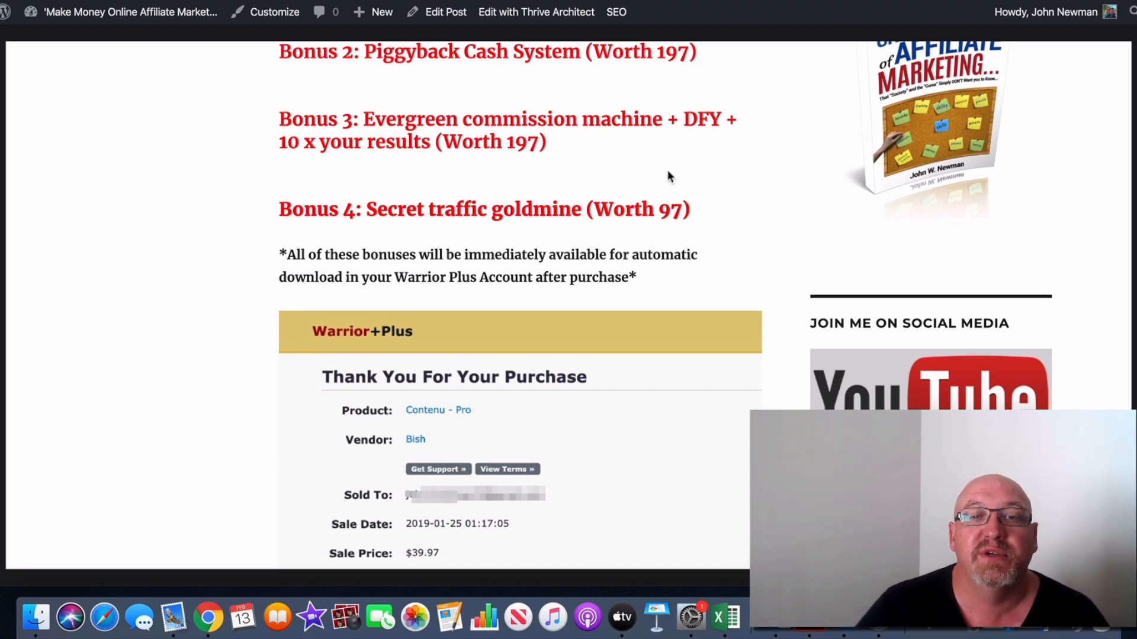
pyautogui.scroll(-3)
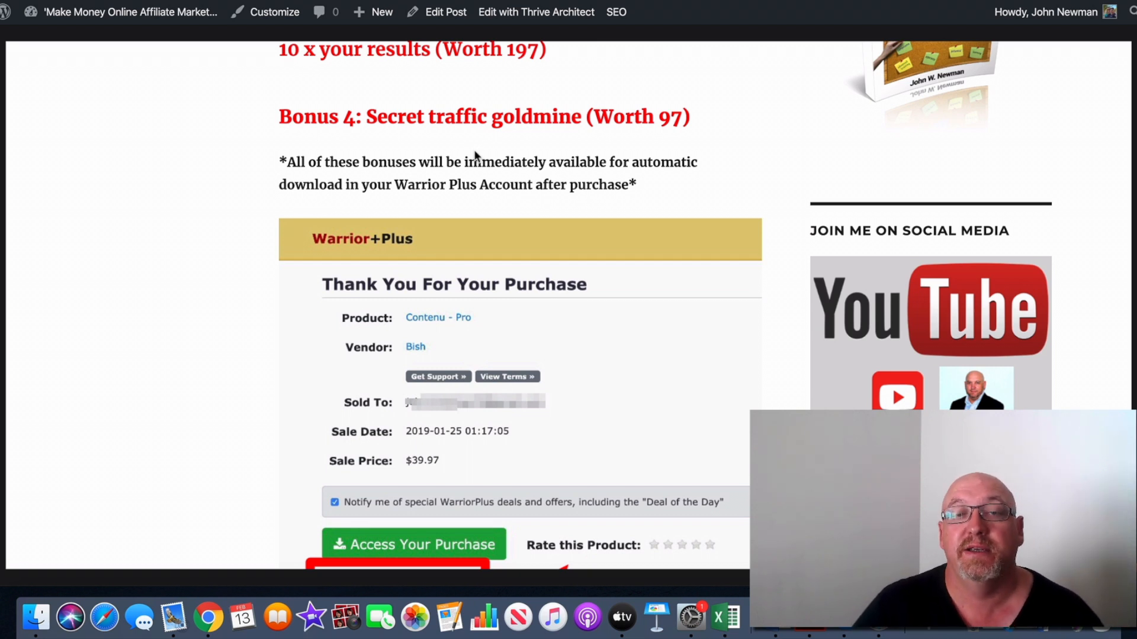
# Scroll past the 50-spot bonus scarcity bar to the 7/10 Final Verdict and closing Profit Download link
pyautogui.scroll(-3)
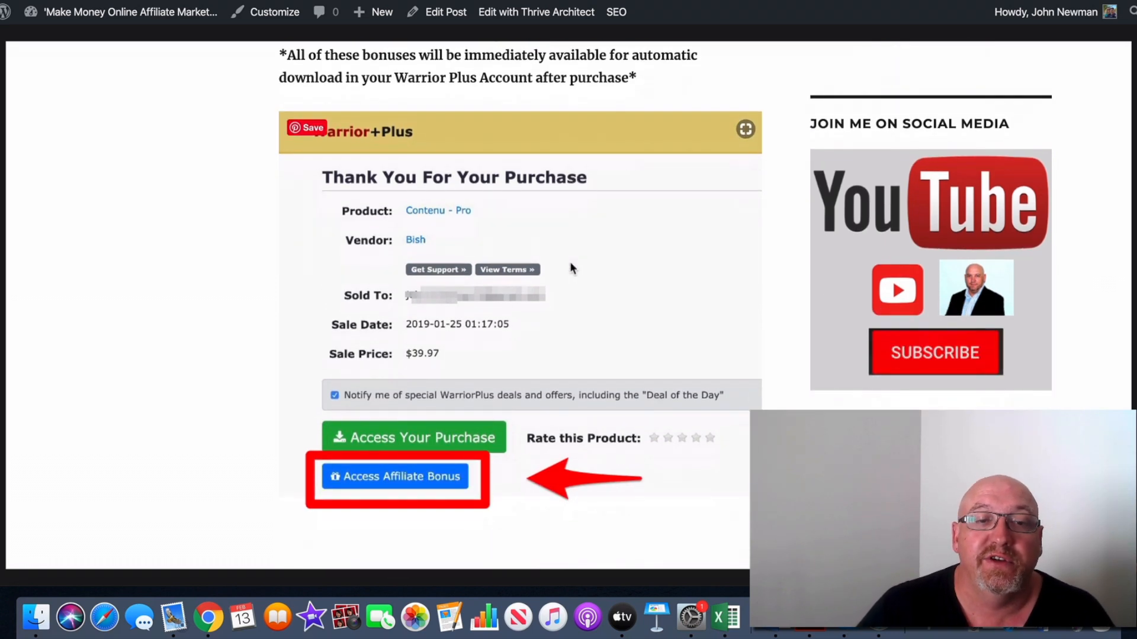
pyautogui.scroll(-3)
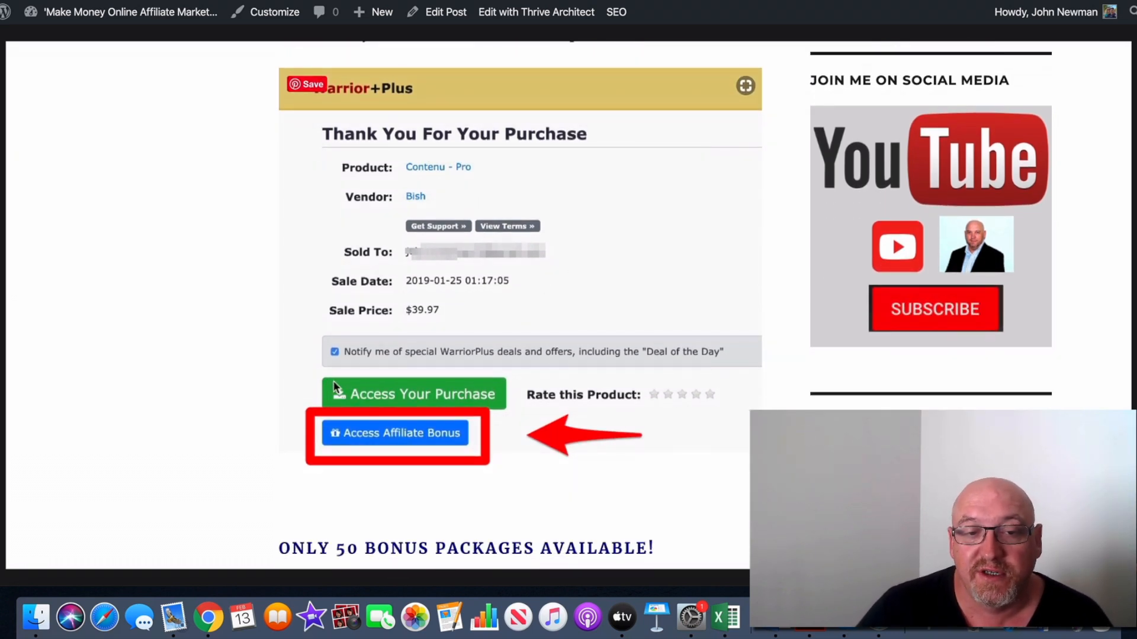
pyautogui.scroll(-3)
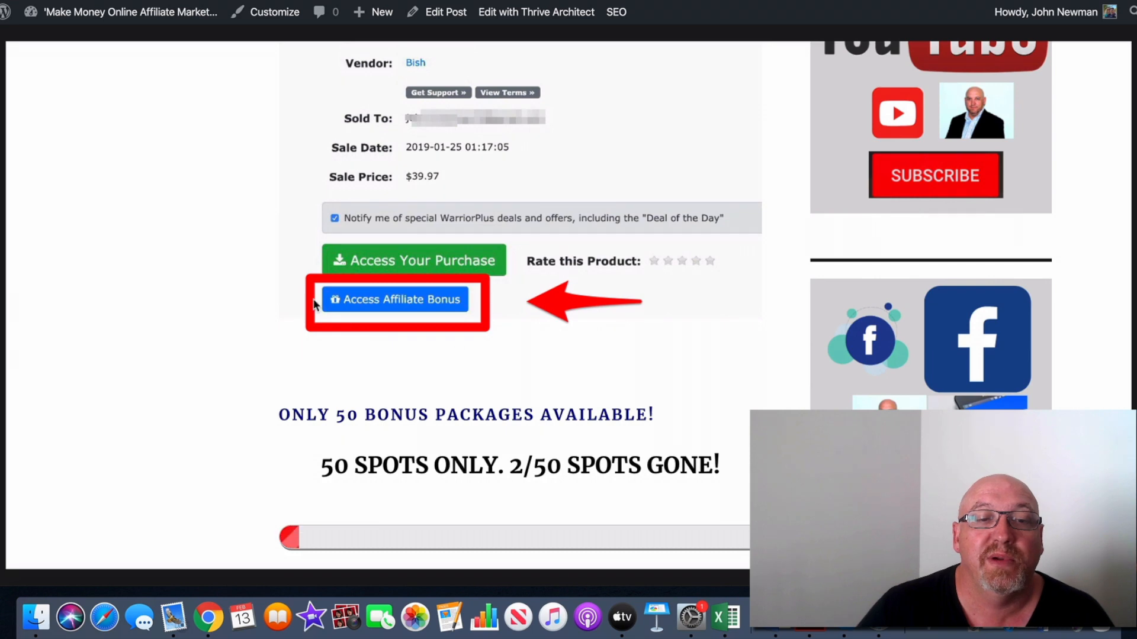
pyautogui.scroll(-3)
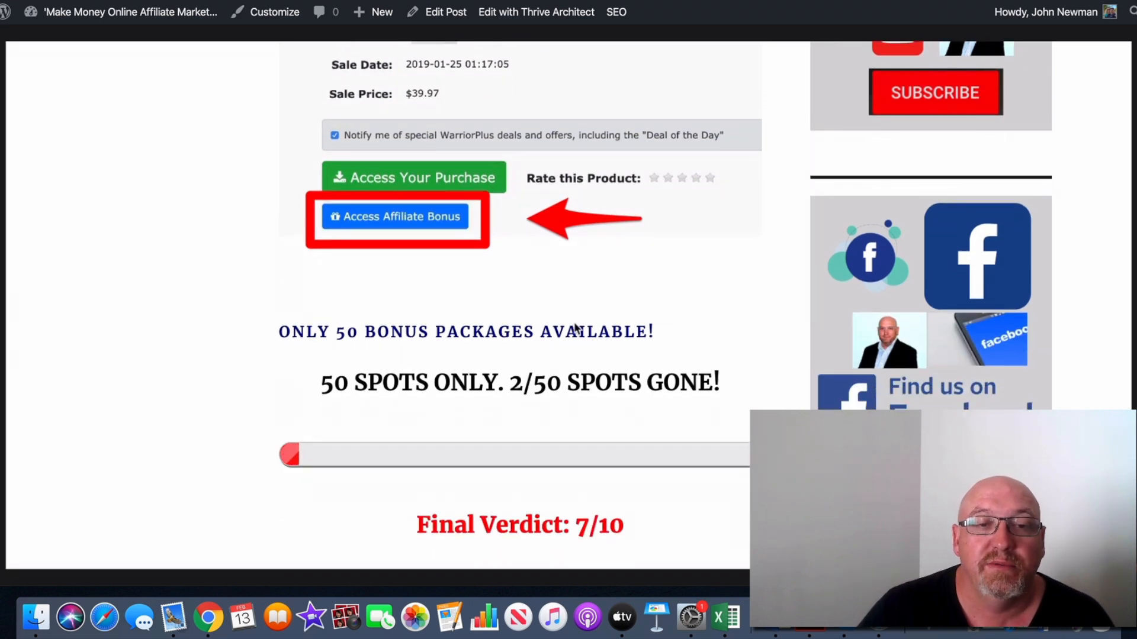
pyautogui.scroll(-3)
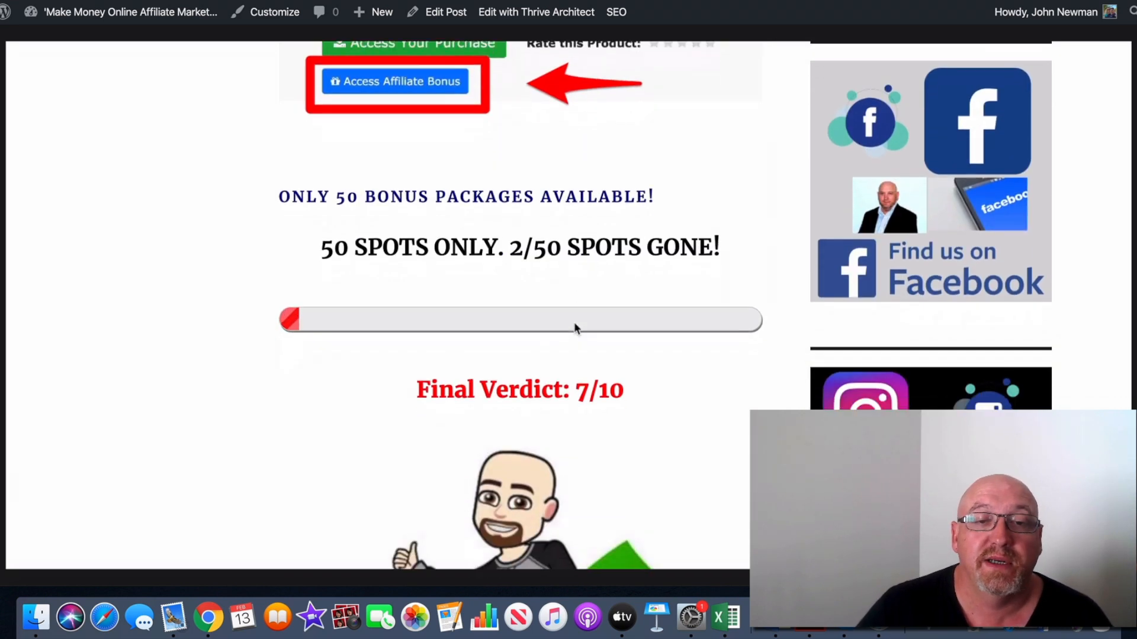
pyautogui.scroll(-3)
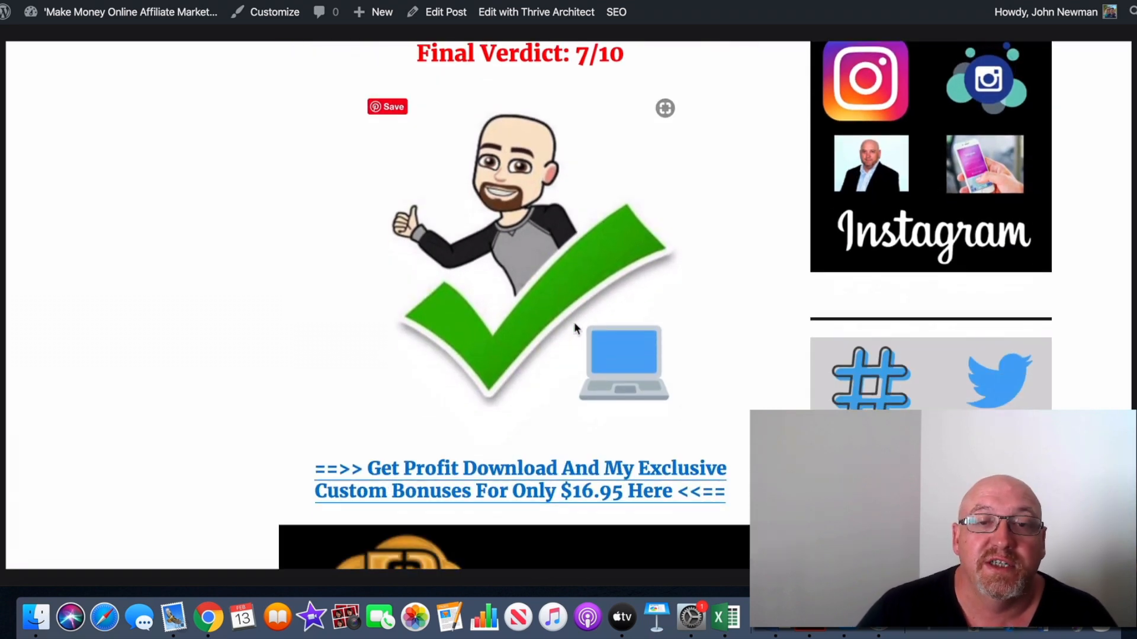
pyautogui.scroll(-3)
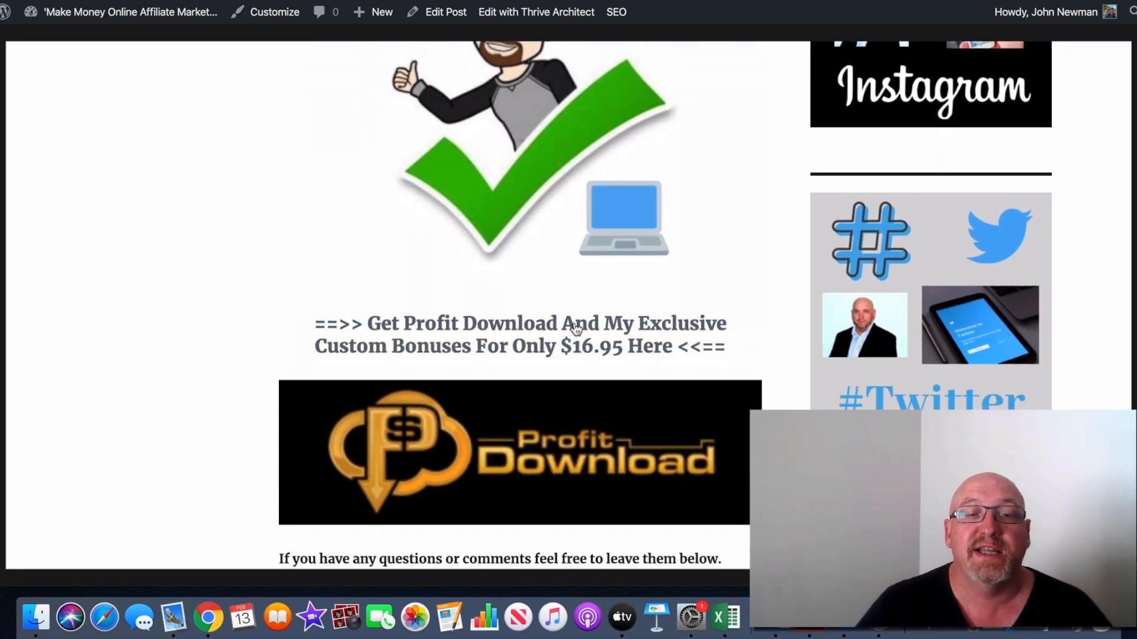